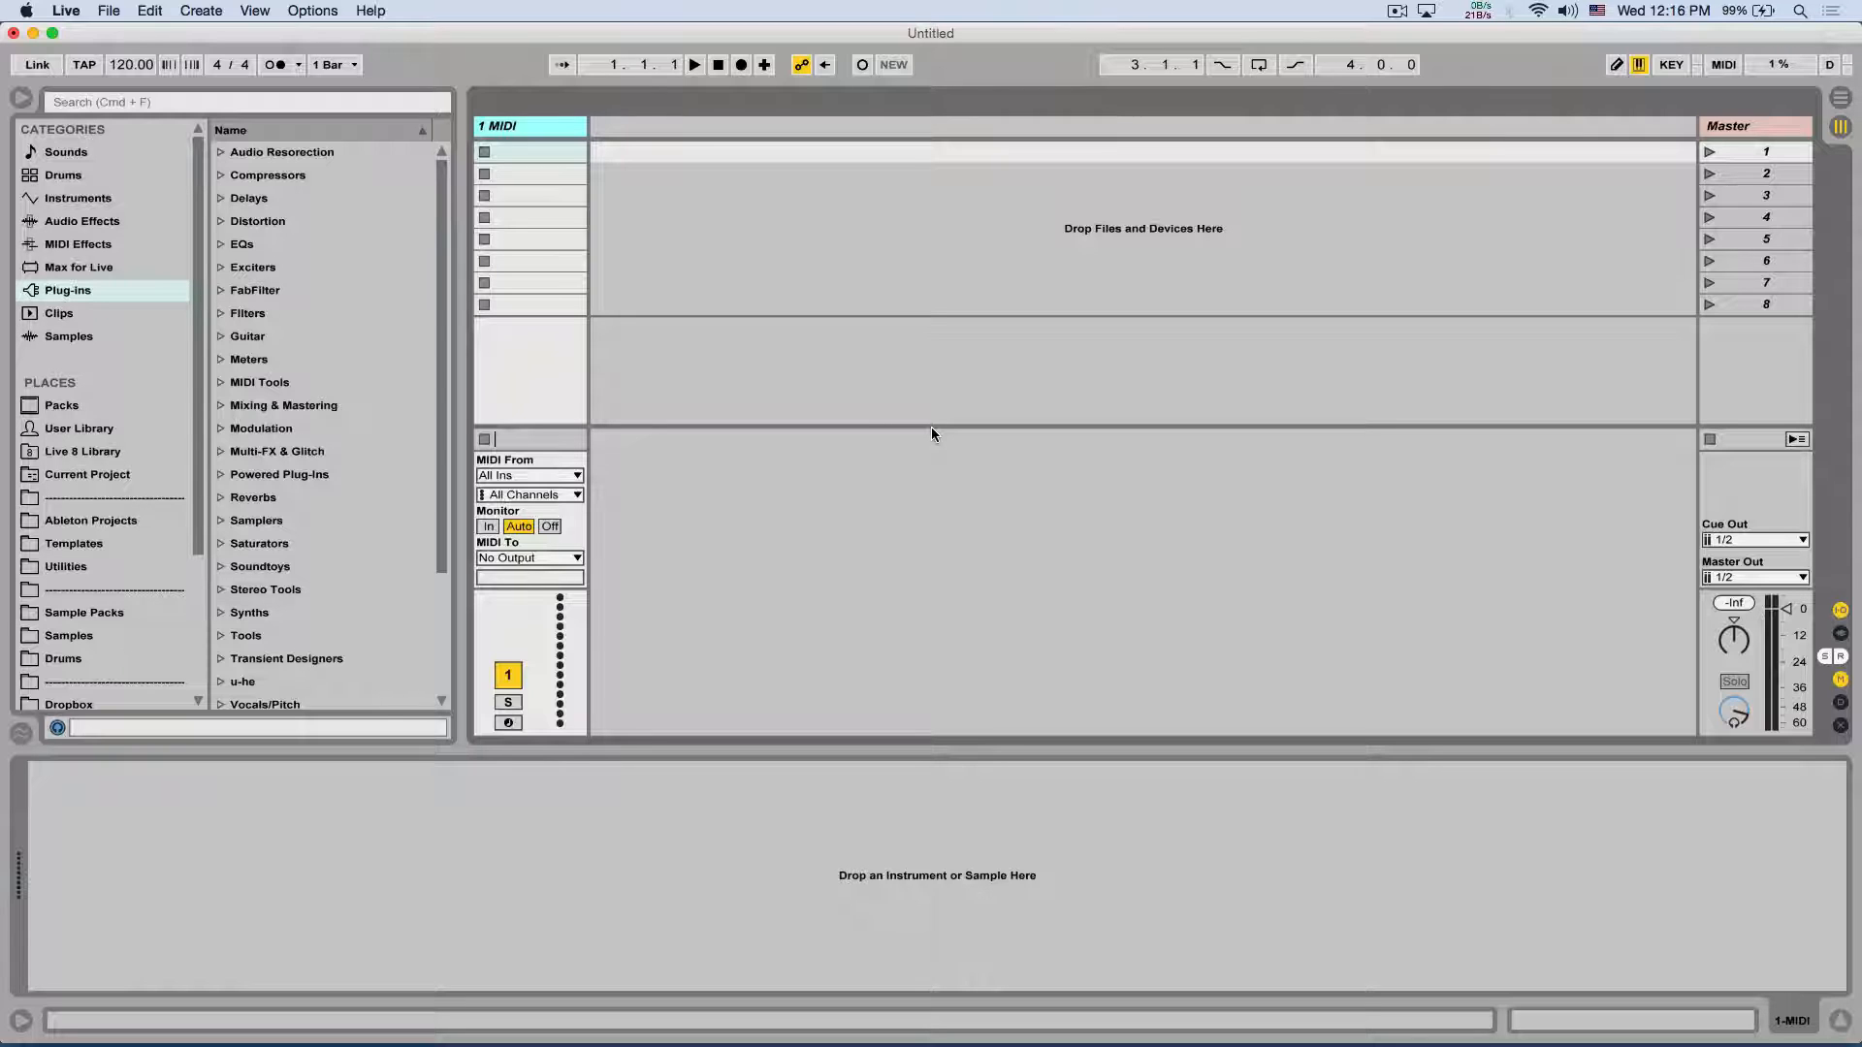
{"action": "mouse_move", "coordinate": [711, 400]}
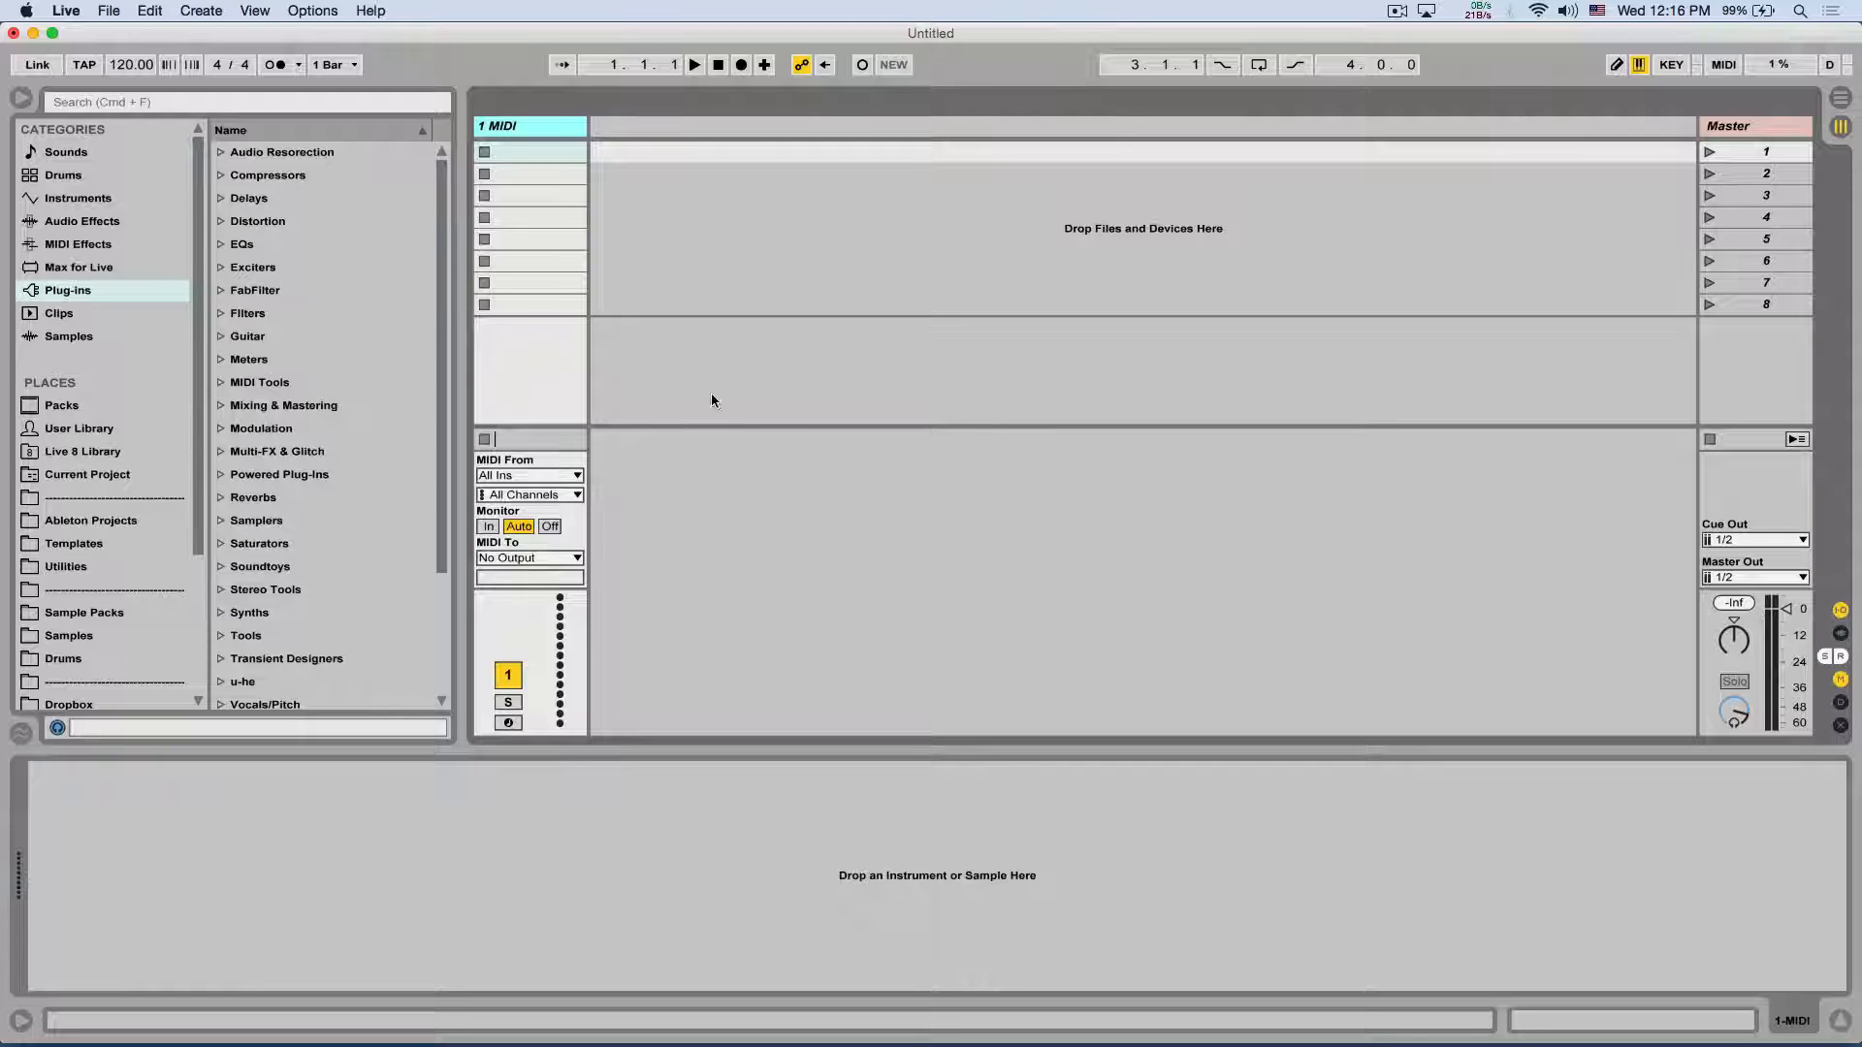
Search the browser for "kont" and select Kontakt 5 under Samplers in Plug-ins.
{"action": "left_click", "coordinate": [236, 101]}
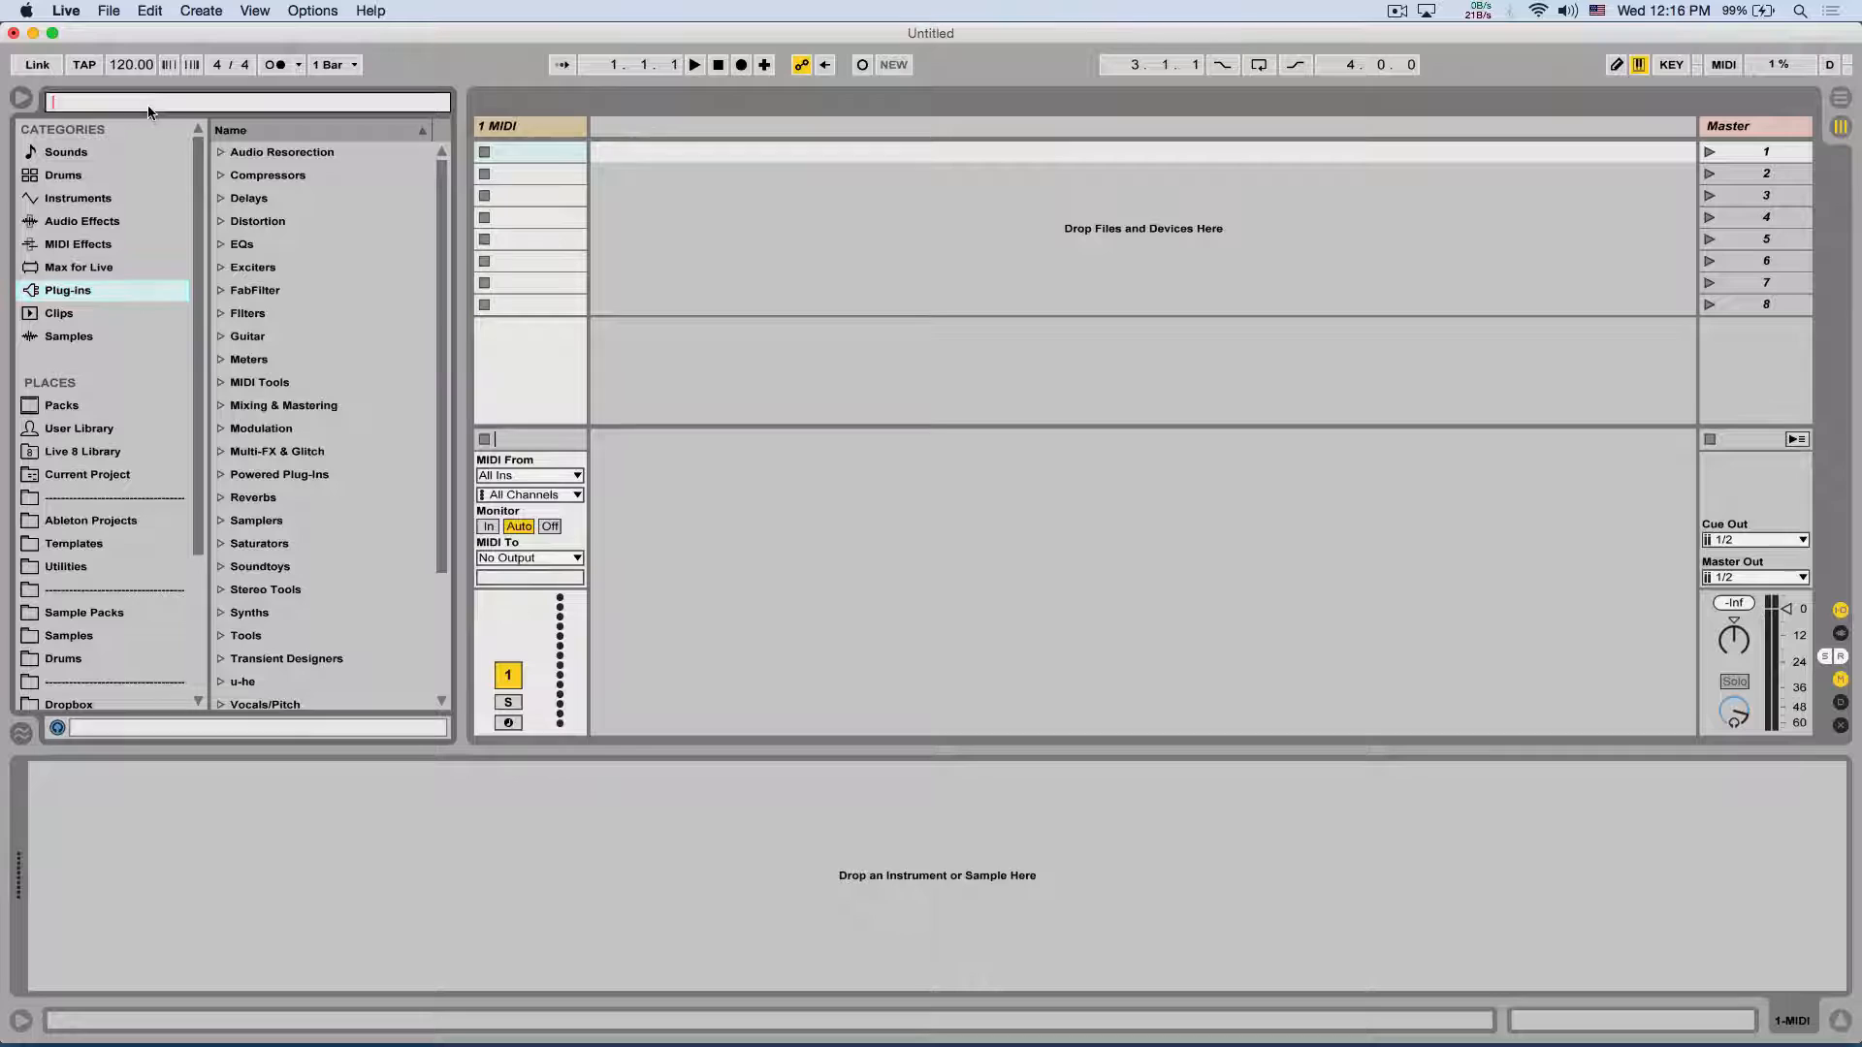
{"action": "type", "text": "kont"}
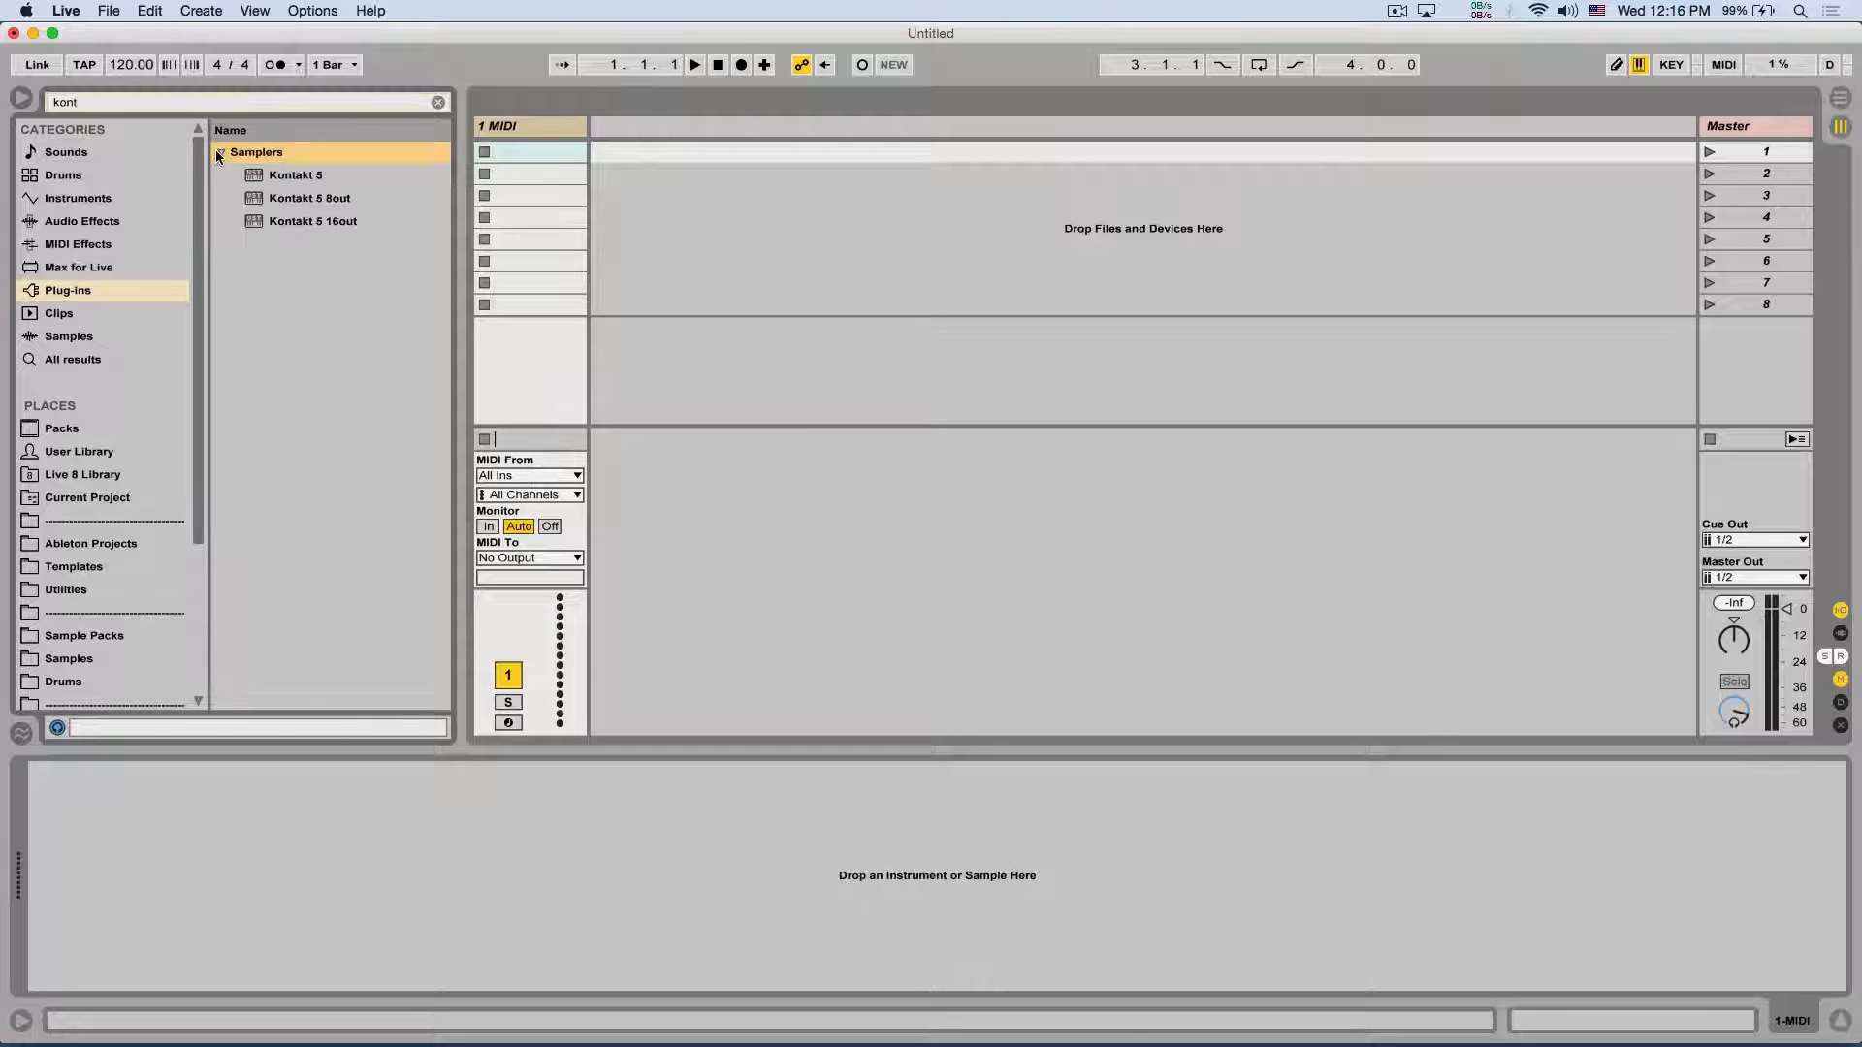
{"action": "left_click", "coordinate": [295, 175]}
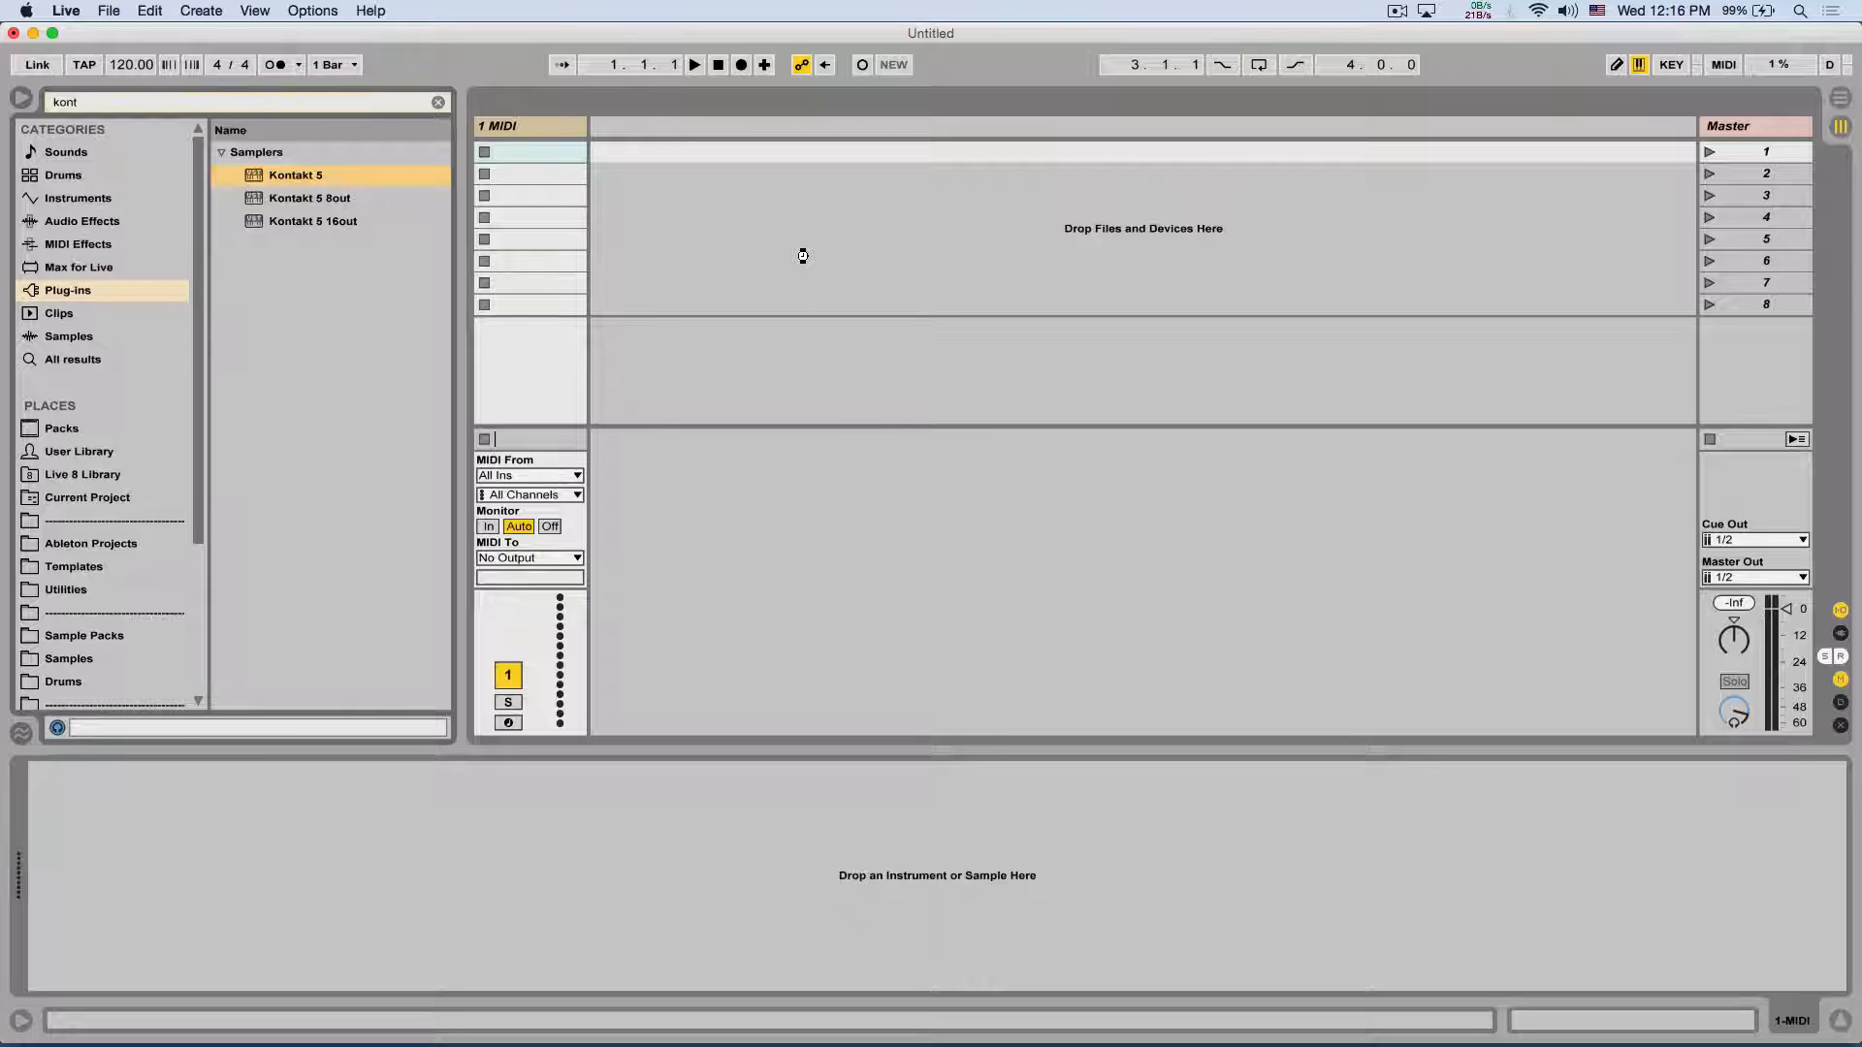
Load Kontakt 5 onto the MIDI track and load Grand Piano.nki from the Factory Library.
{"action": "double_click", "coordinate": [295, 175]}
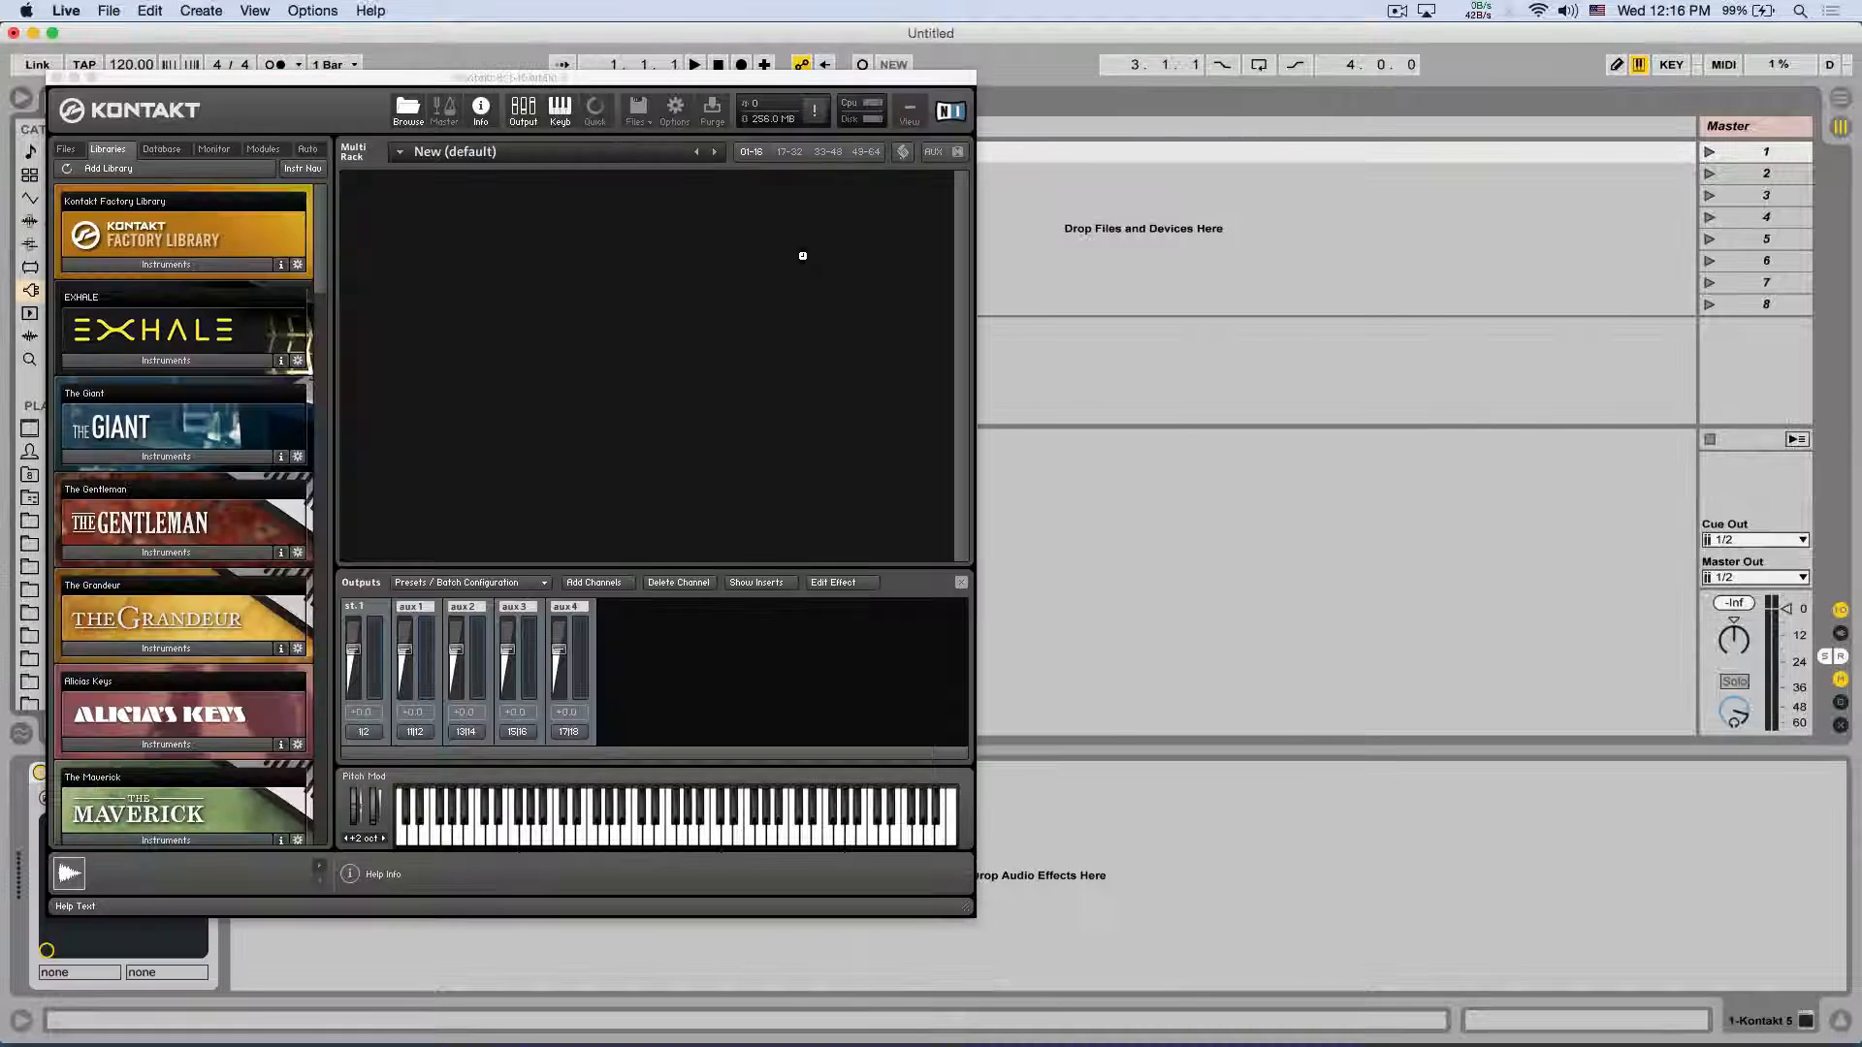
{"action": "left_click_drag", "start_coordinate": [548, 78], "coordinate": [733, 45]}
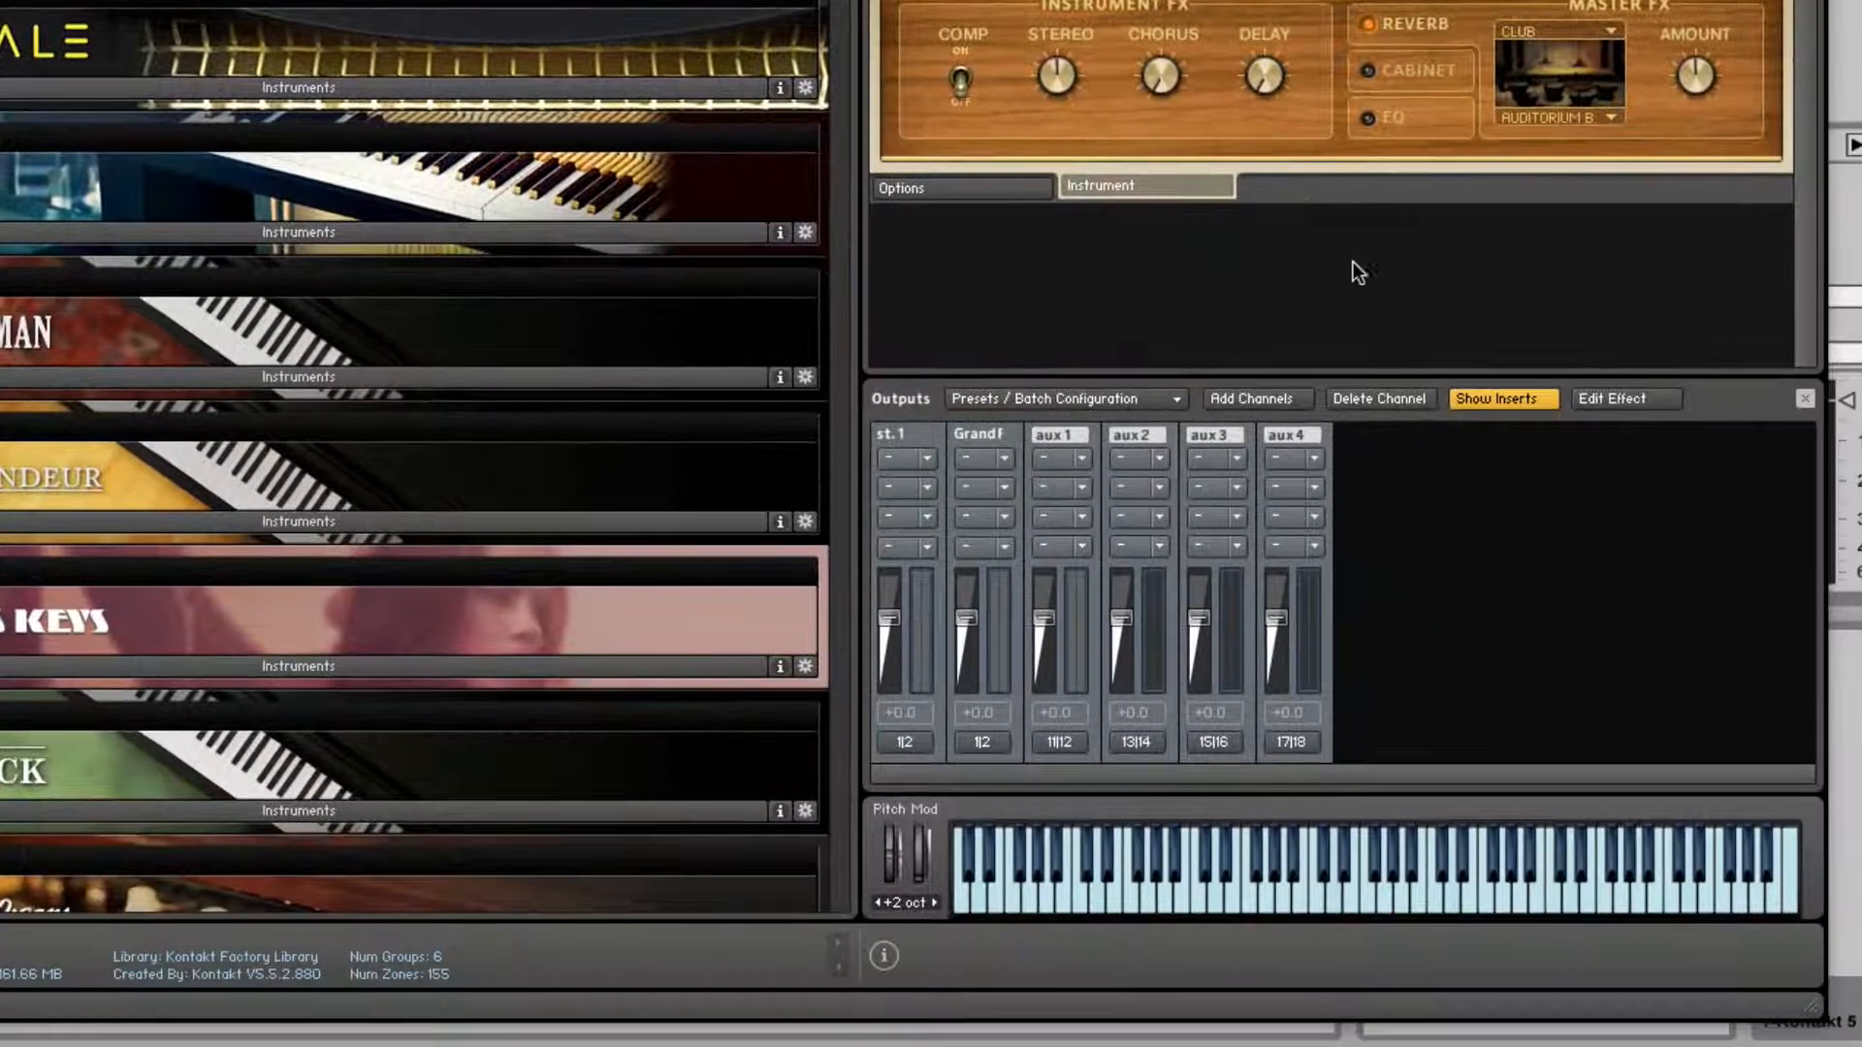
Delete the Grand Piano's output channel and create a separate Master Output Channel for it.
{"action": "left_click", "coordinate": [1500, 398]}
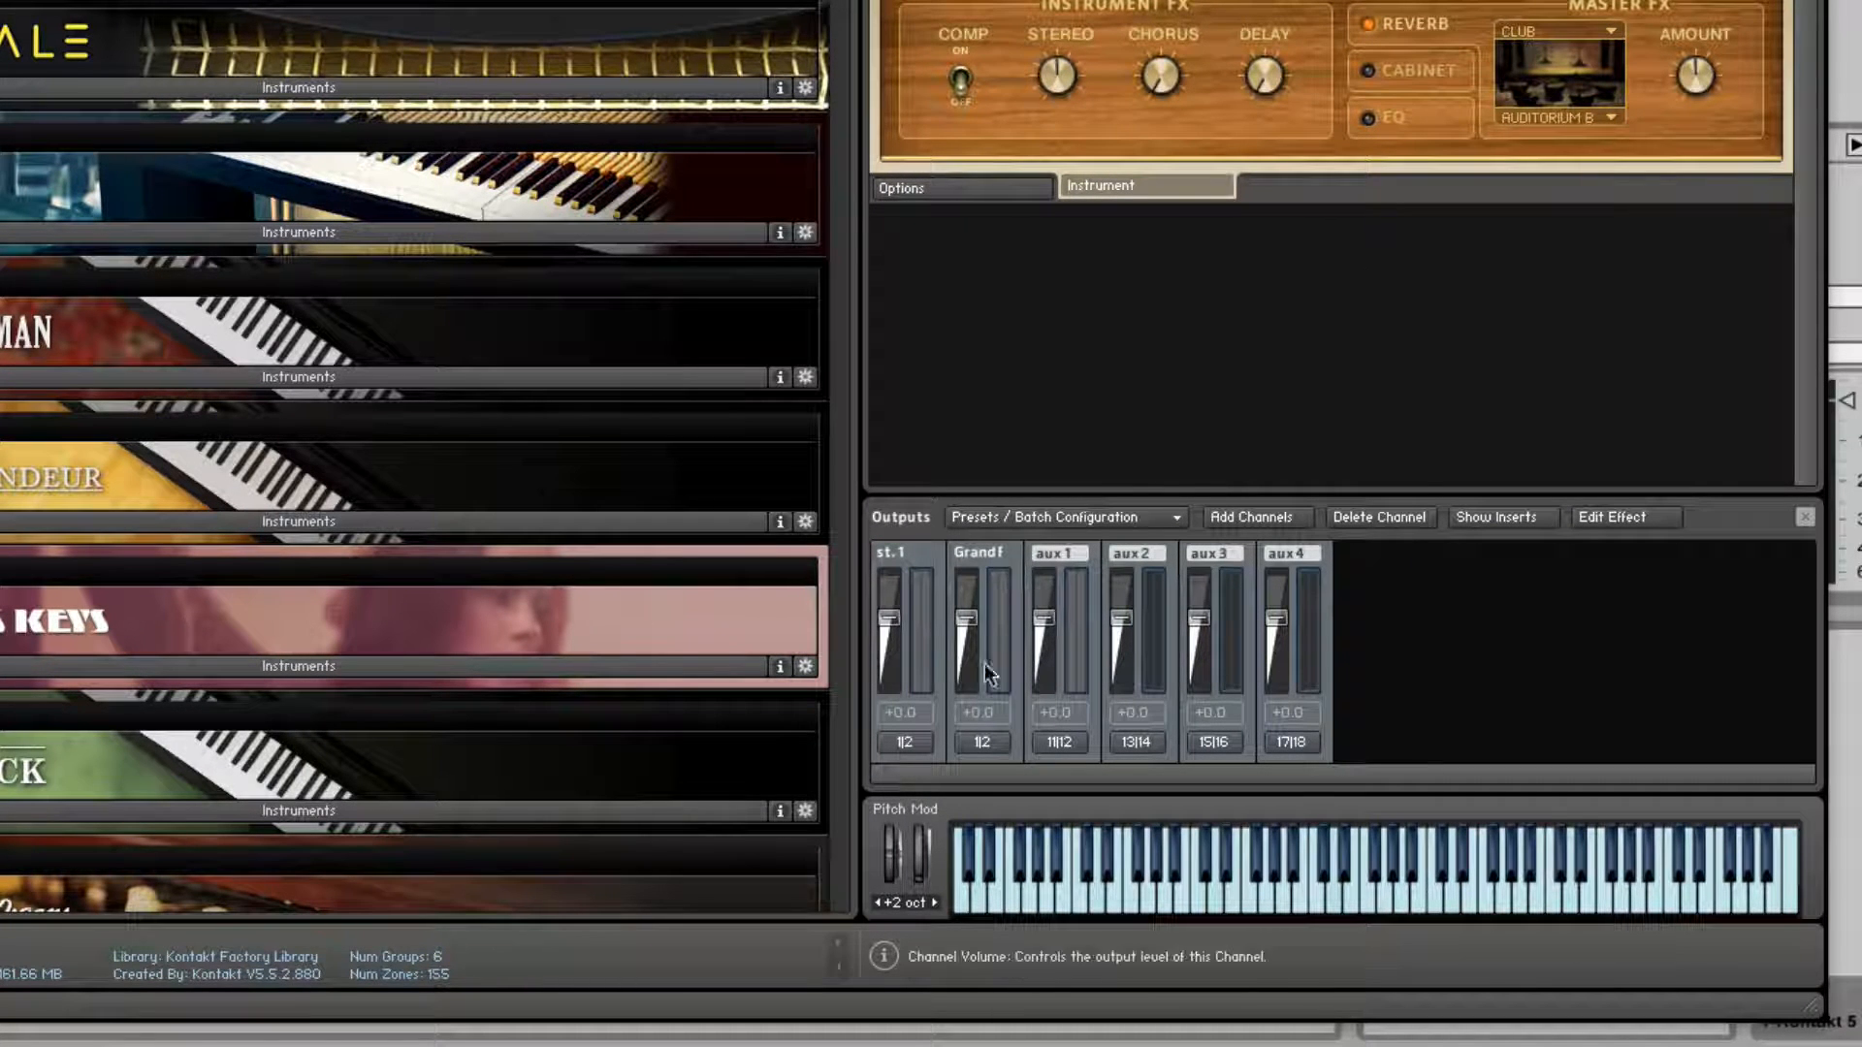
{"action": "left_click", "coordinate": [981, 654]}
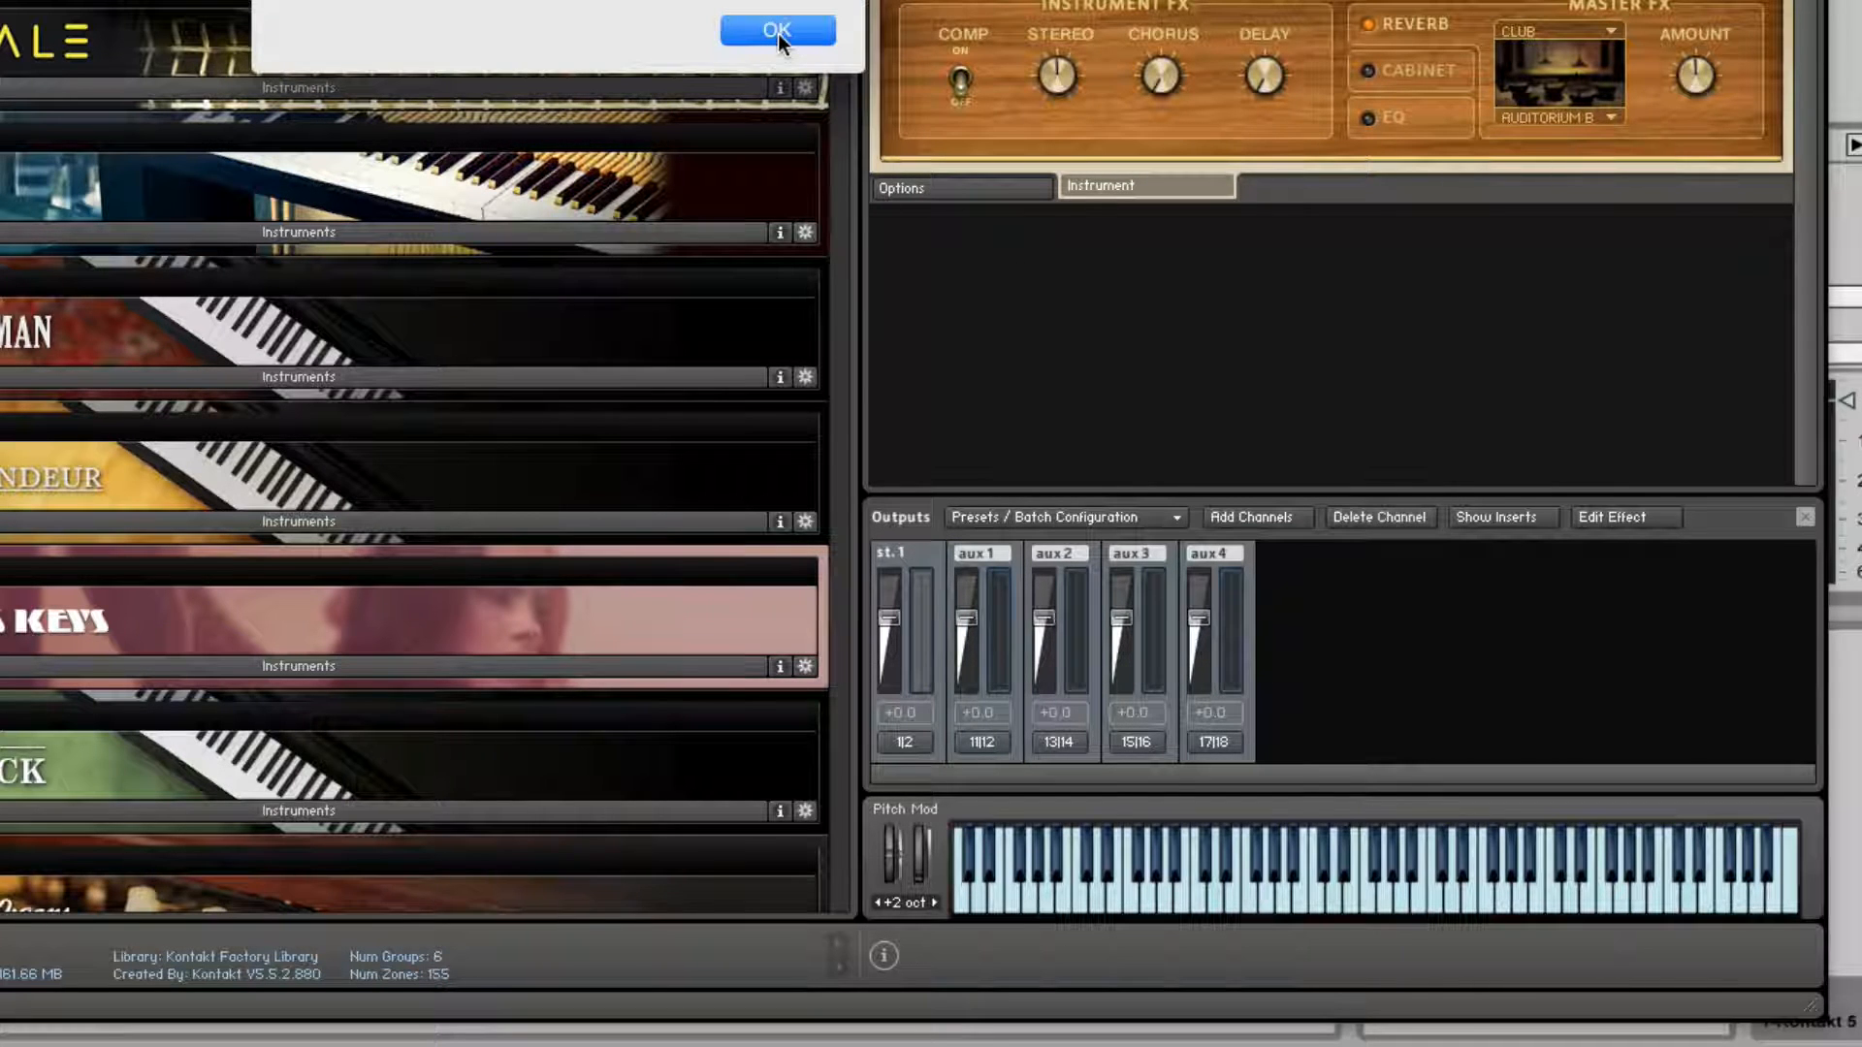
{"action": "left_click", "coordinate": [776, 30]}
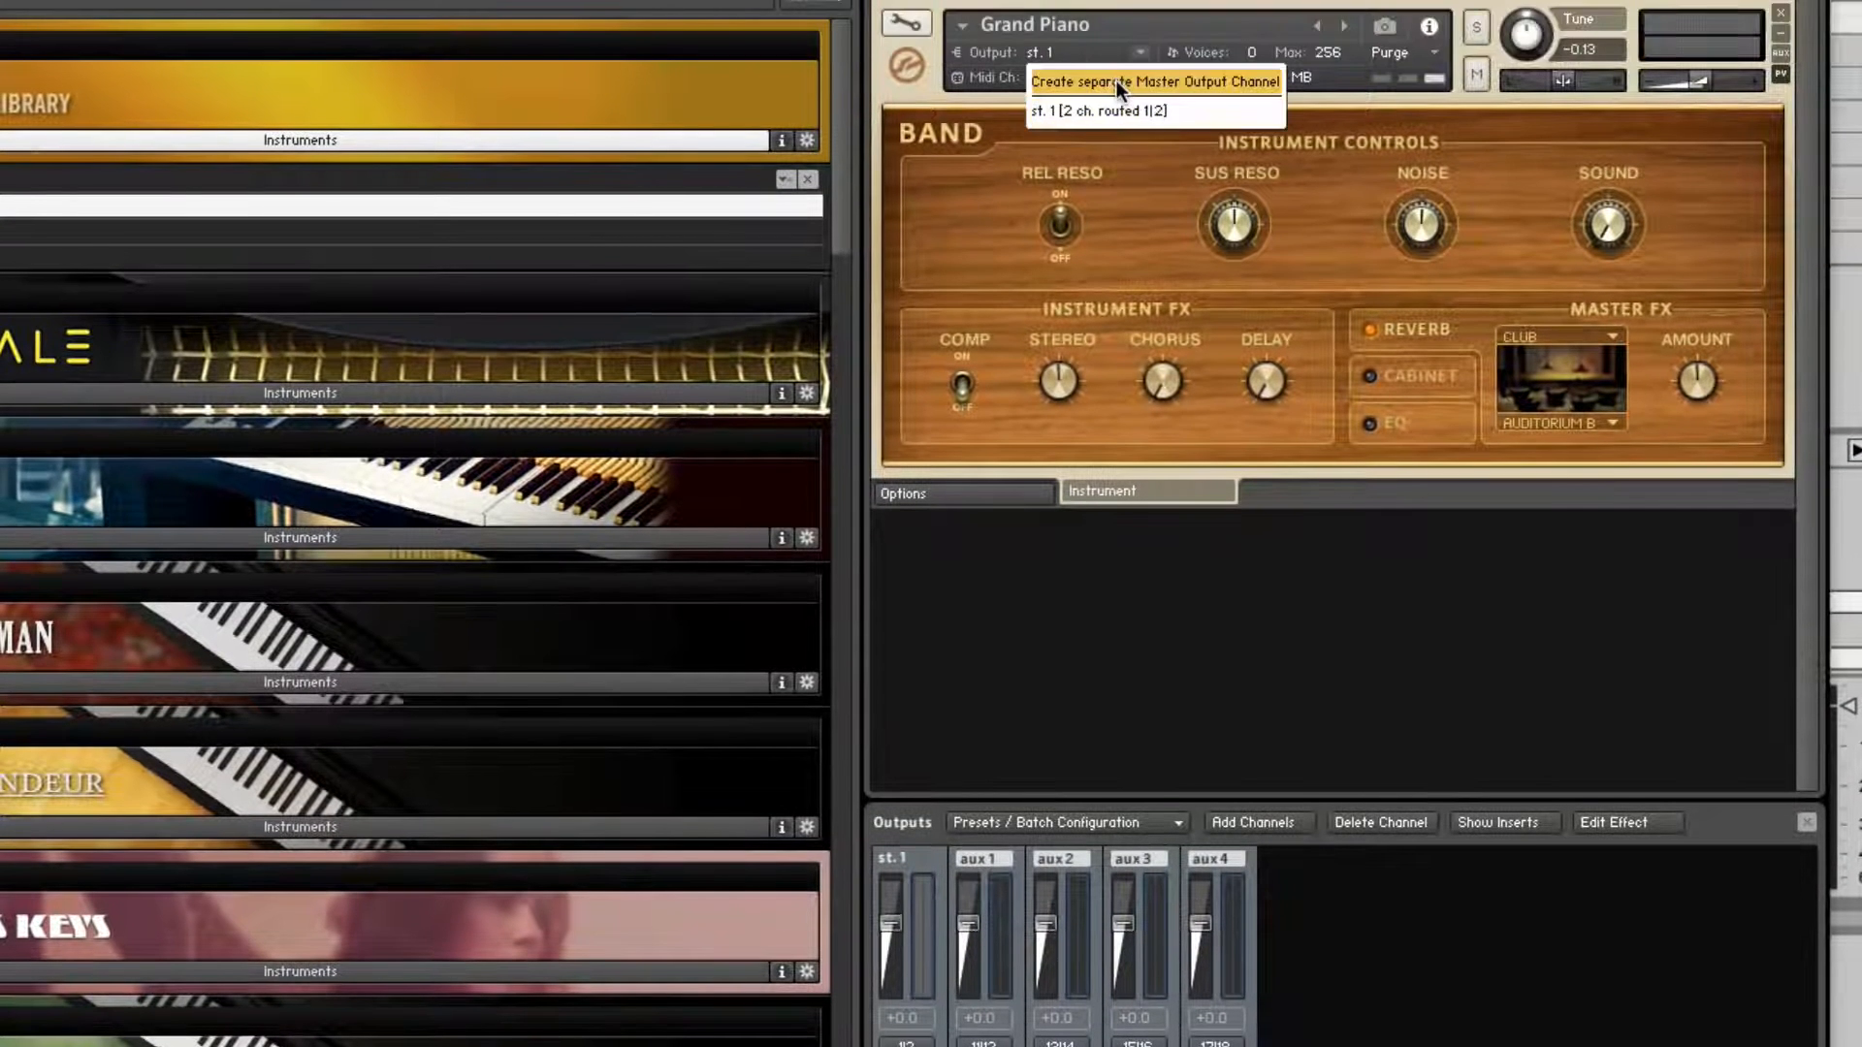
{"action": "left_click", "coordinate": [1152, 81]}
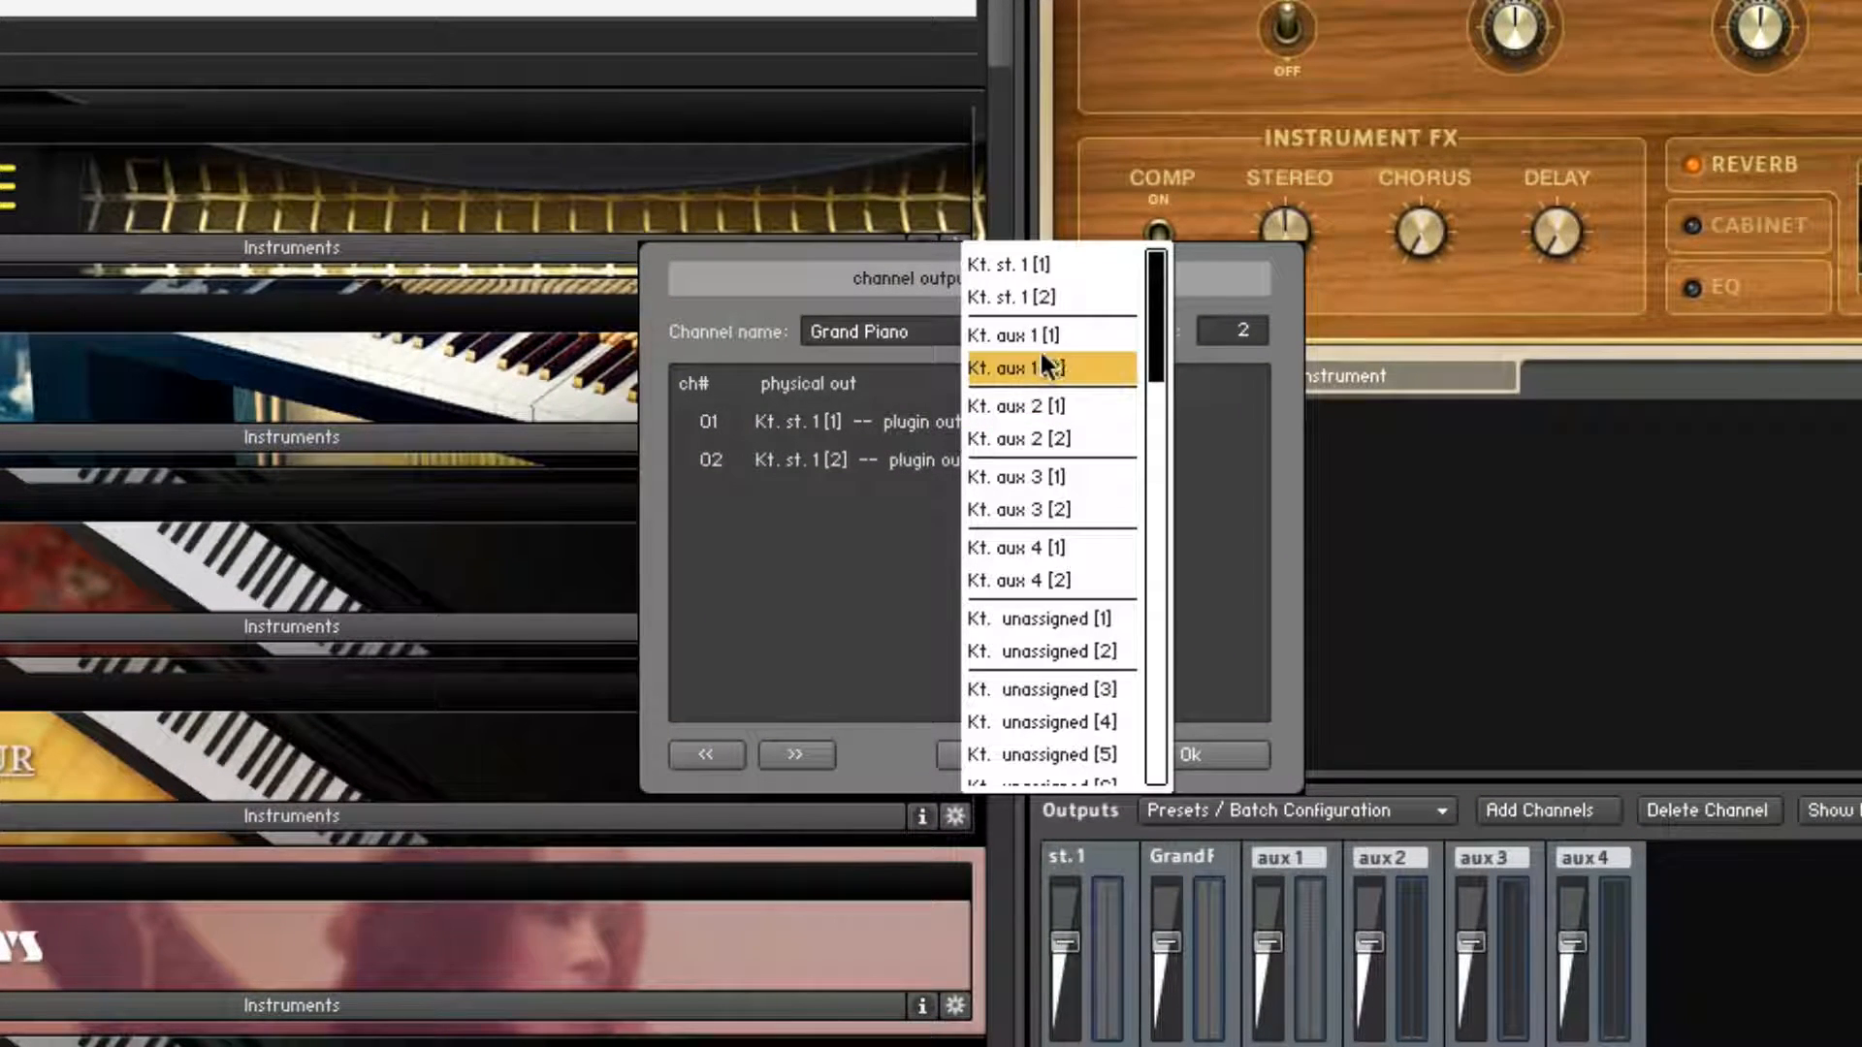
Set piano ch 01 to Kt. aux 1 [1] and ch 02 to Kt. aux 1 [2], then confirm.
{"action": "left_click", "coordinate": [1014, 368]}
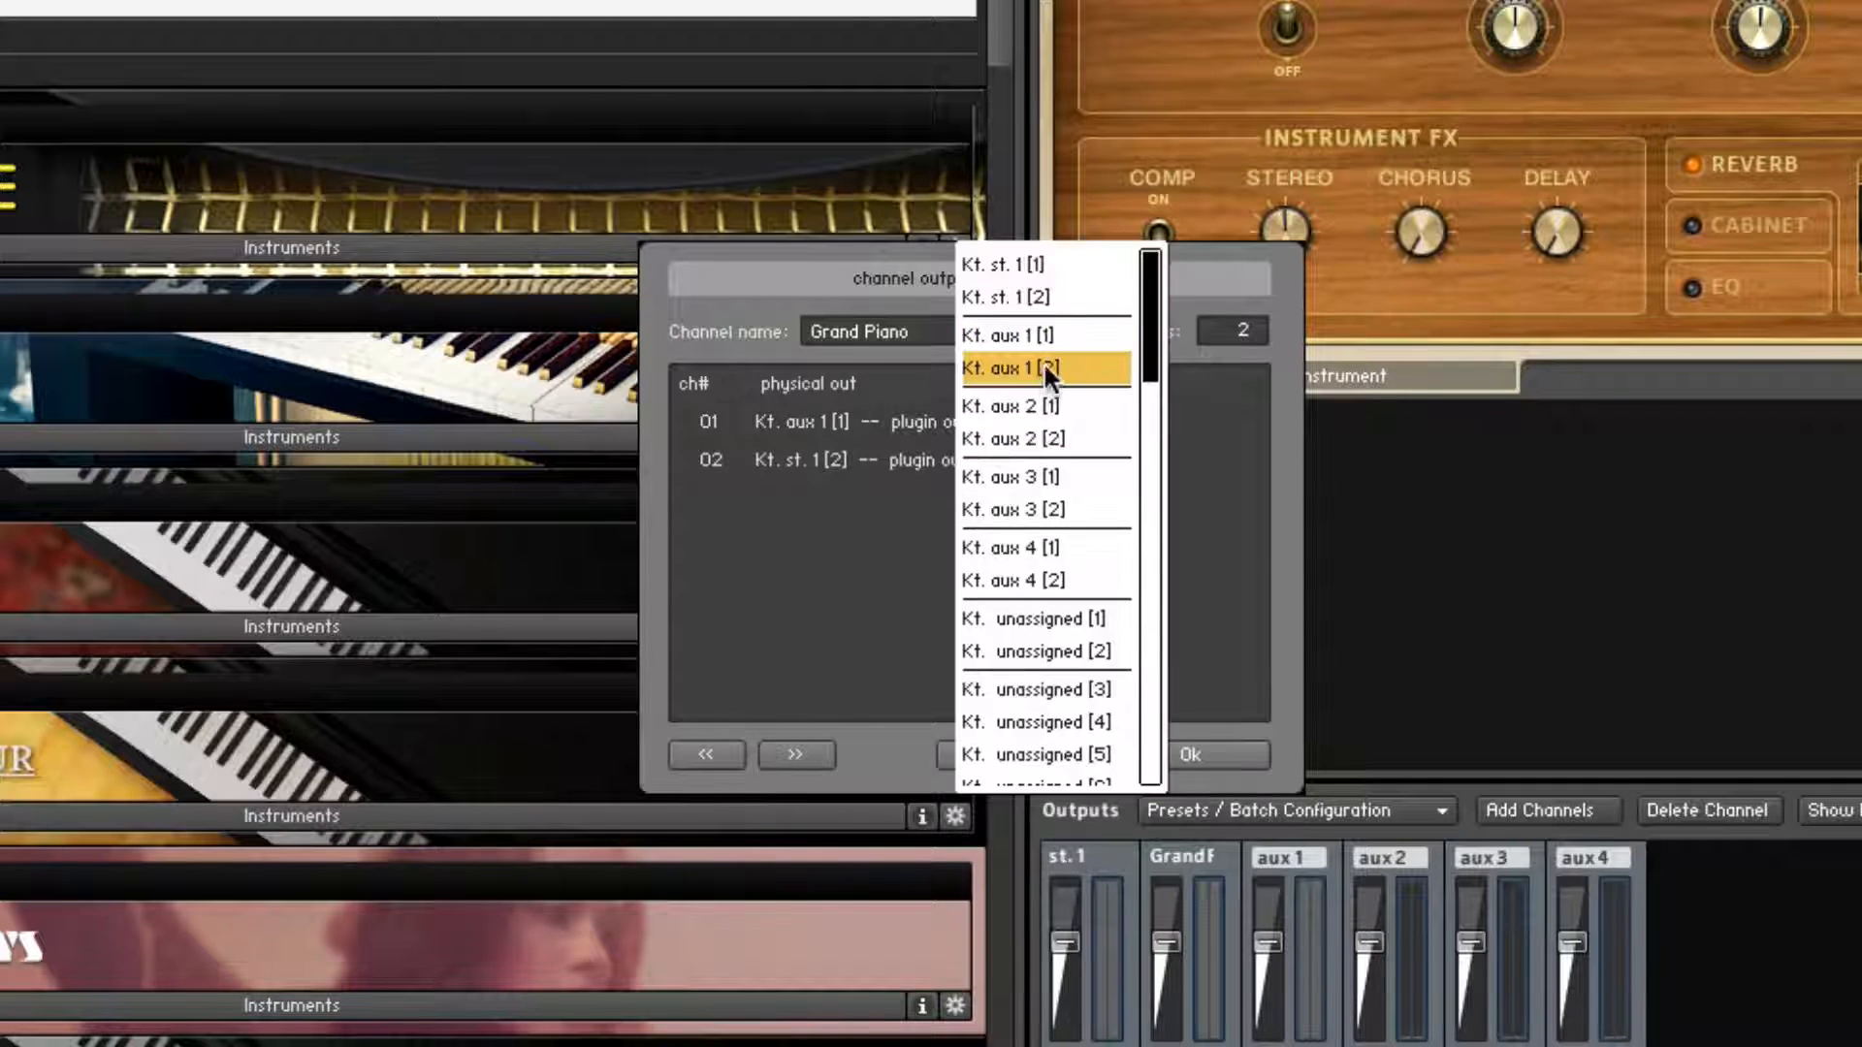
{"action": "left_click", "coordinate": [1045, 369]}
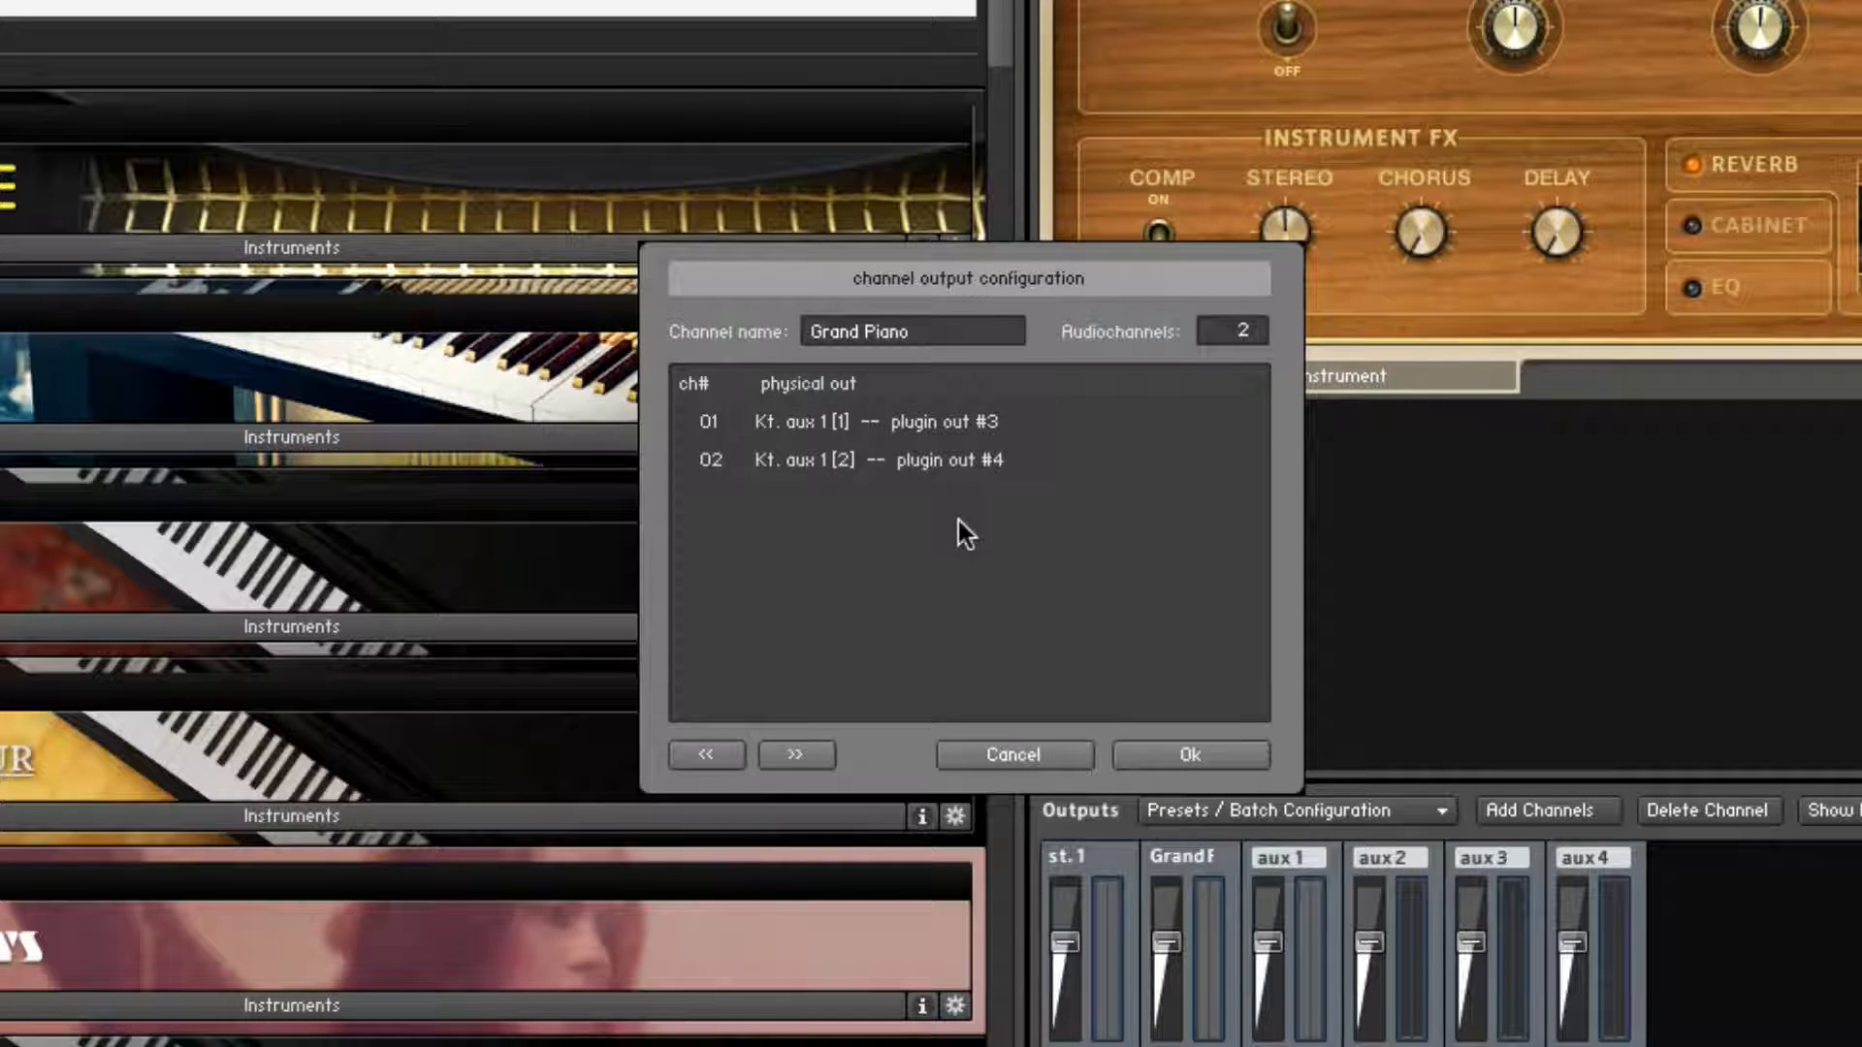
{"action": "left_click", "coordinate": [1010, 754]}
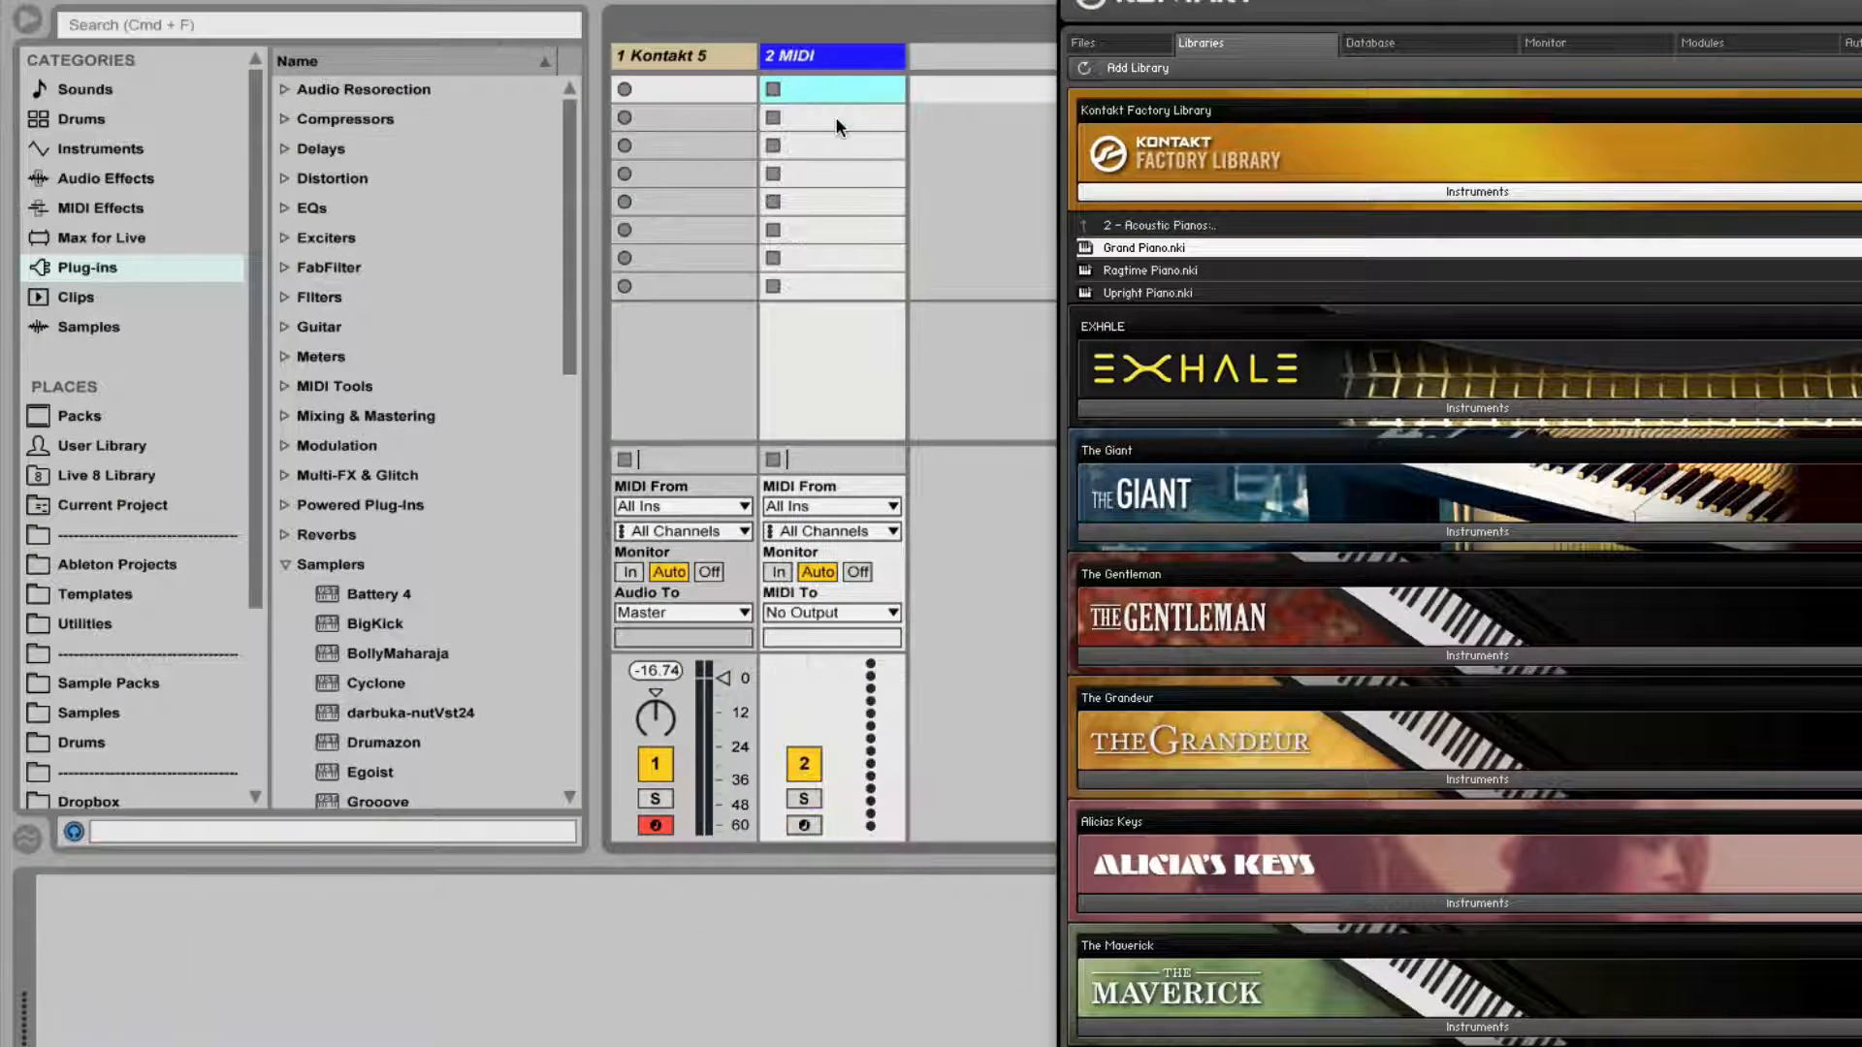
On the second track's External Instrument, set MIDI To 1-Kontakt 5 and Audio From Kt. aux 1.
{"action": "left_click", "coordinate": [99, 149]}
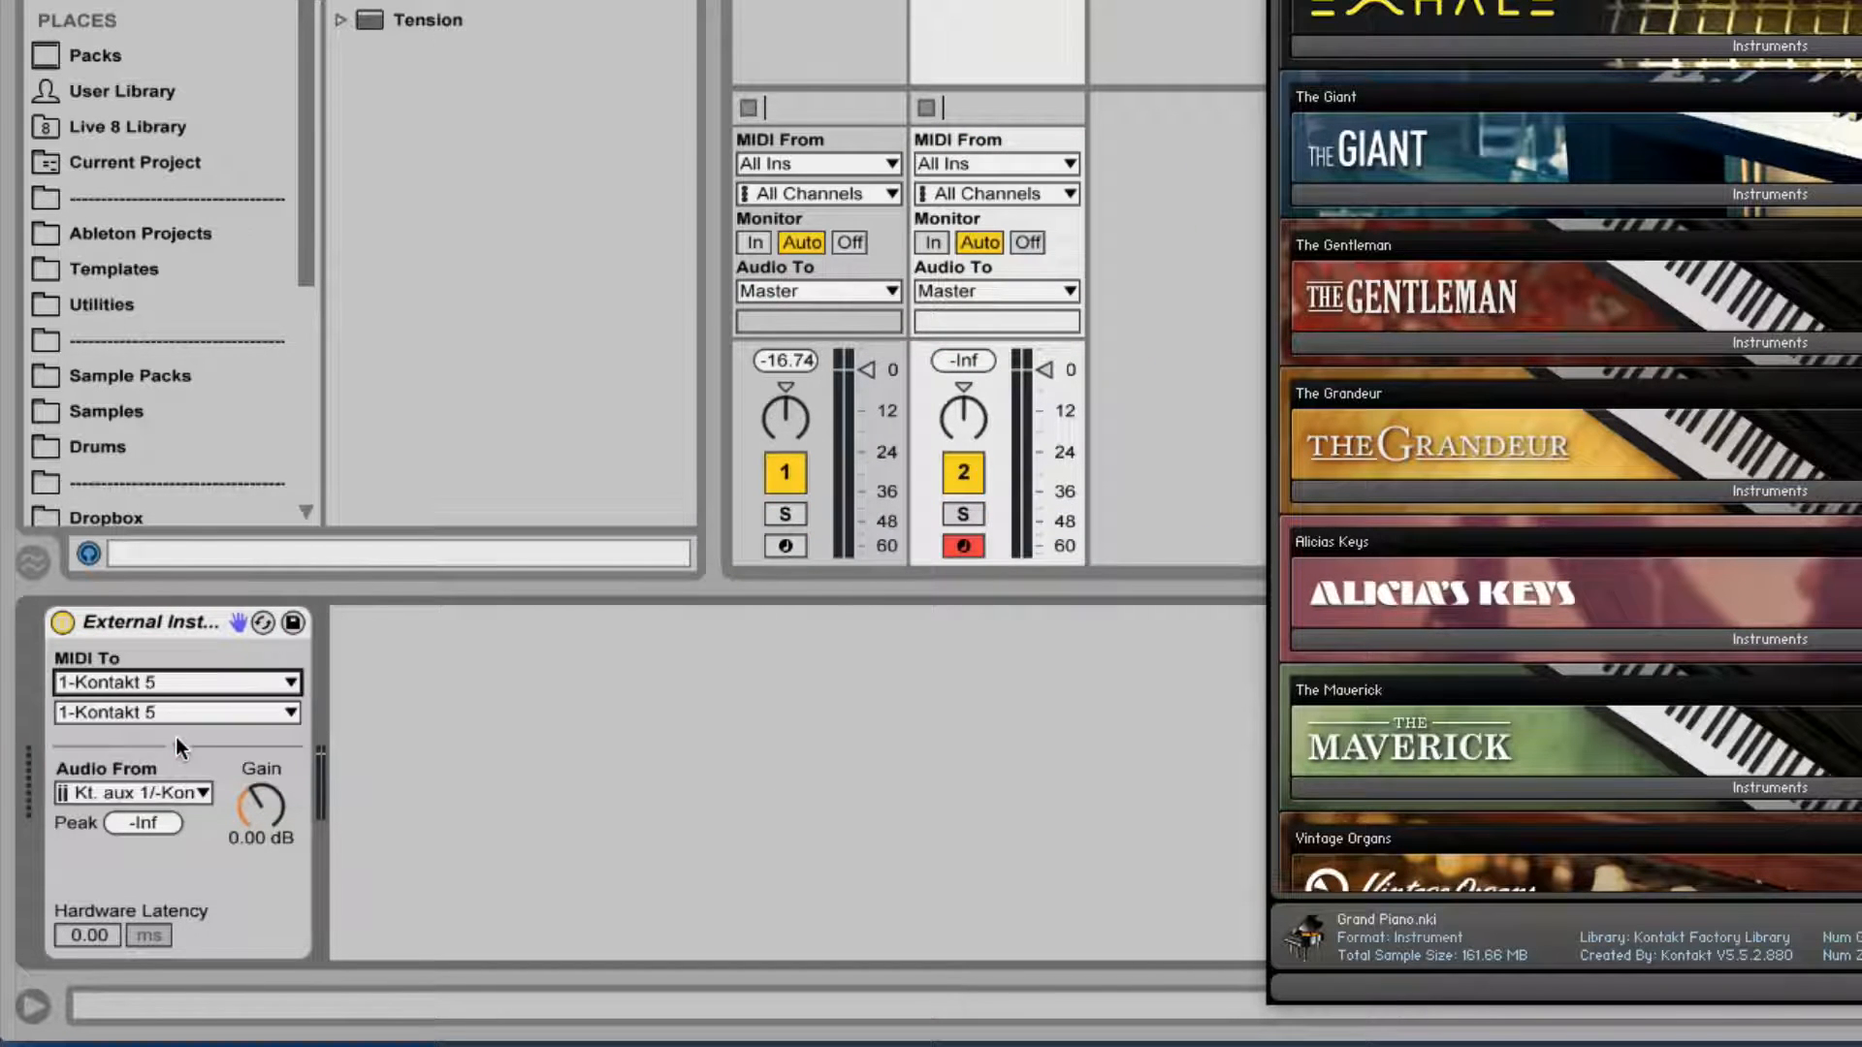
{"action": "left_click", "coordinate": [176, 712]}
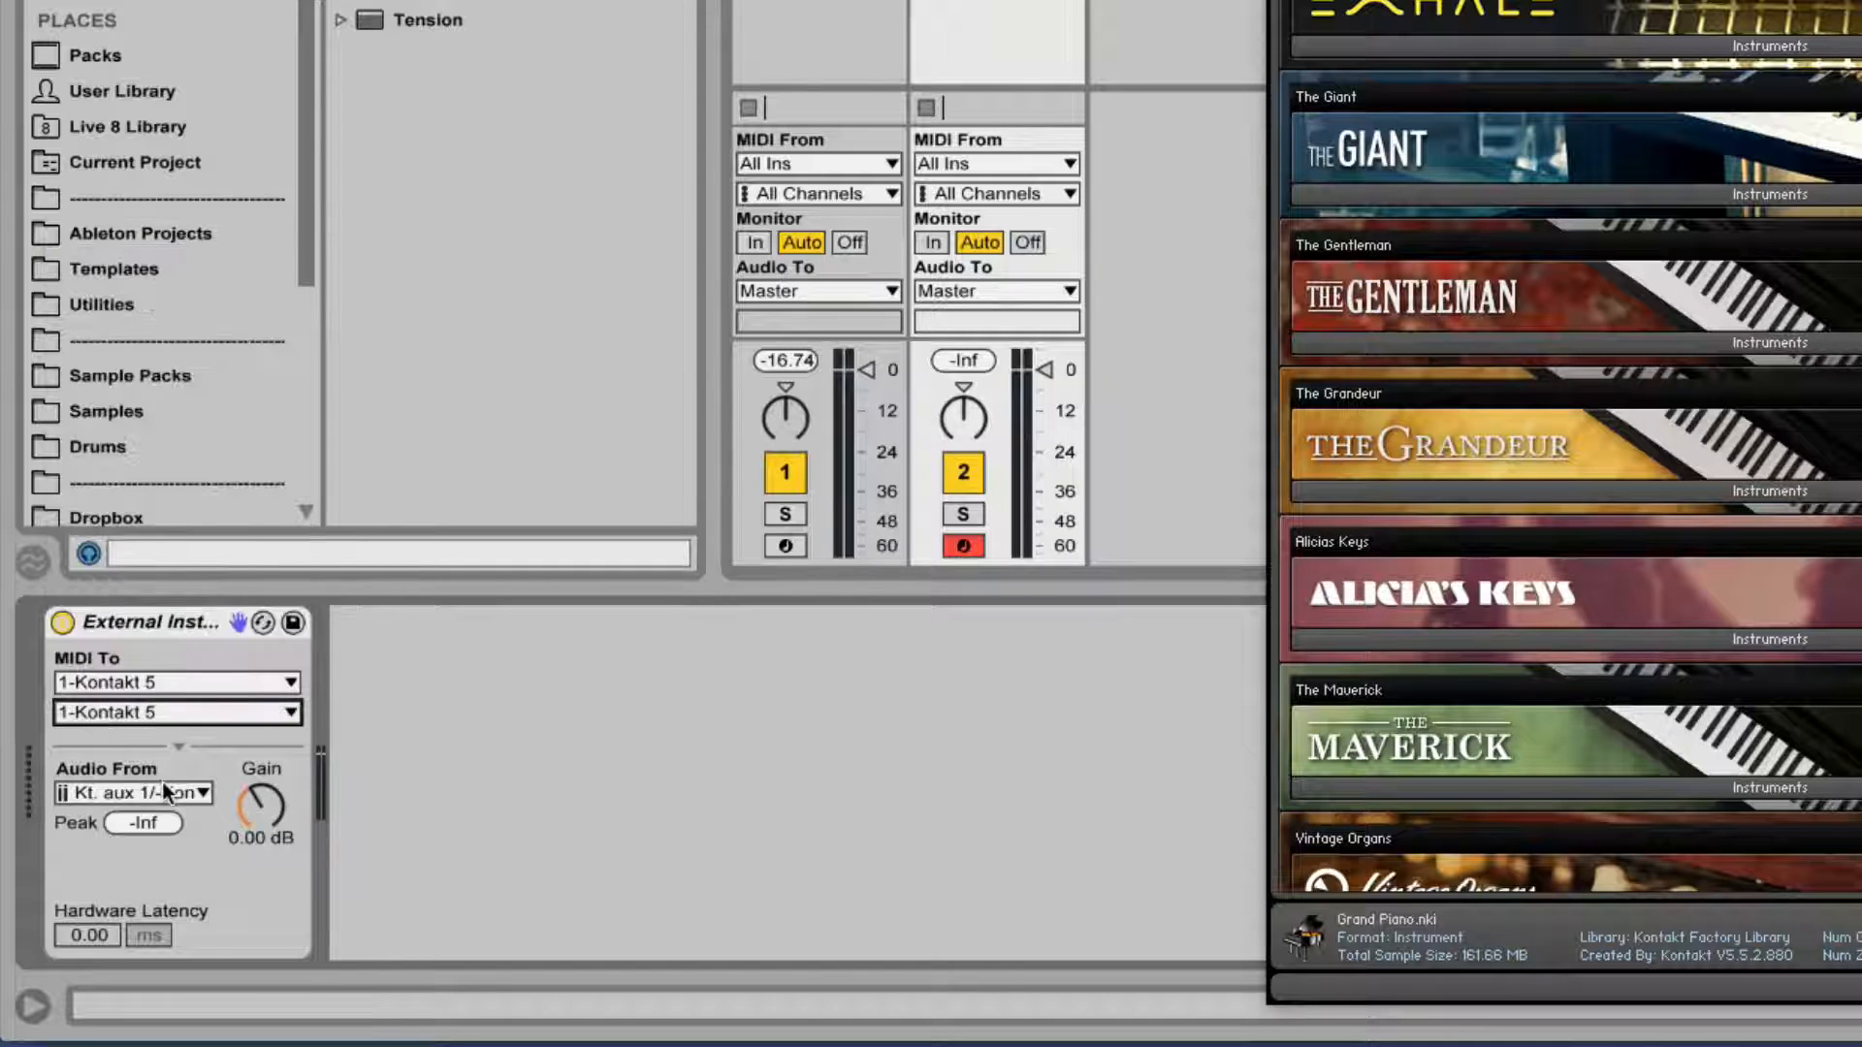
{"action": "left_click", "coordinate": [134, 792]}
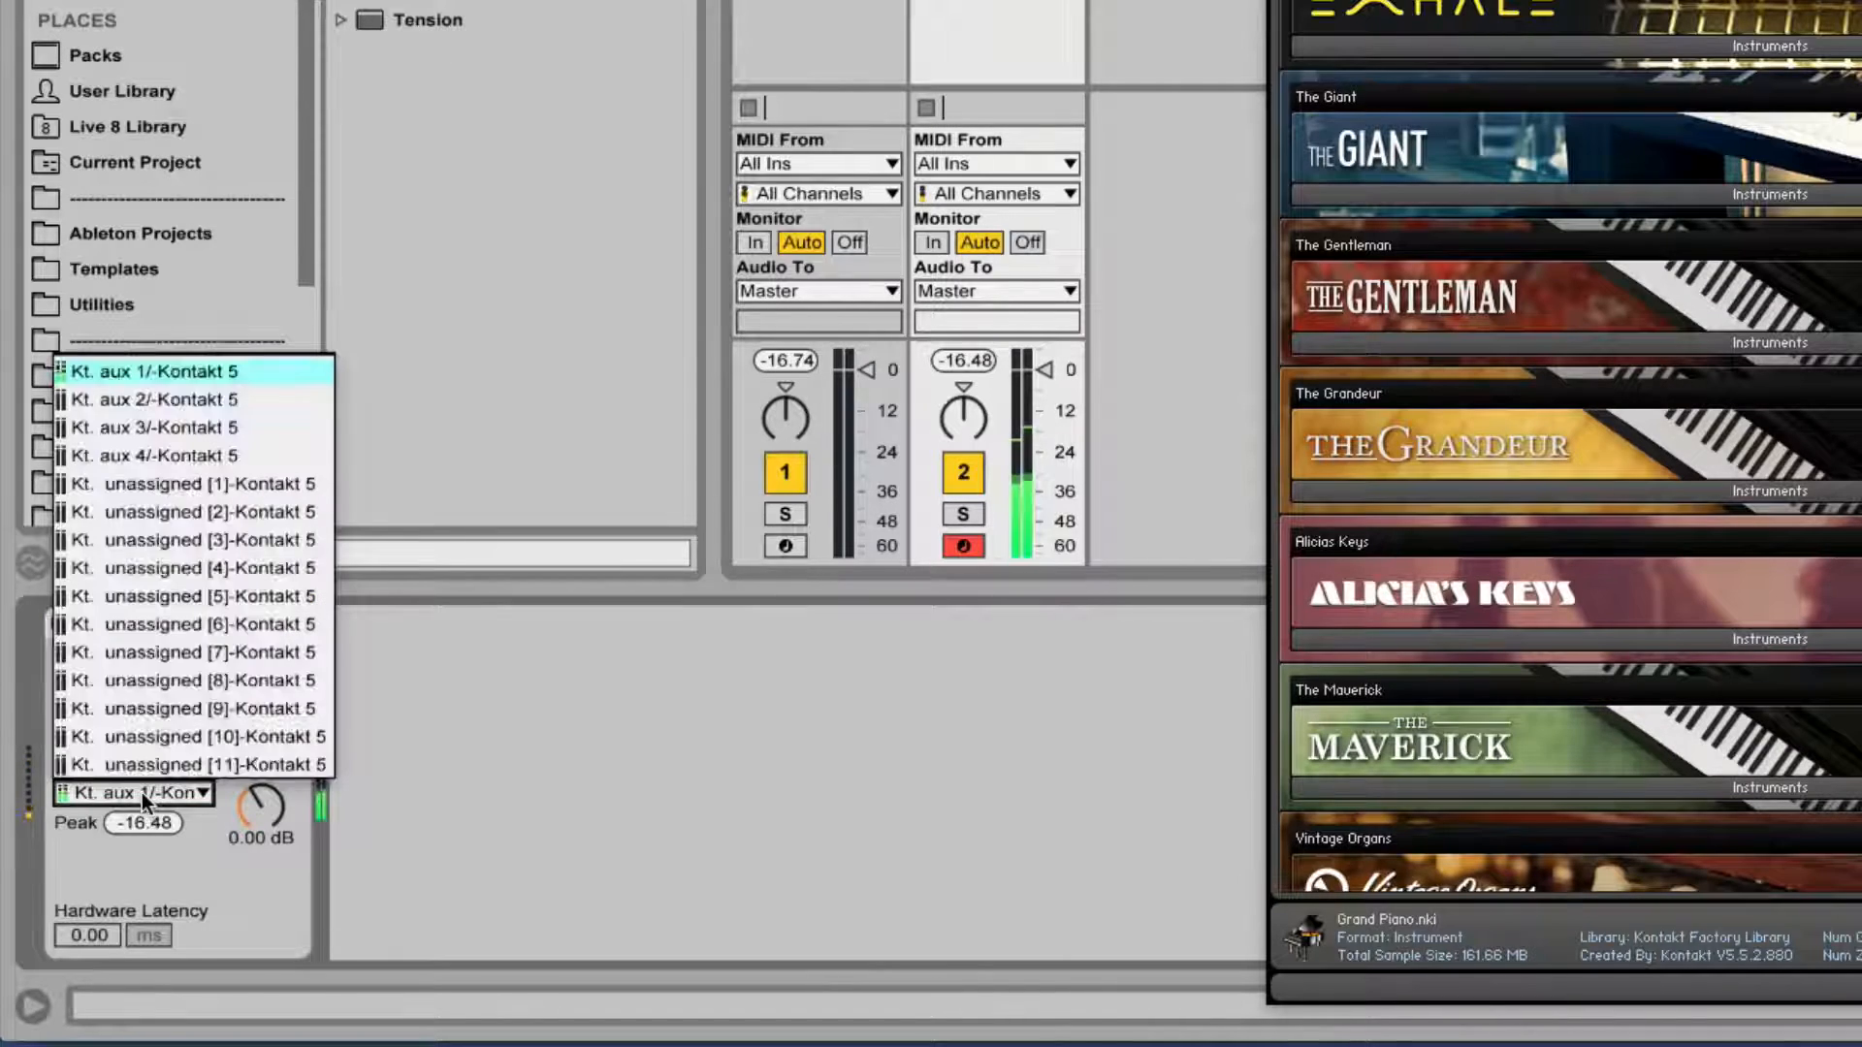
{"action": "left_click", "coordinate": [190, 372]}
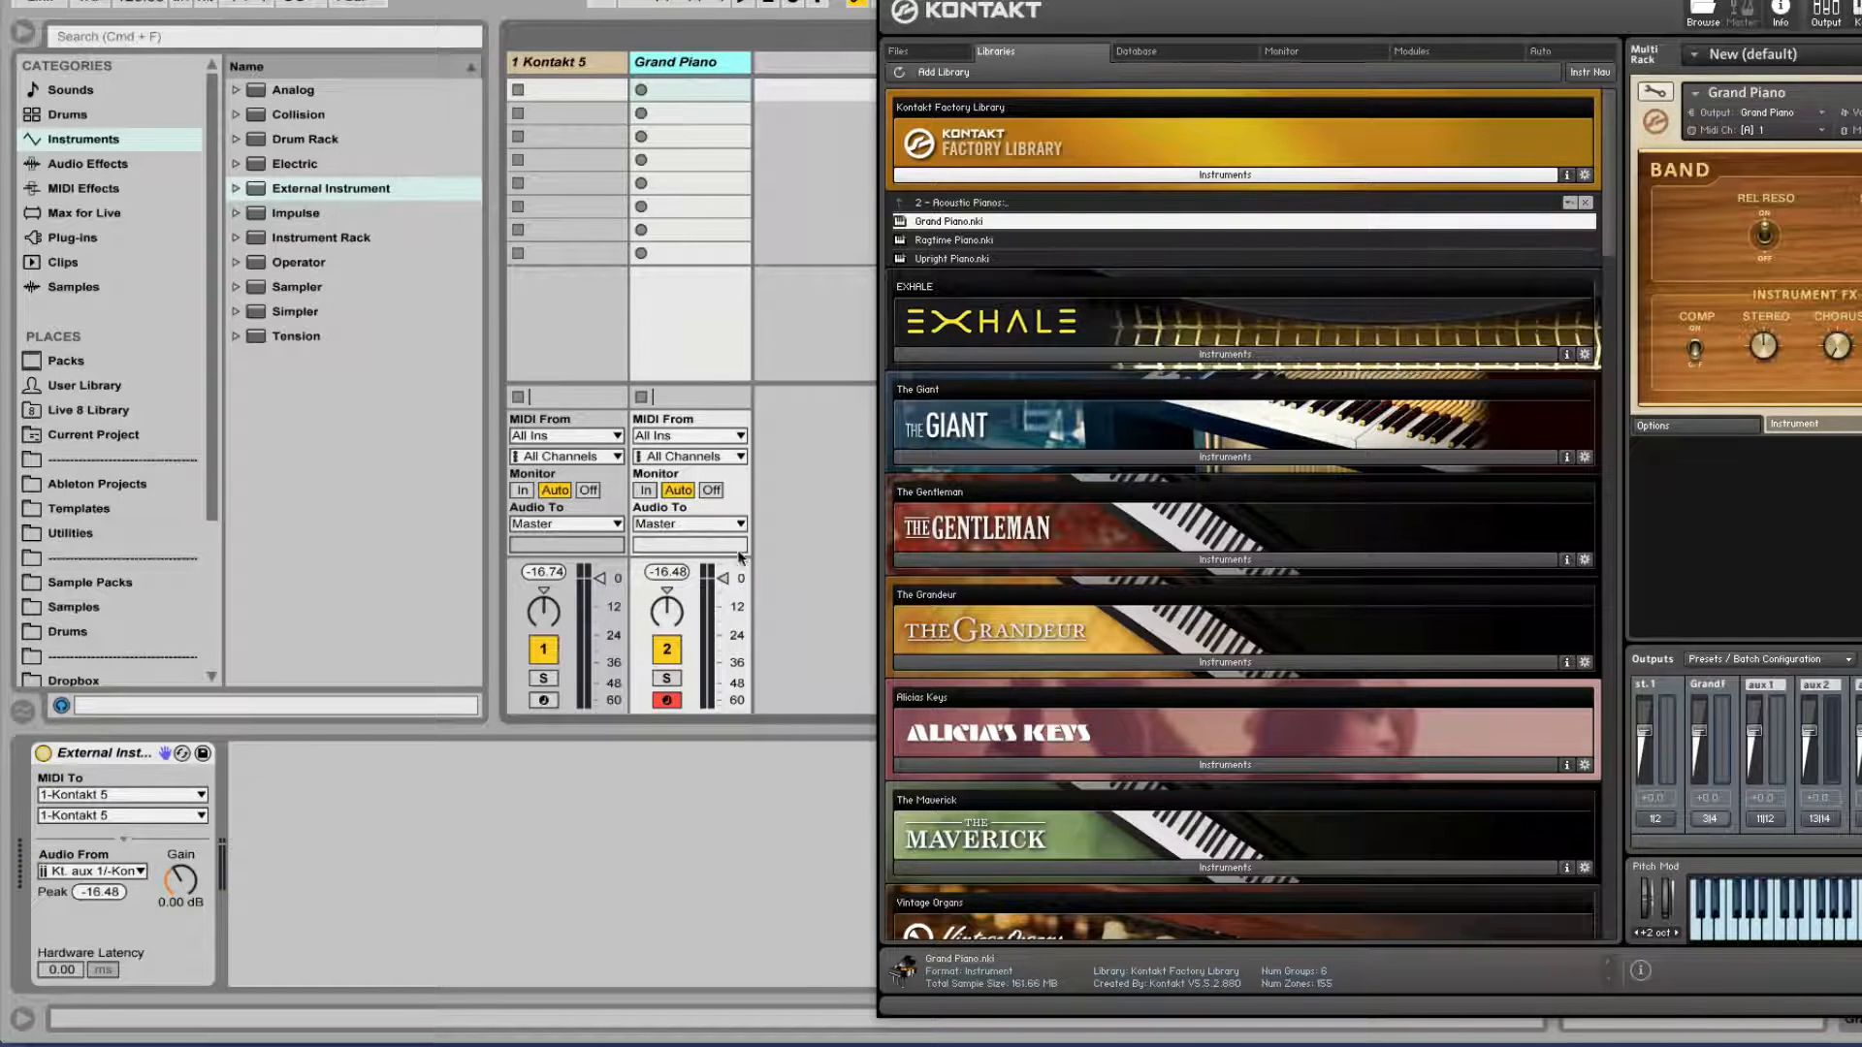
Create a MIDI clip on Grand Piano, reopen Kontakt and load EXHALE.nki from the Exhale library.
{"action": "left_click", "coordinate": [689, 89]}
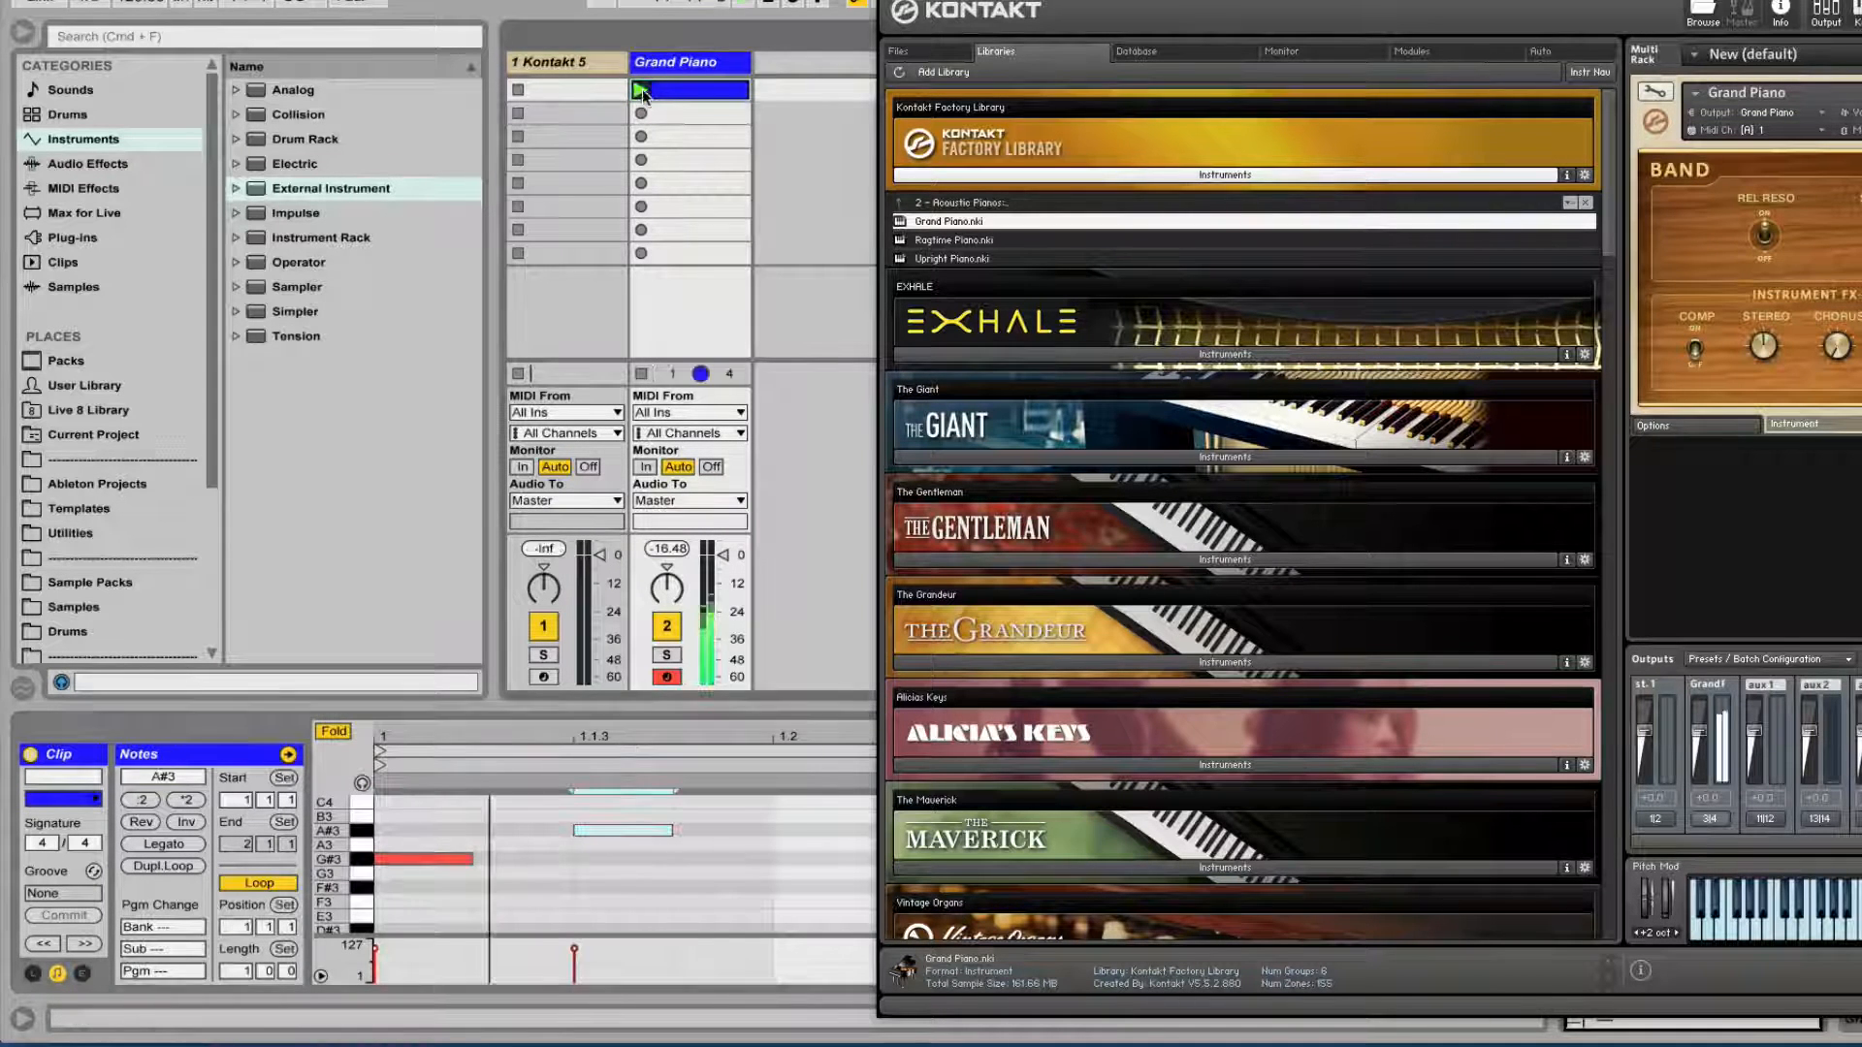
{"action": "left_click", "coordinate": [642, 89]}
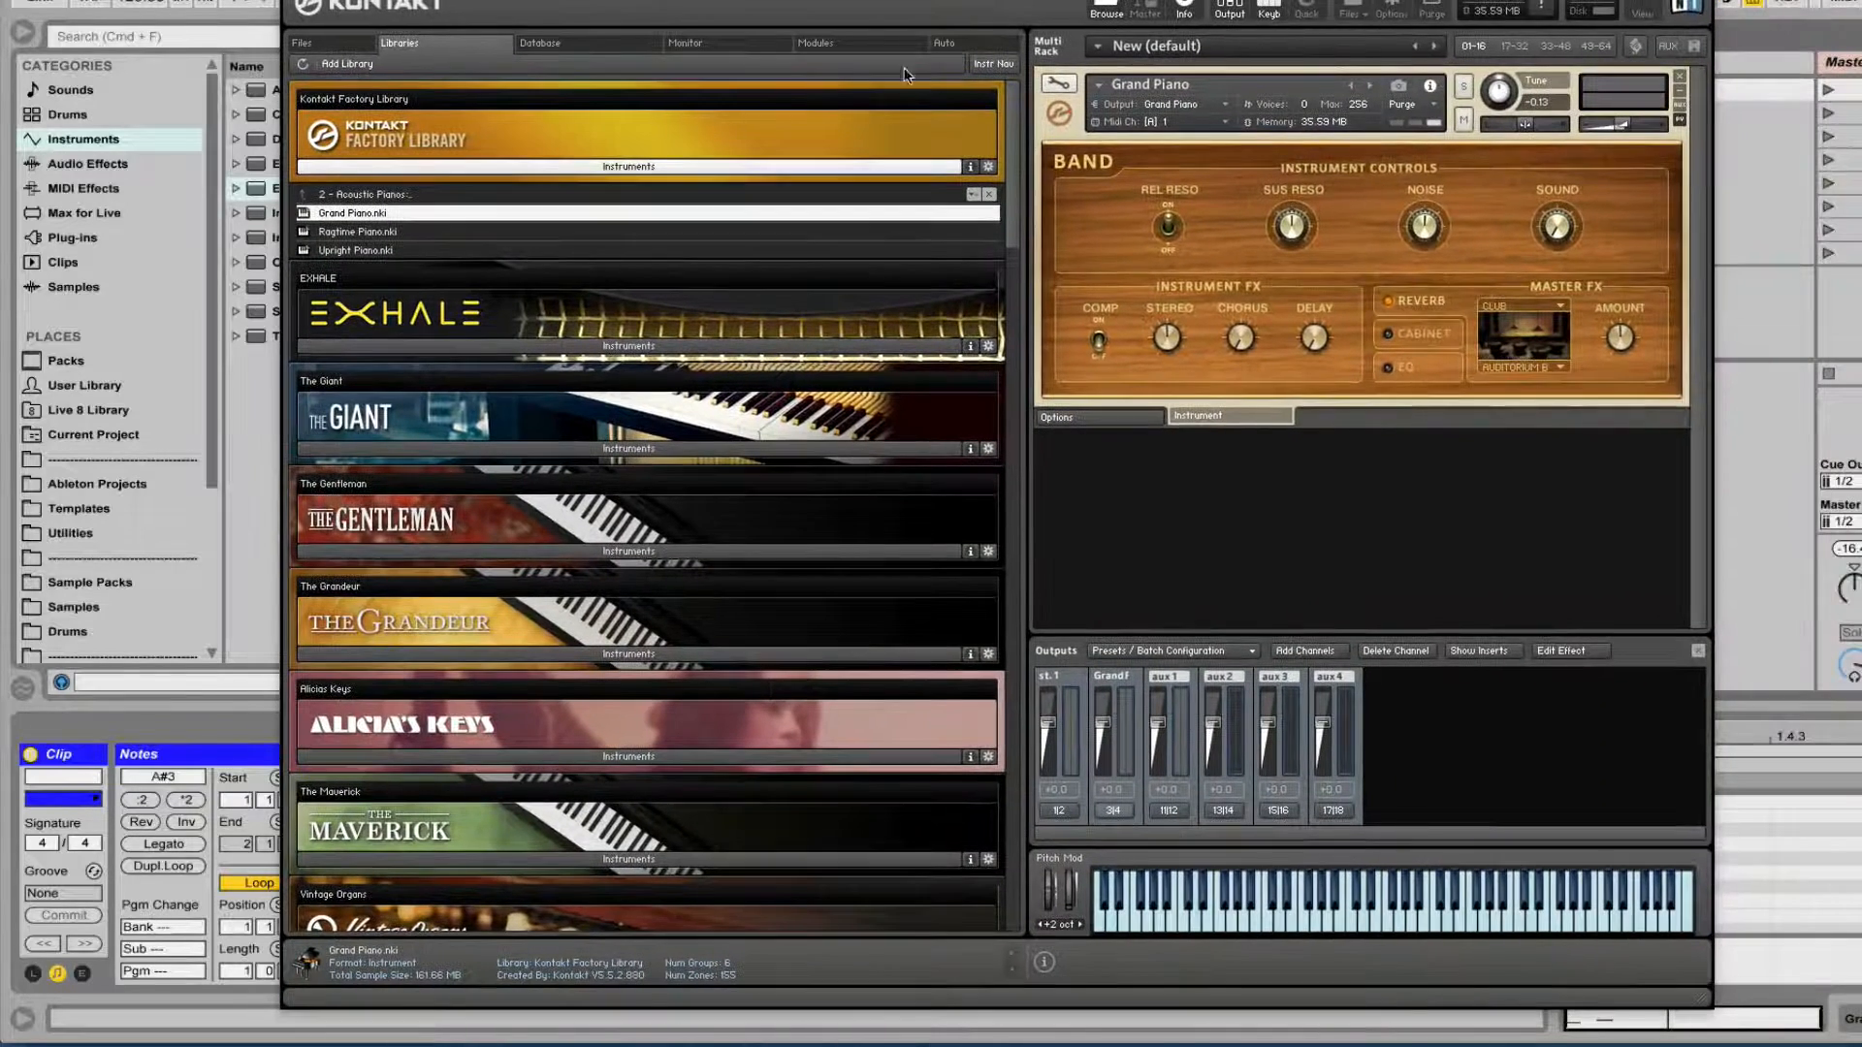
{"action": "left_click", "coordinate": [1680, 83]}
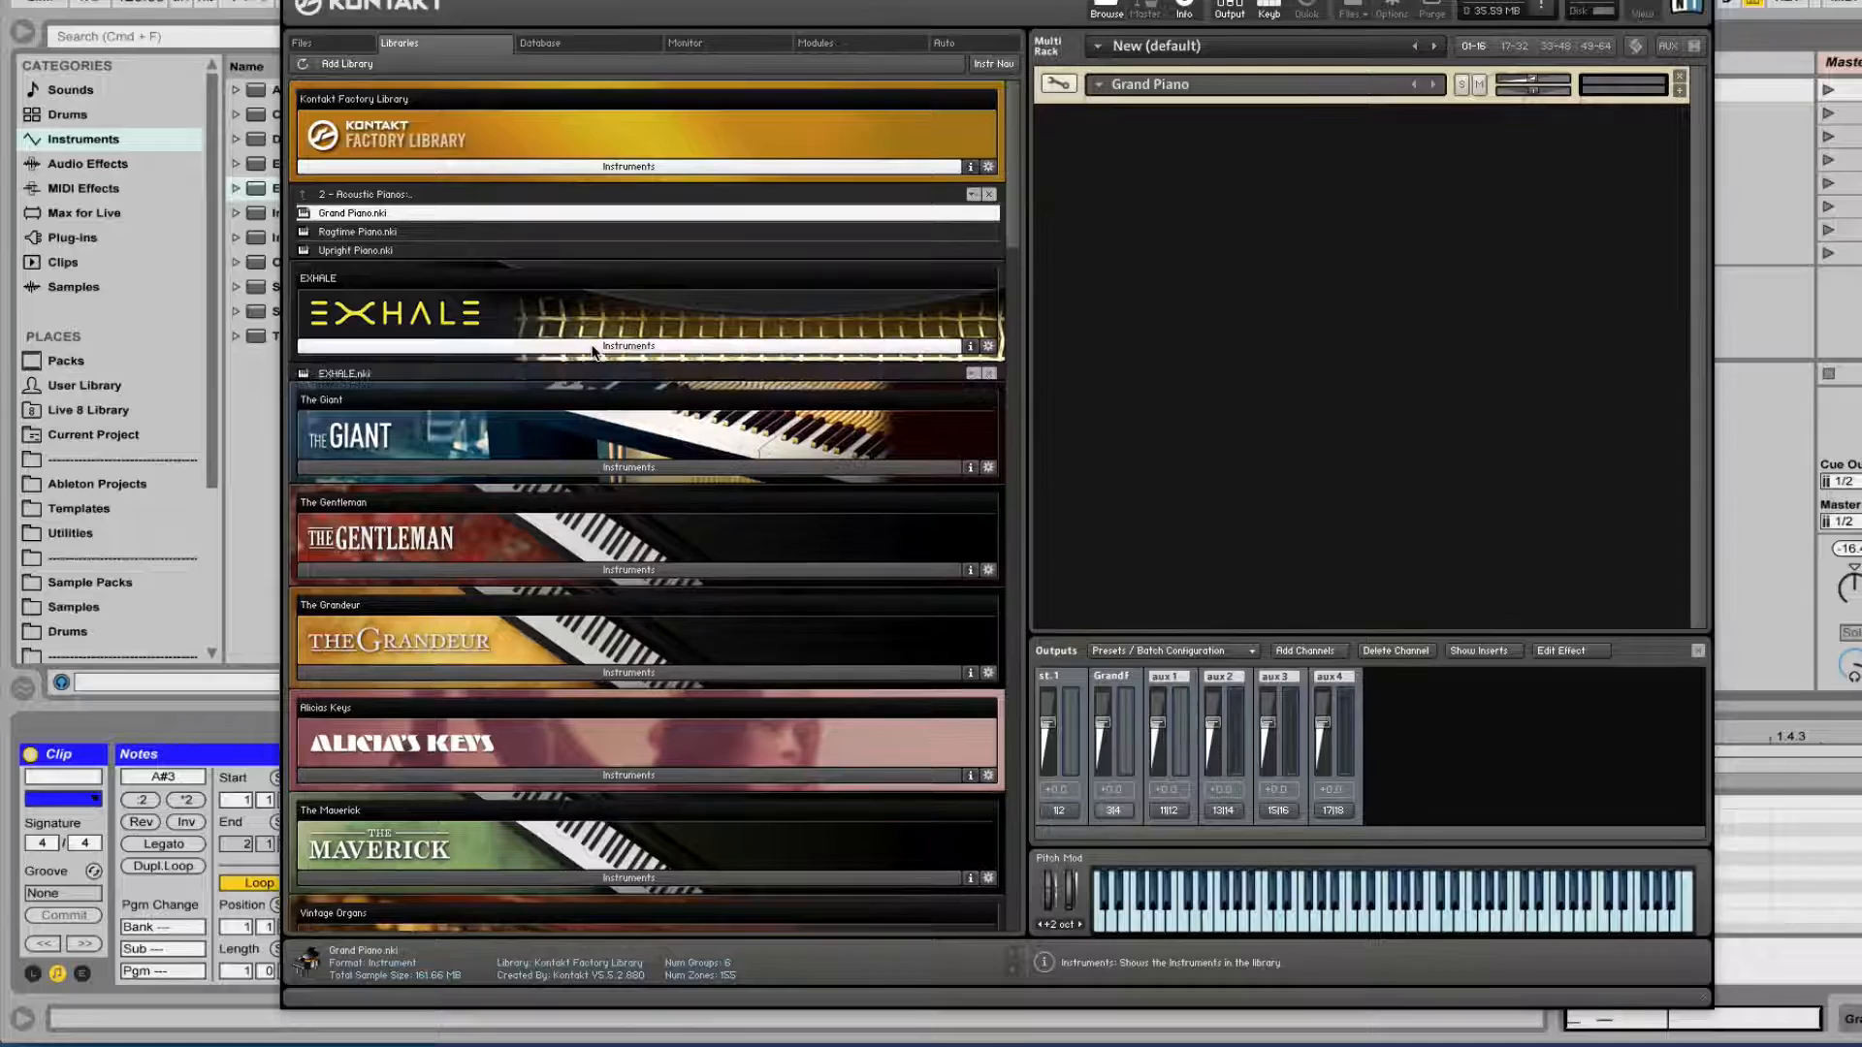
{"action": "double_click", "coordinate": [345, 372]}
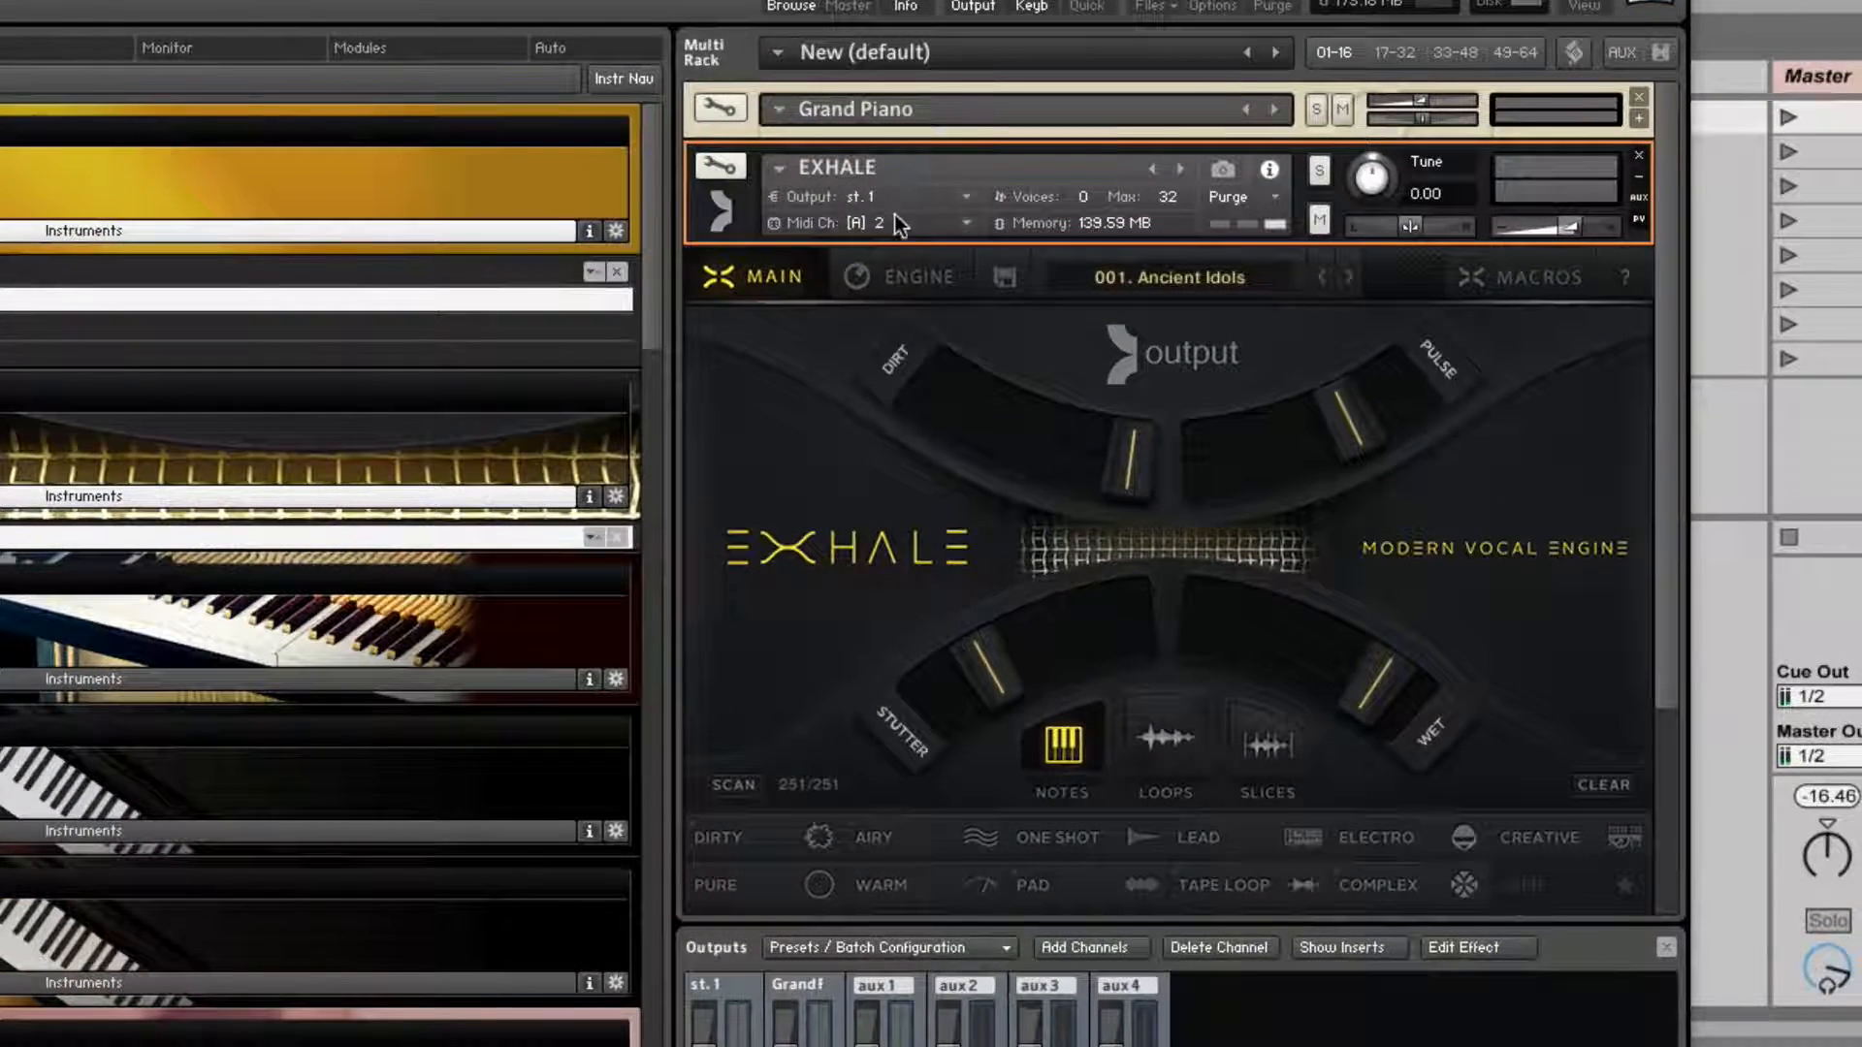
Assign the EXHALE output channel to a Kt. aux host output pair.
{"action": "left_click", "coordinate": [962, 196]}
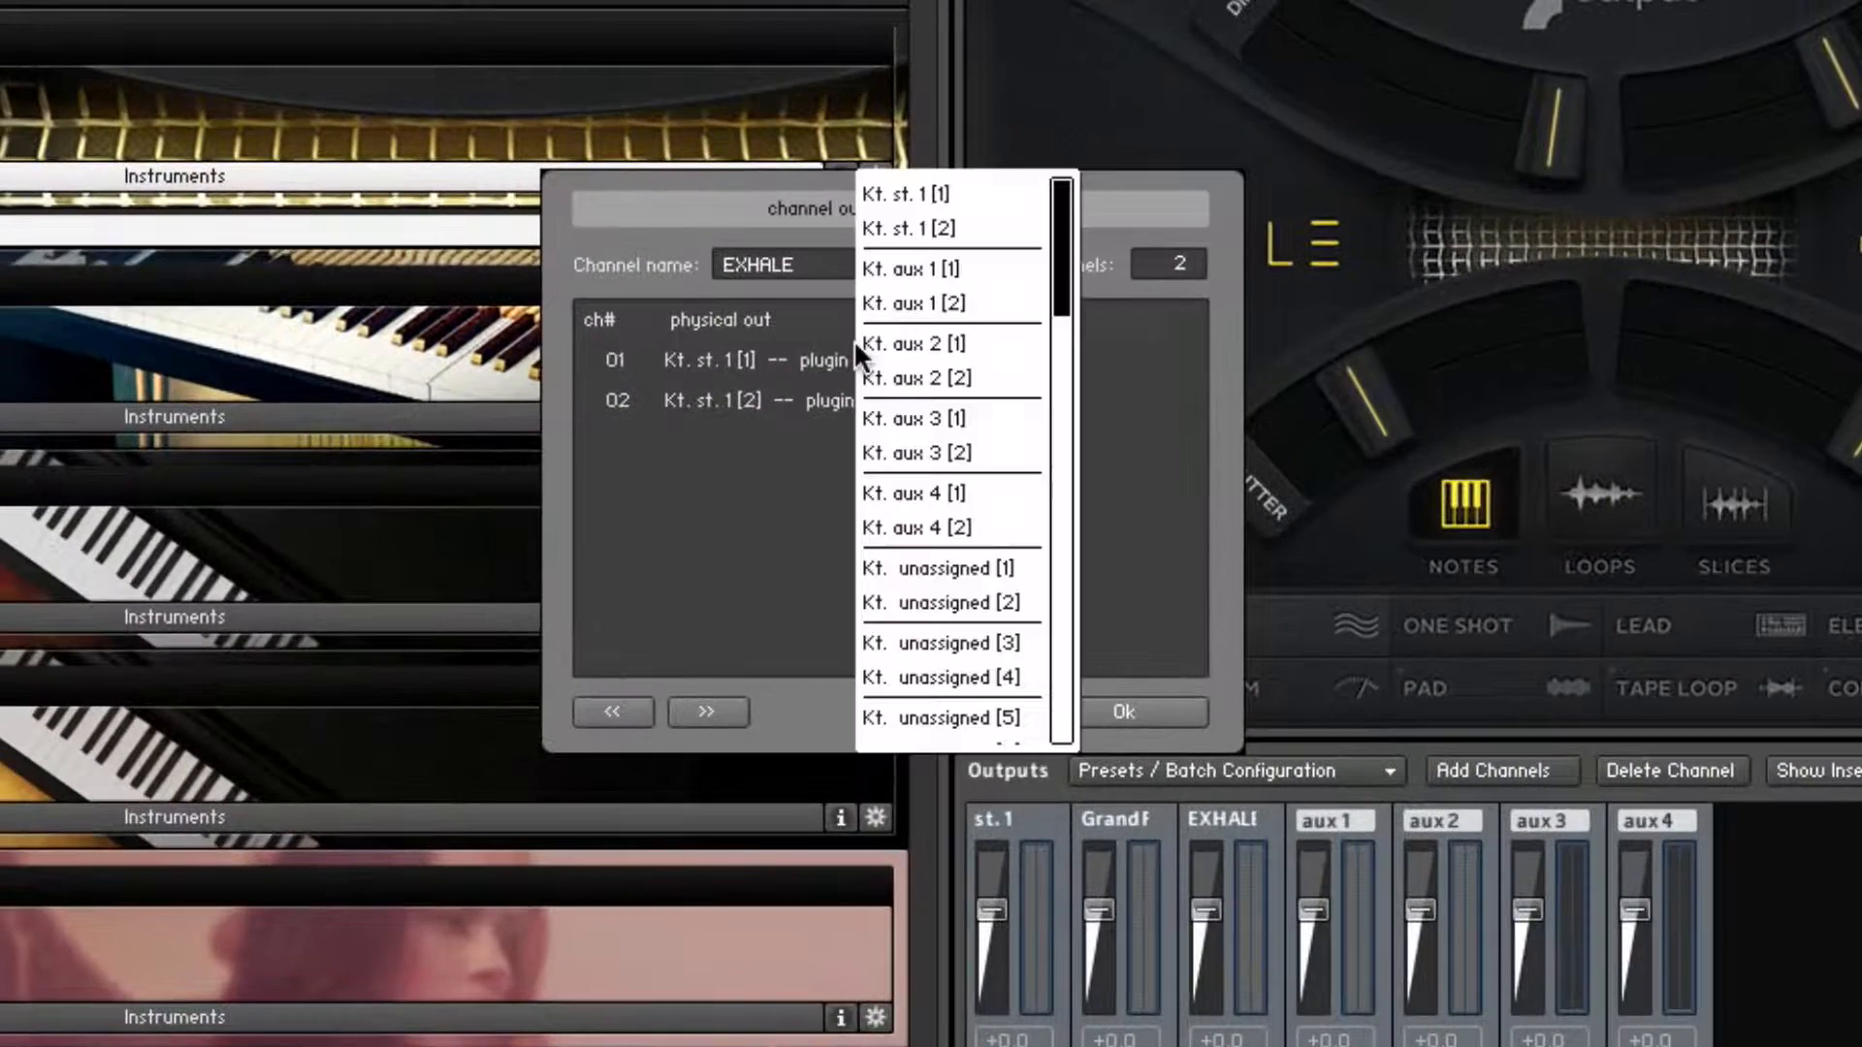
{"action": "left_click", "coordinate": [914, 343]}
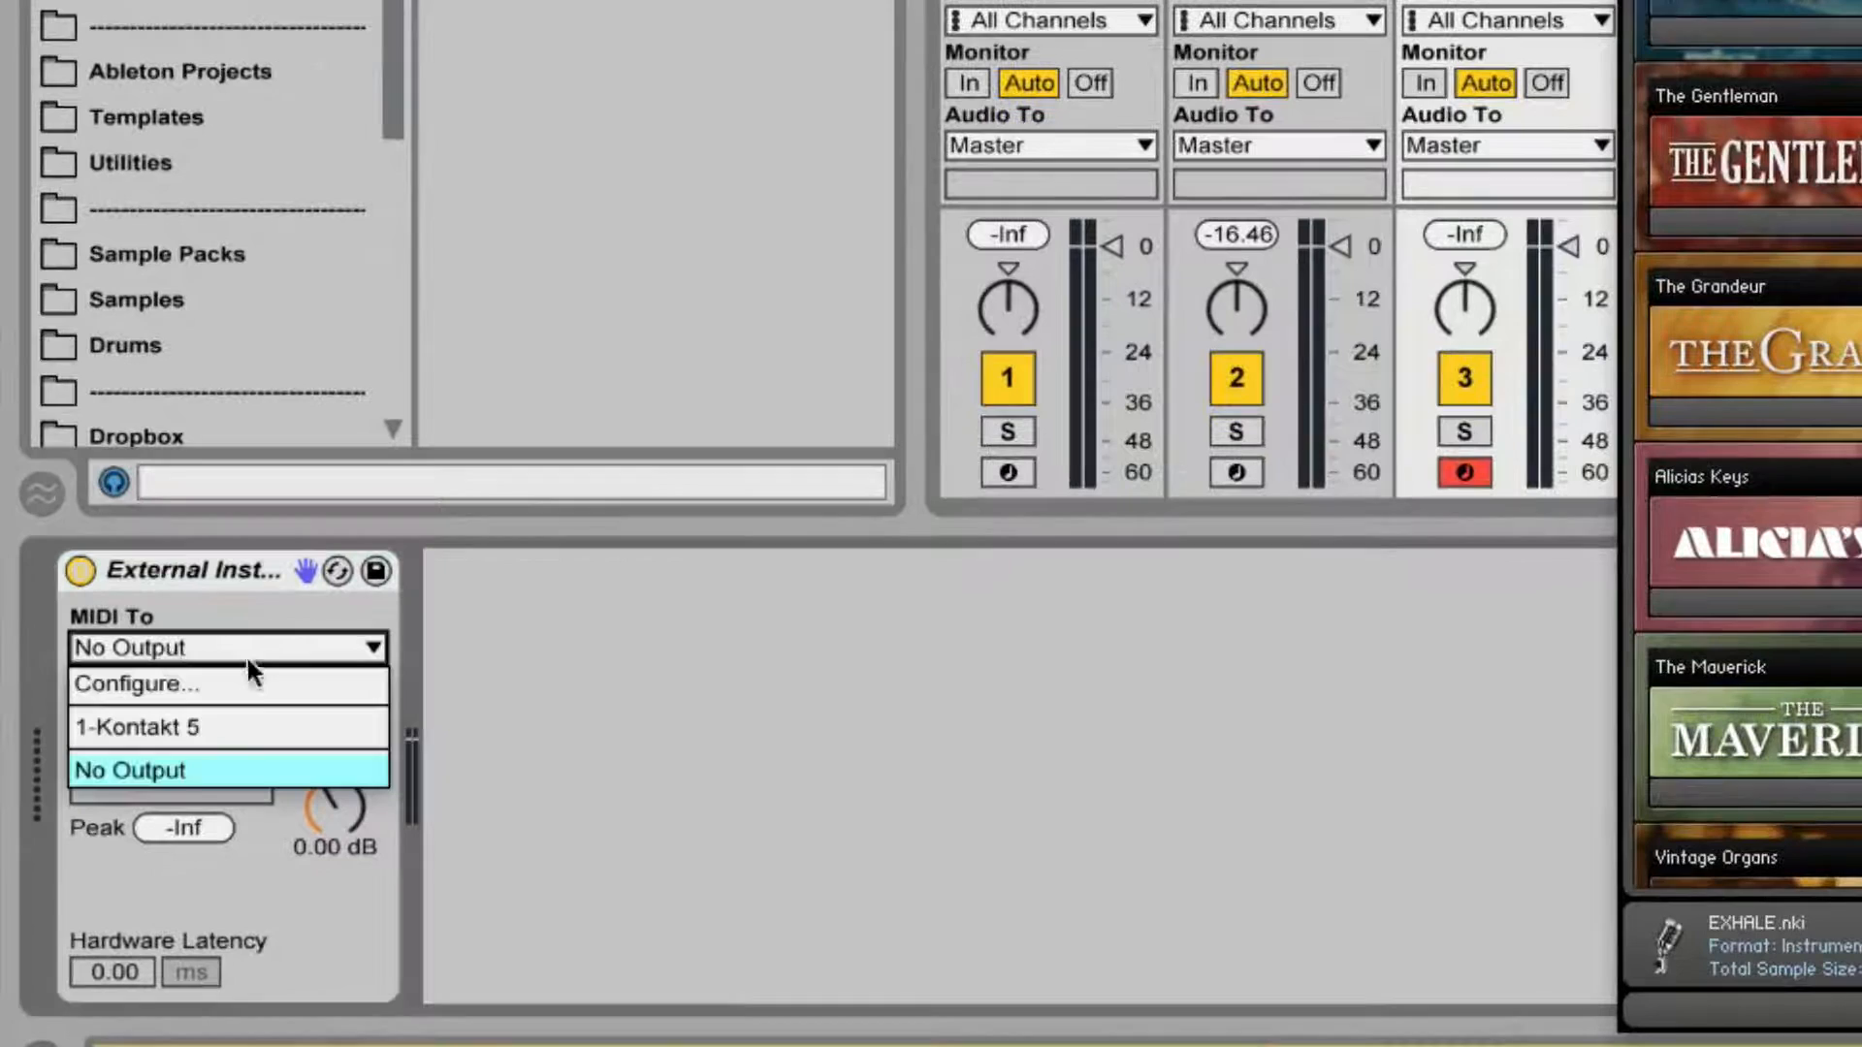
Set track 3's External Instrument to MIDI To 1-Kontakt 5 channel 2 and Audio From Kt. aux 2.
{"action": "left_click", "coordinate": [156, 727]}
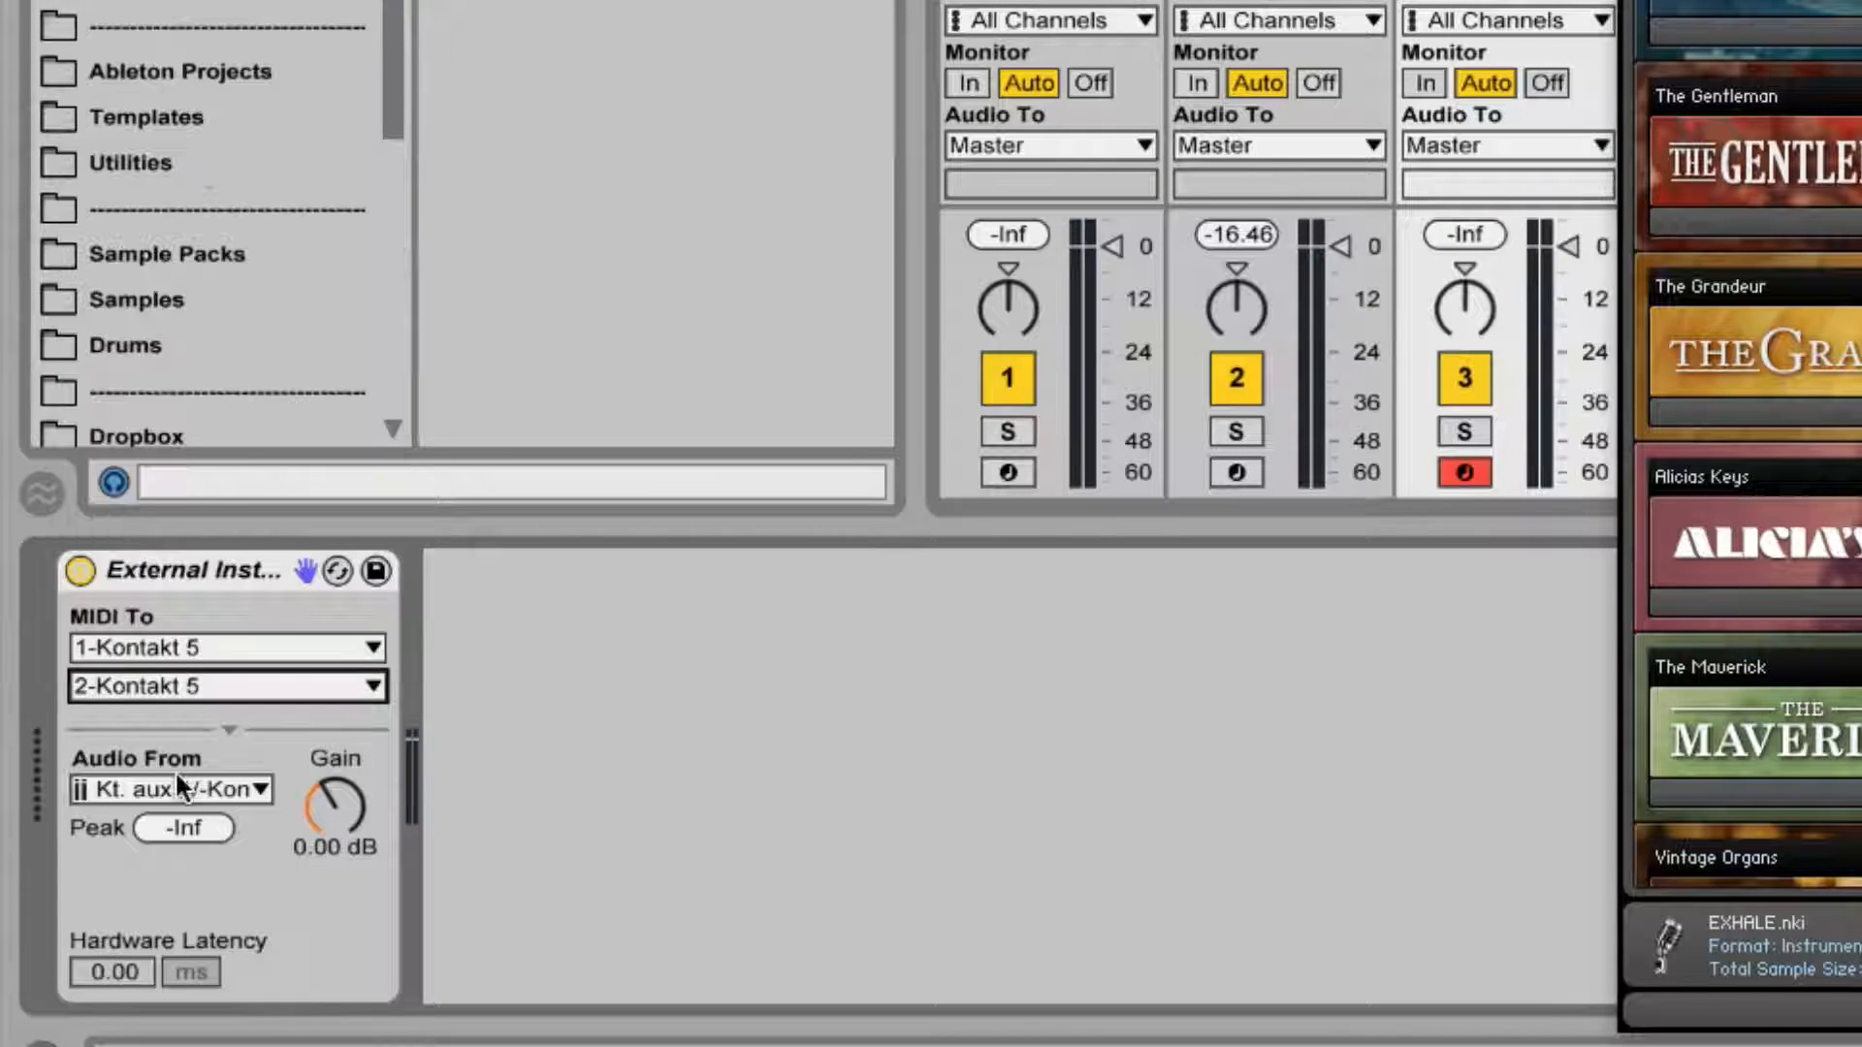
{"action": "left_click", "coordinate": [169, 789]}
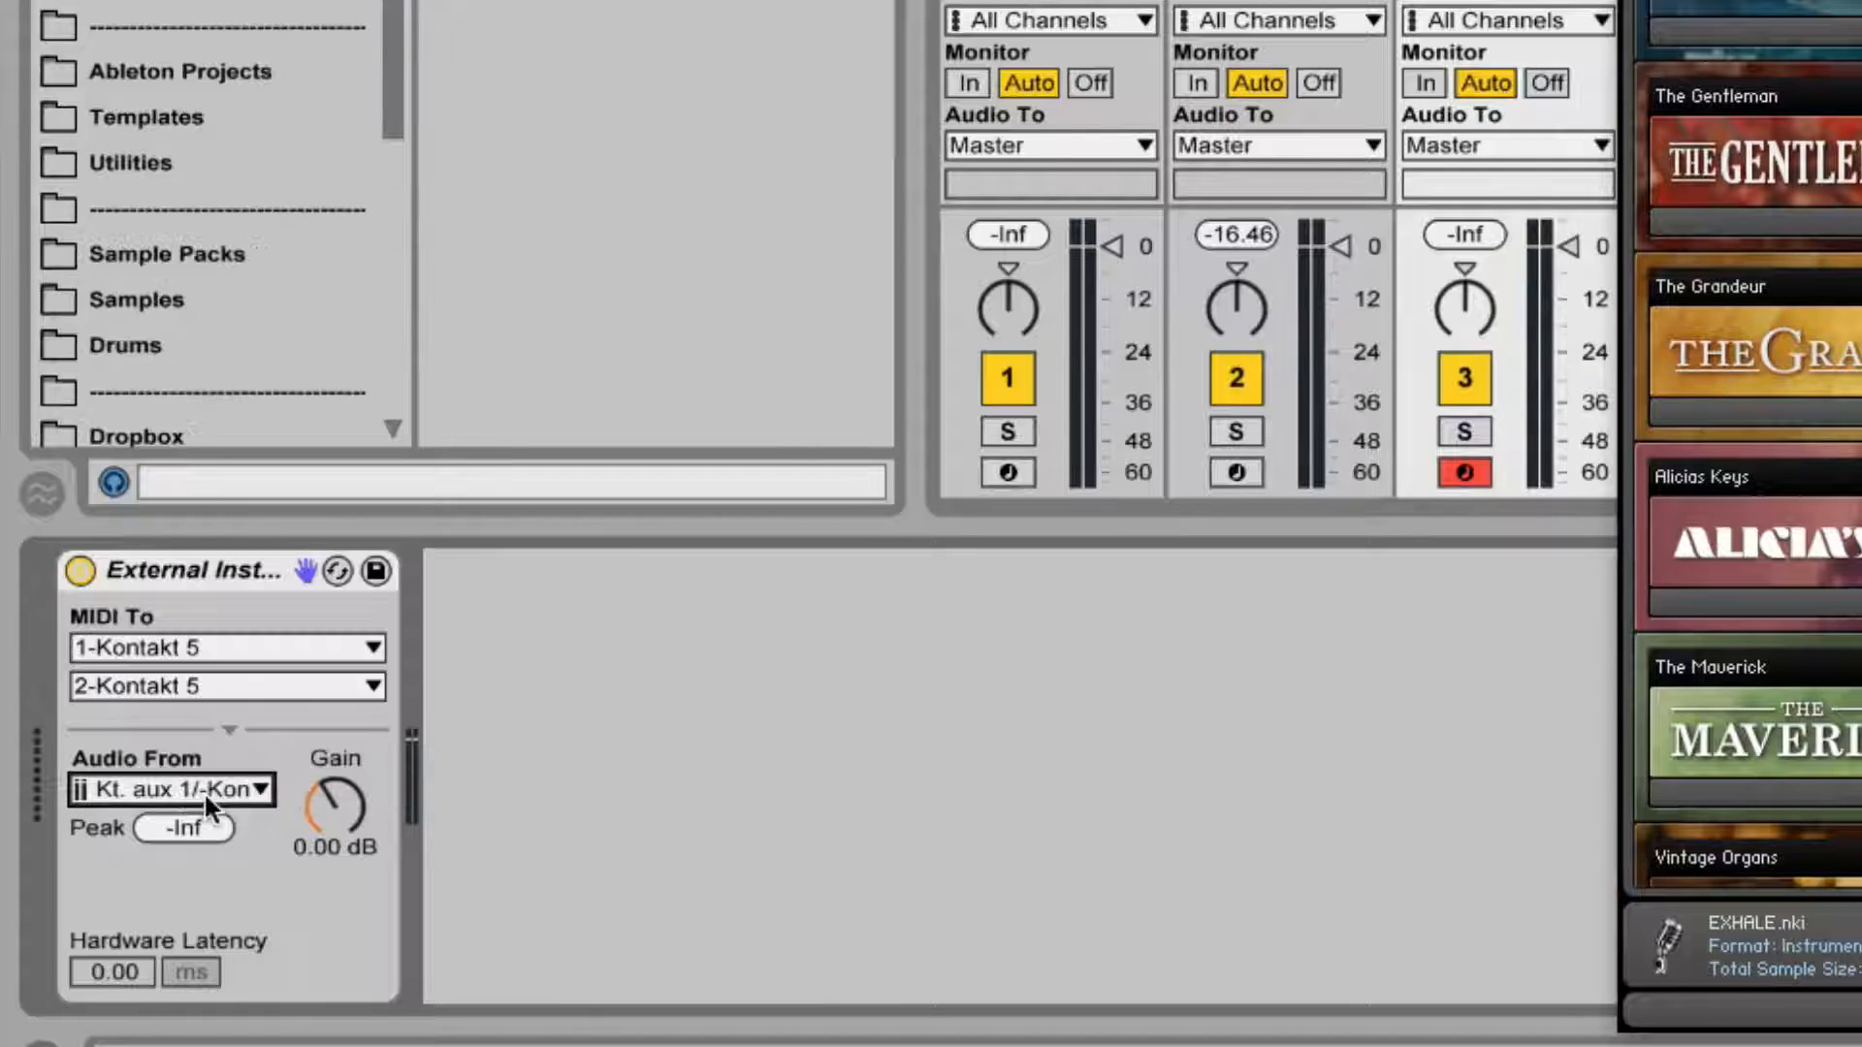
{"action": "left_click", "coordinate": [172, 789]}
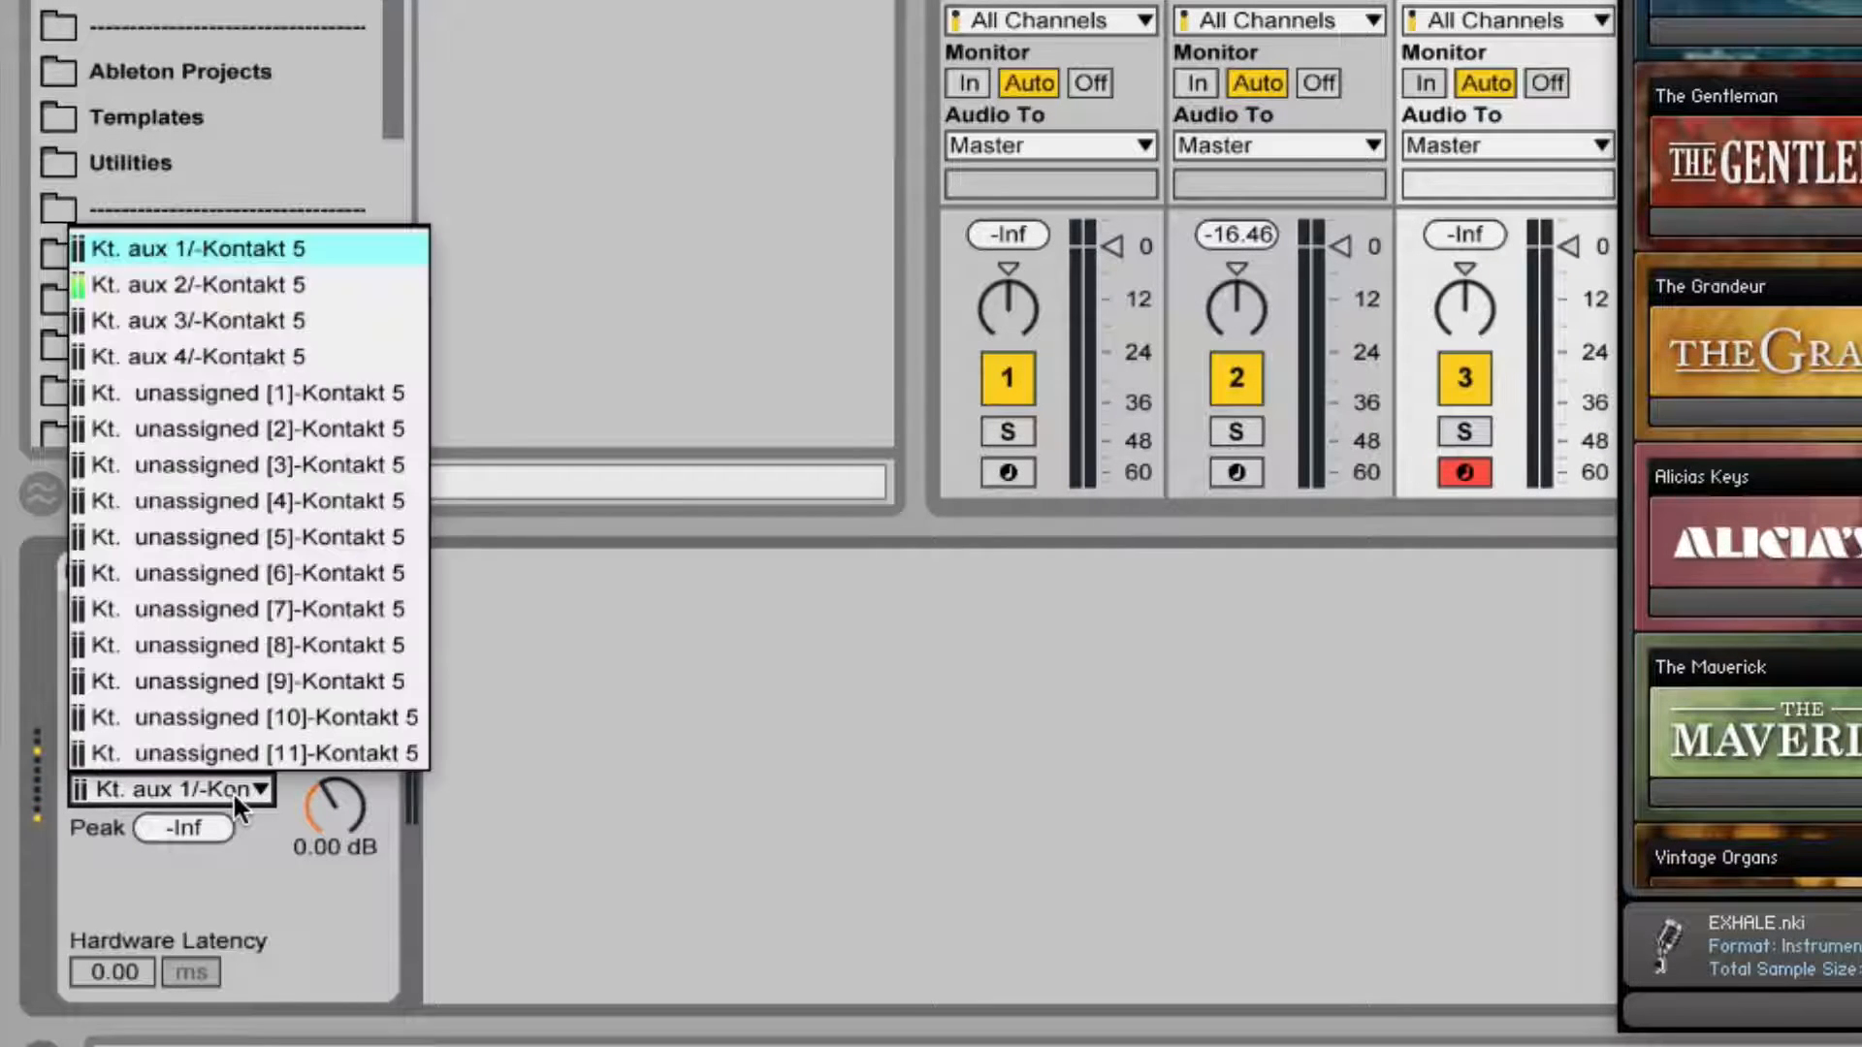
{"action": "mouse_move", "coordinate": [179, 285]}
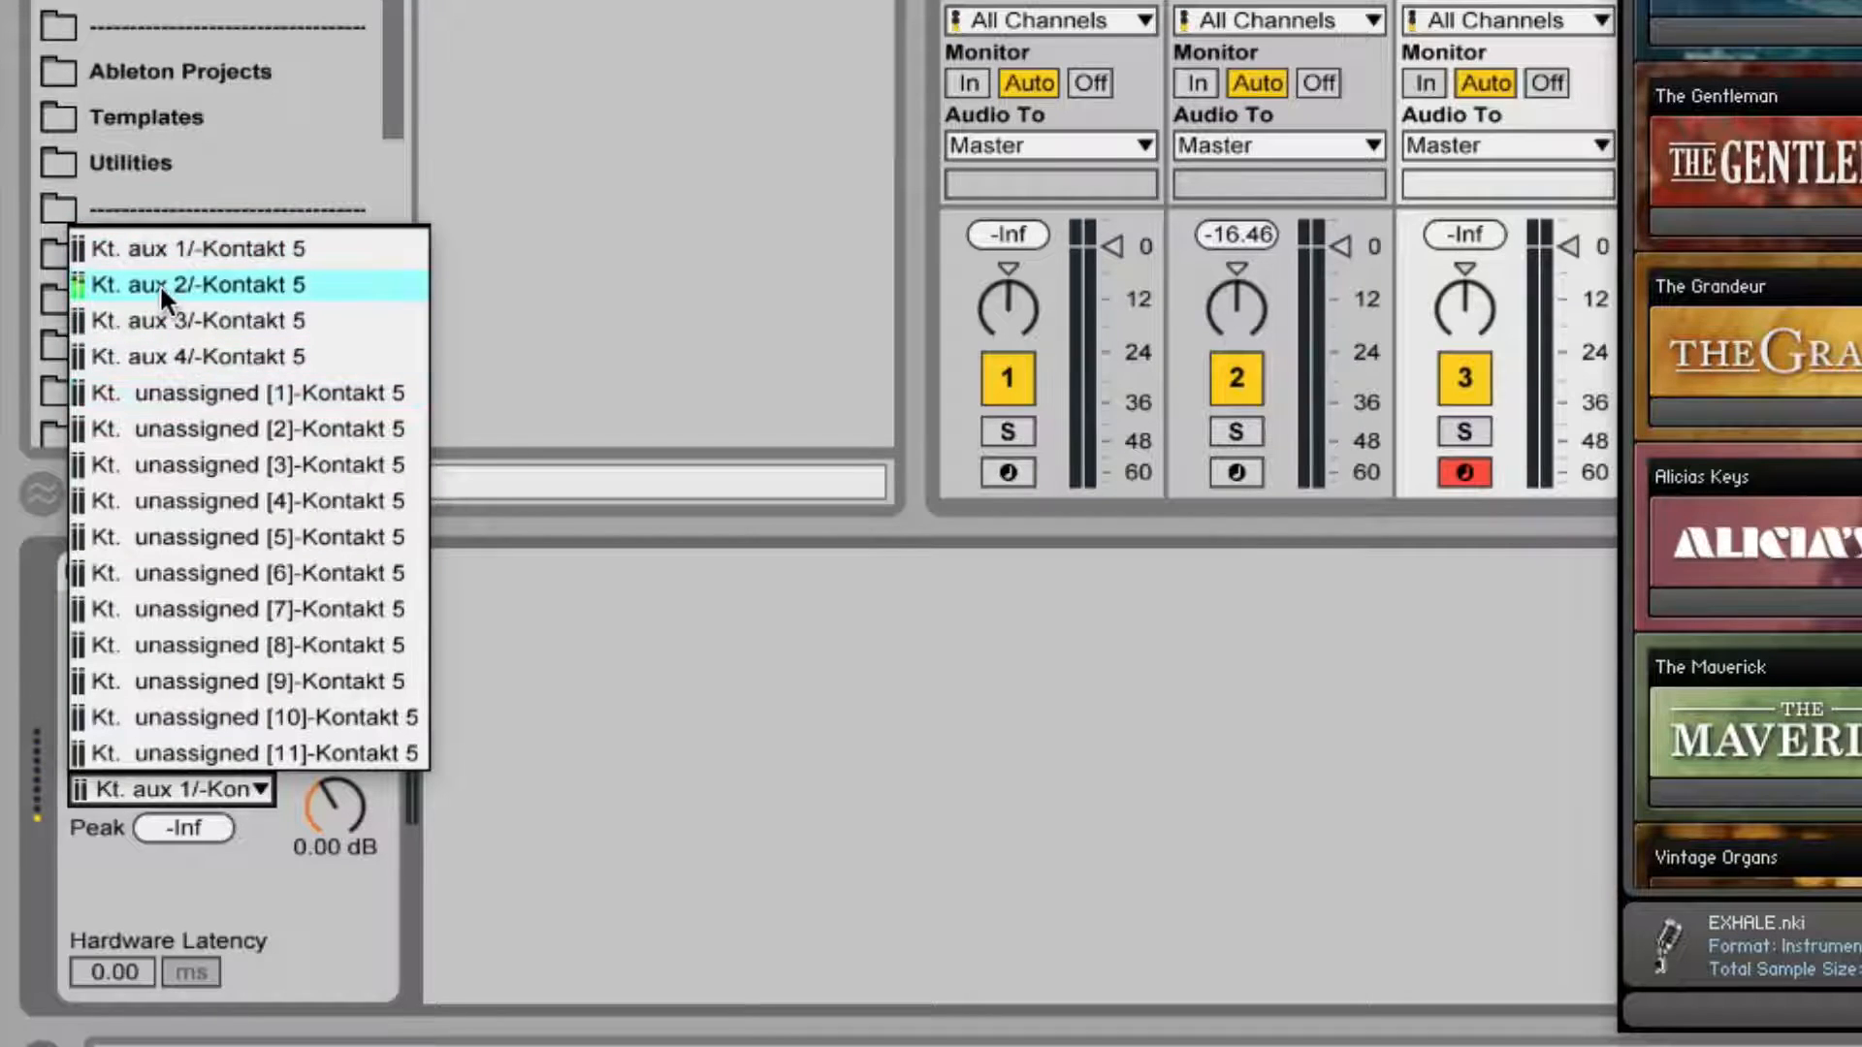
{"action": "left_click", "coordinate": [192, 285]}
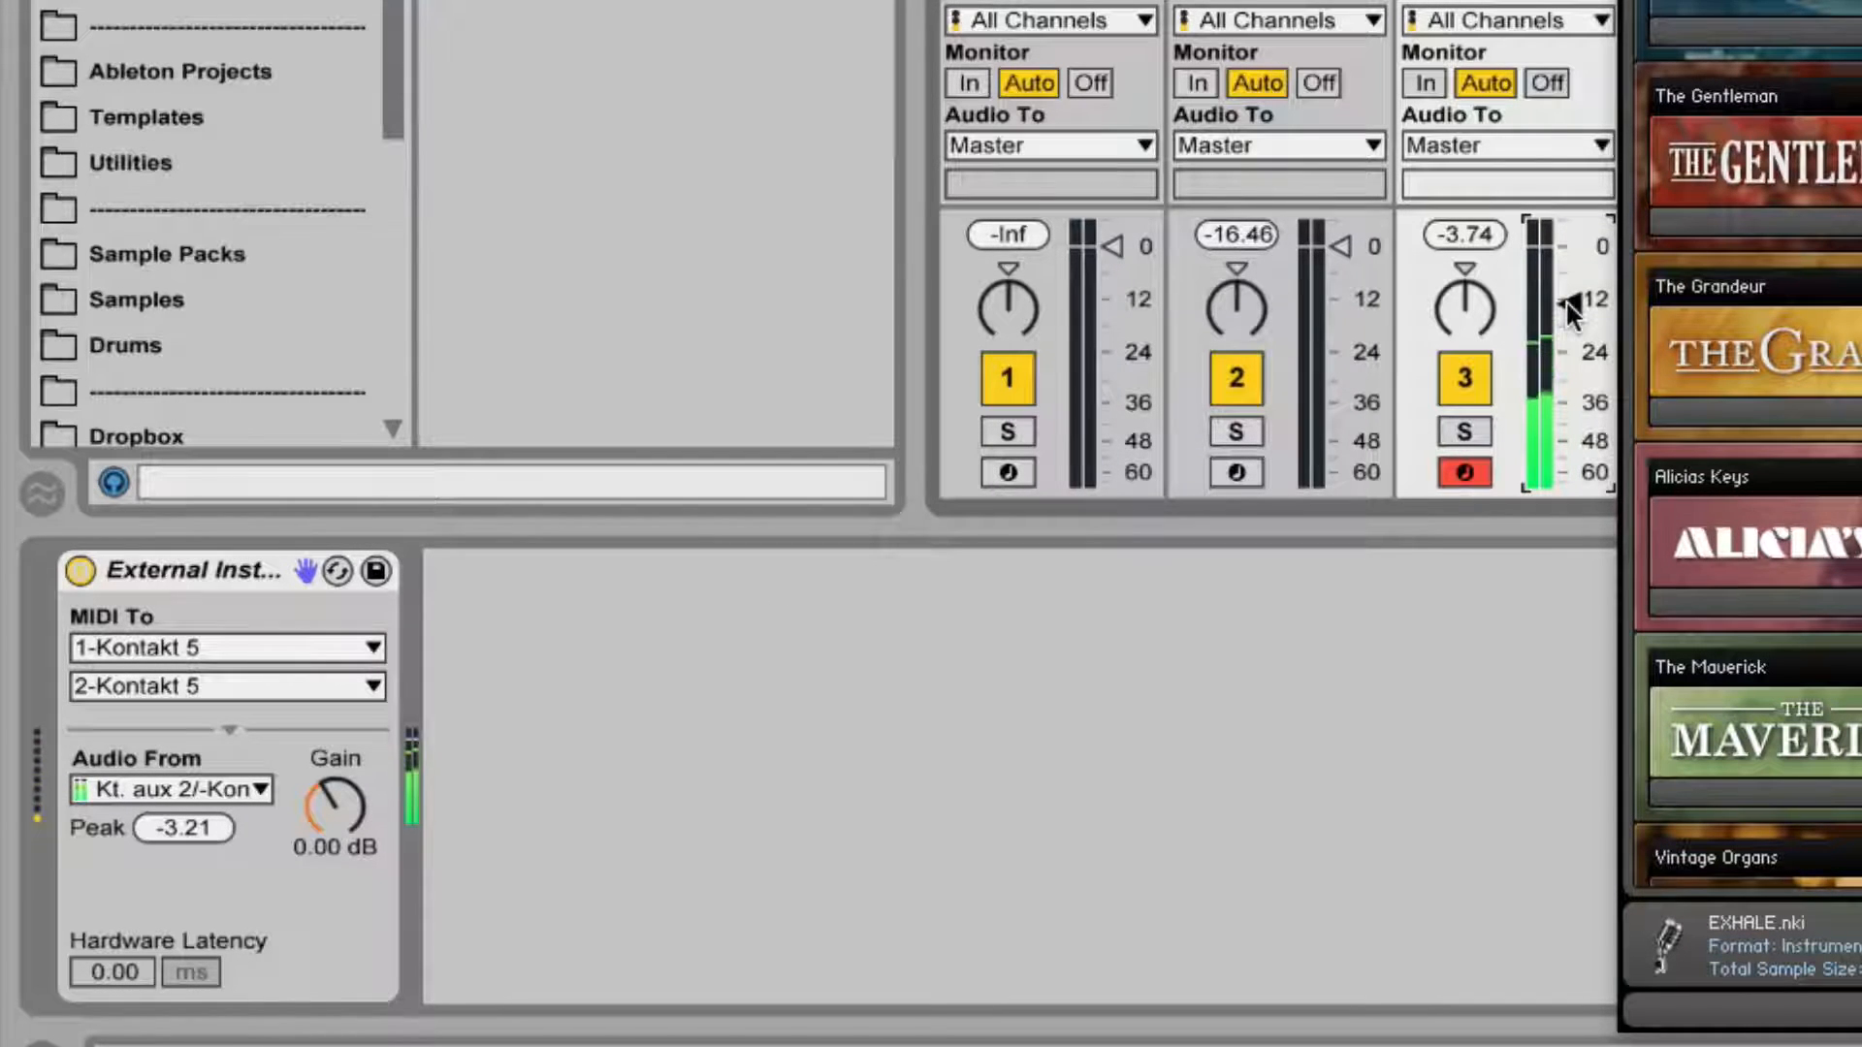
{"action": "left_click", "coordinate": [1235, 475]}
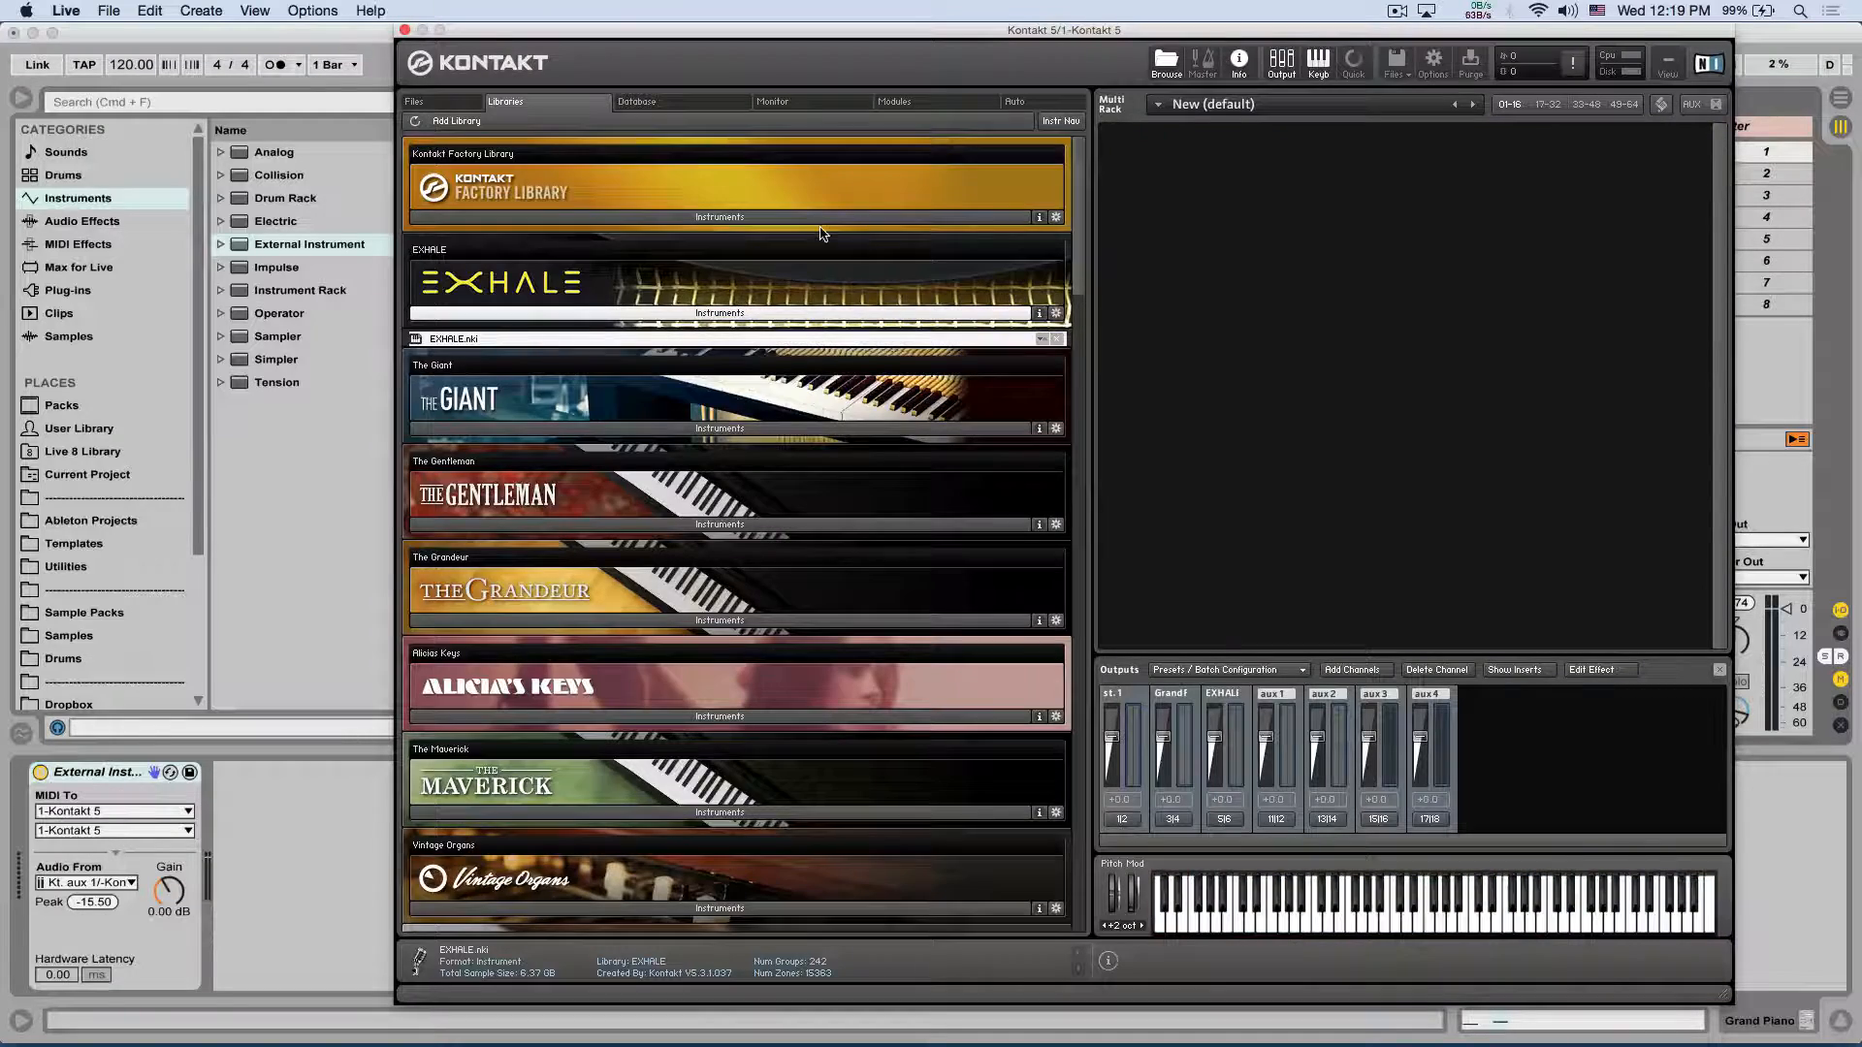
Scroll the Libraries tab down to Studio Drummer for loading Garage Kit - Lite.nki.
{"action": "scroll", "scroll_direction": "down", "scroll_amount": 3}
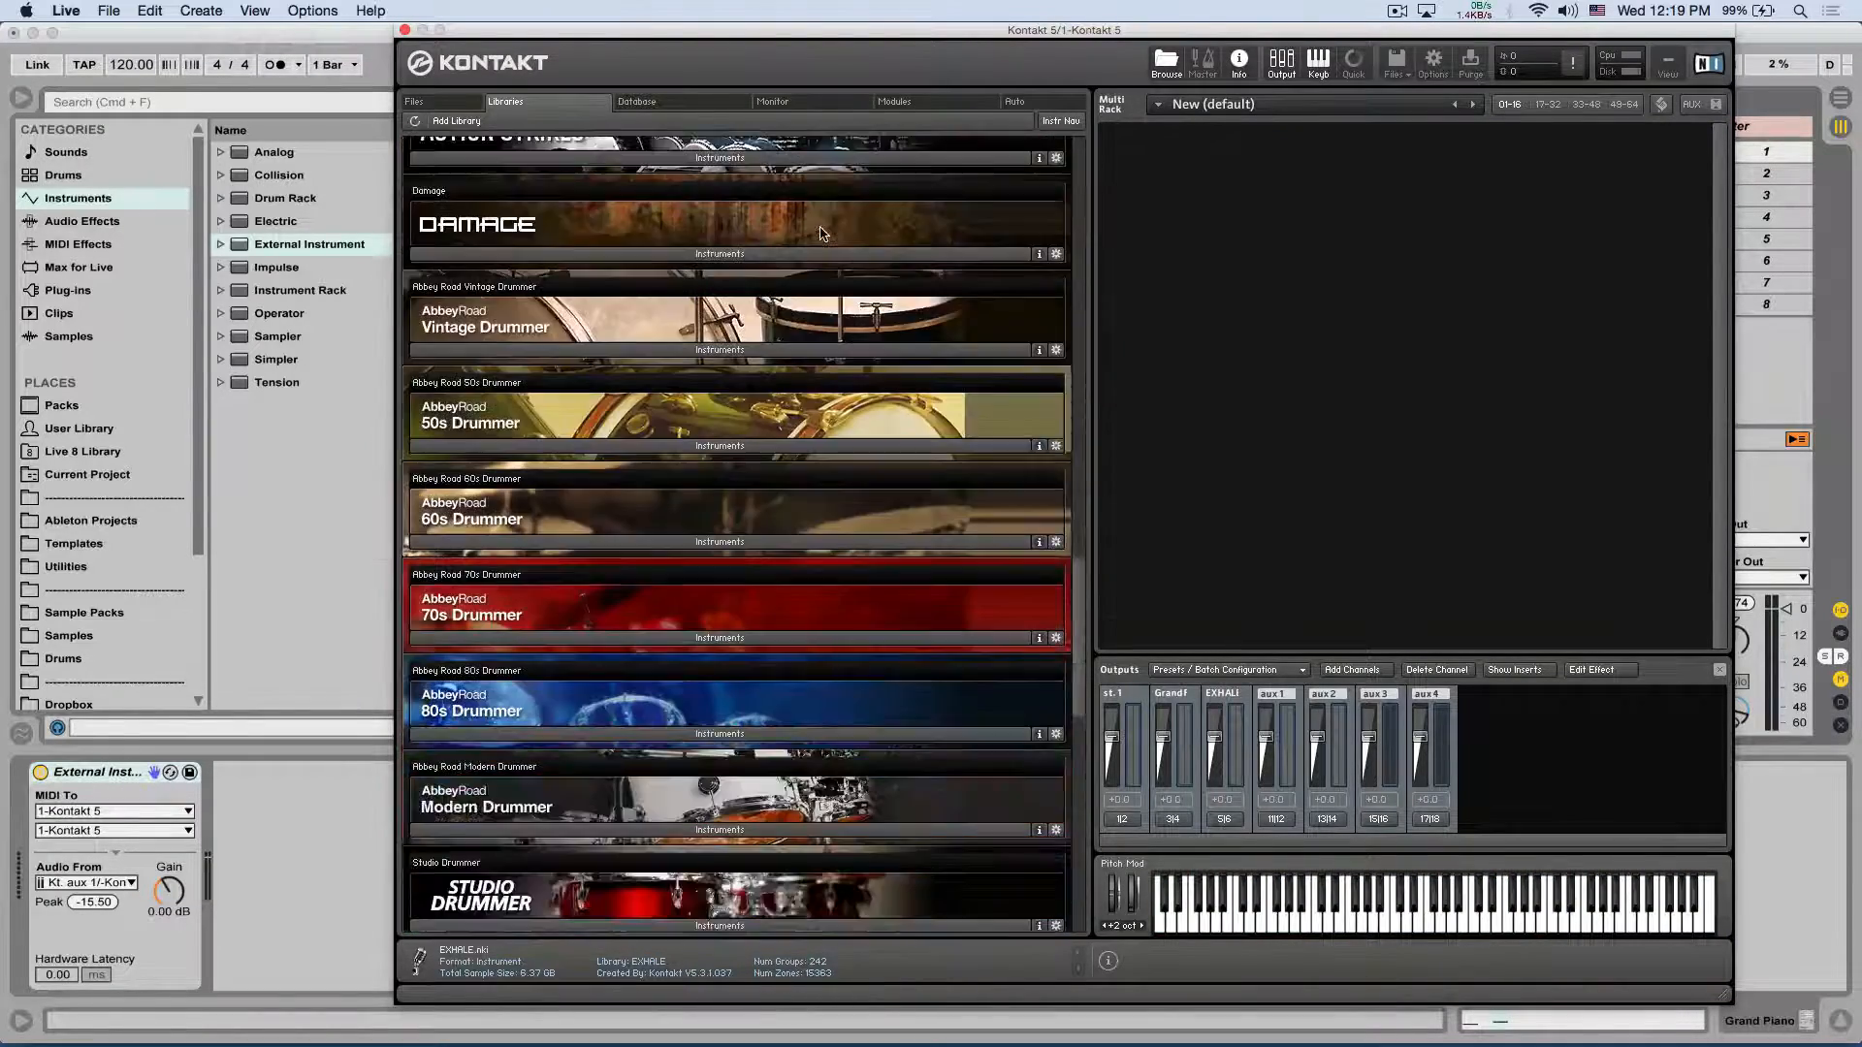
{"action": "scroll", "scroll_direction": "down", "scroll_amount": 3}
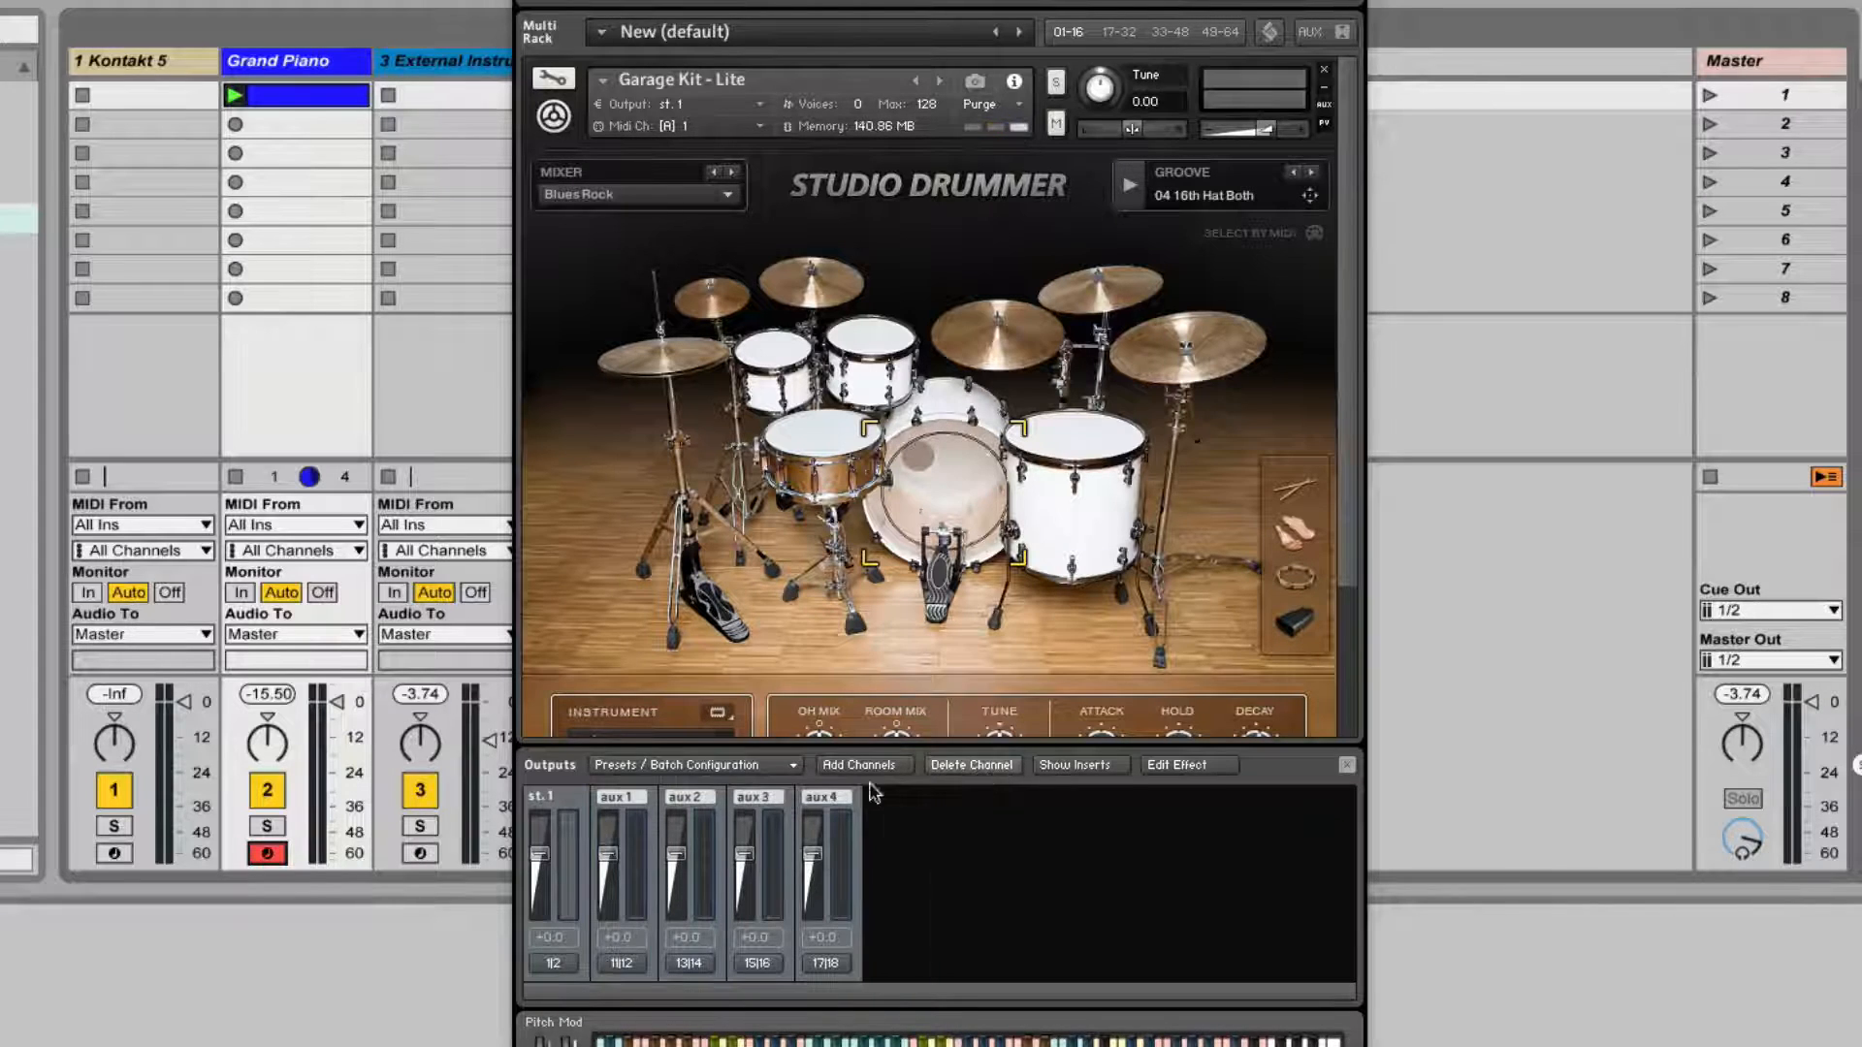
Add 11 output channels starting at Kt. aux 1 [1] with ascending assignment, and confirm.
{"action": "left_click", "coordinate": [695, 764]}
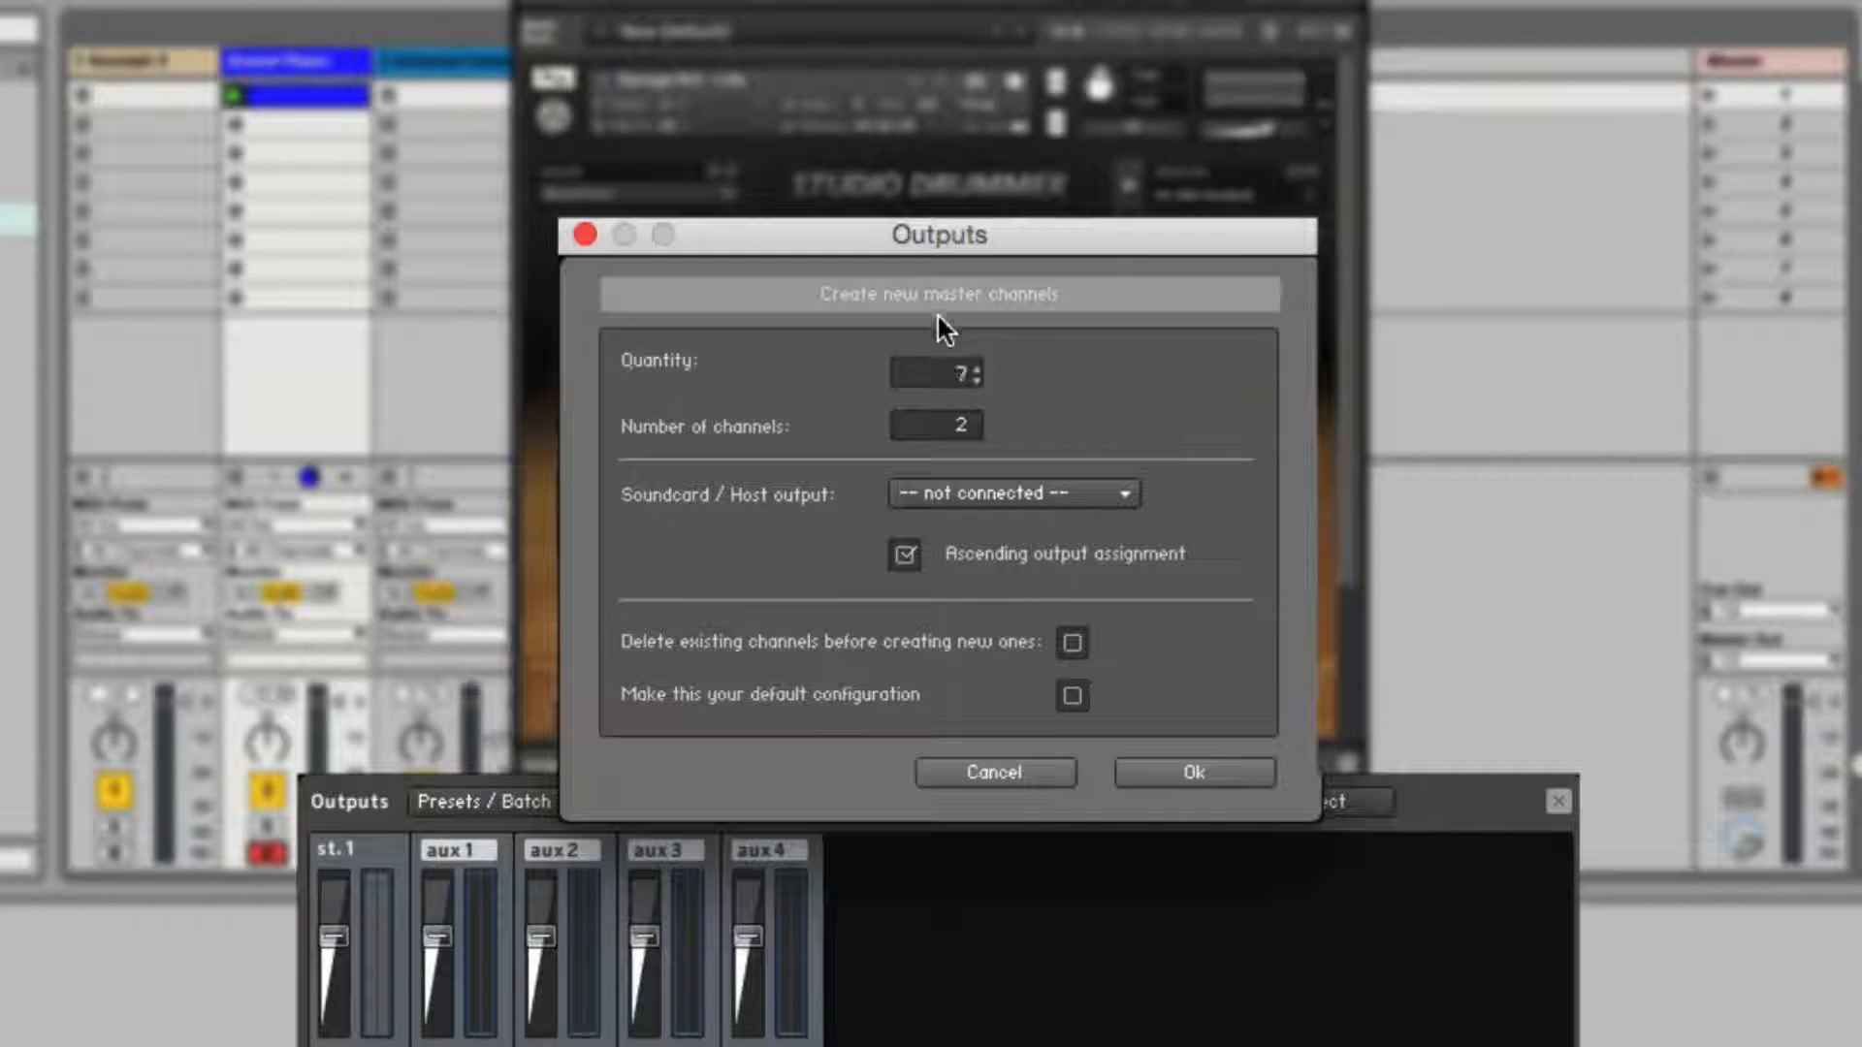
{"action": "left_click", "coordinate": [972, 369]}
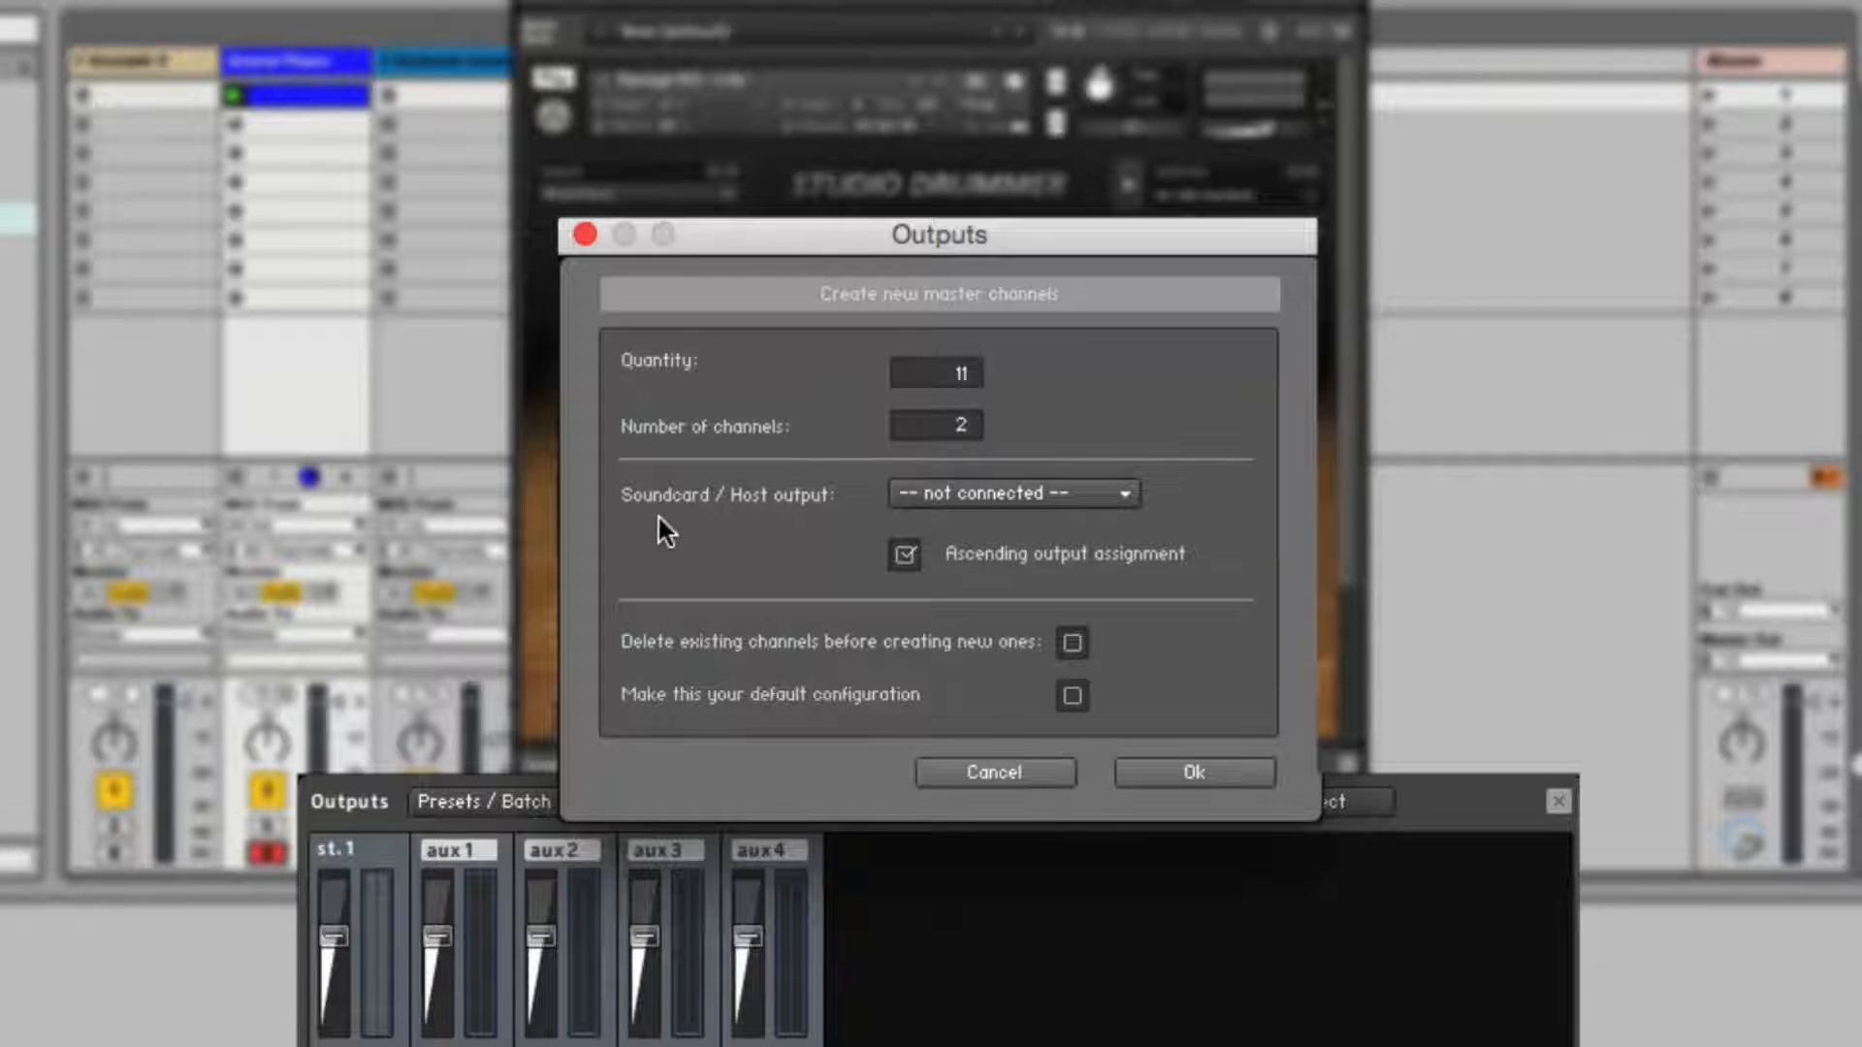
{"action": "left_click", "coordinate": [1010, 493]}
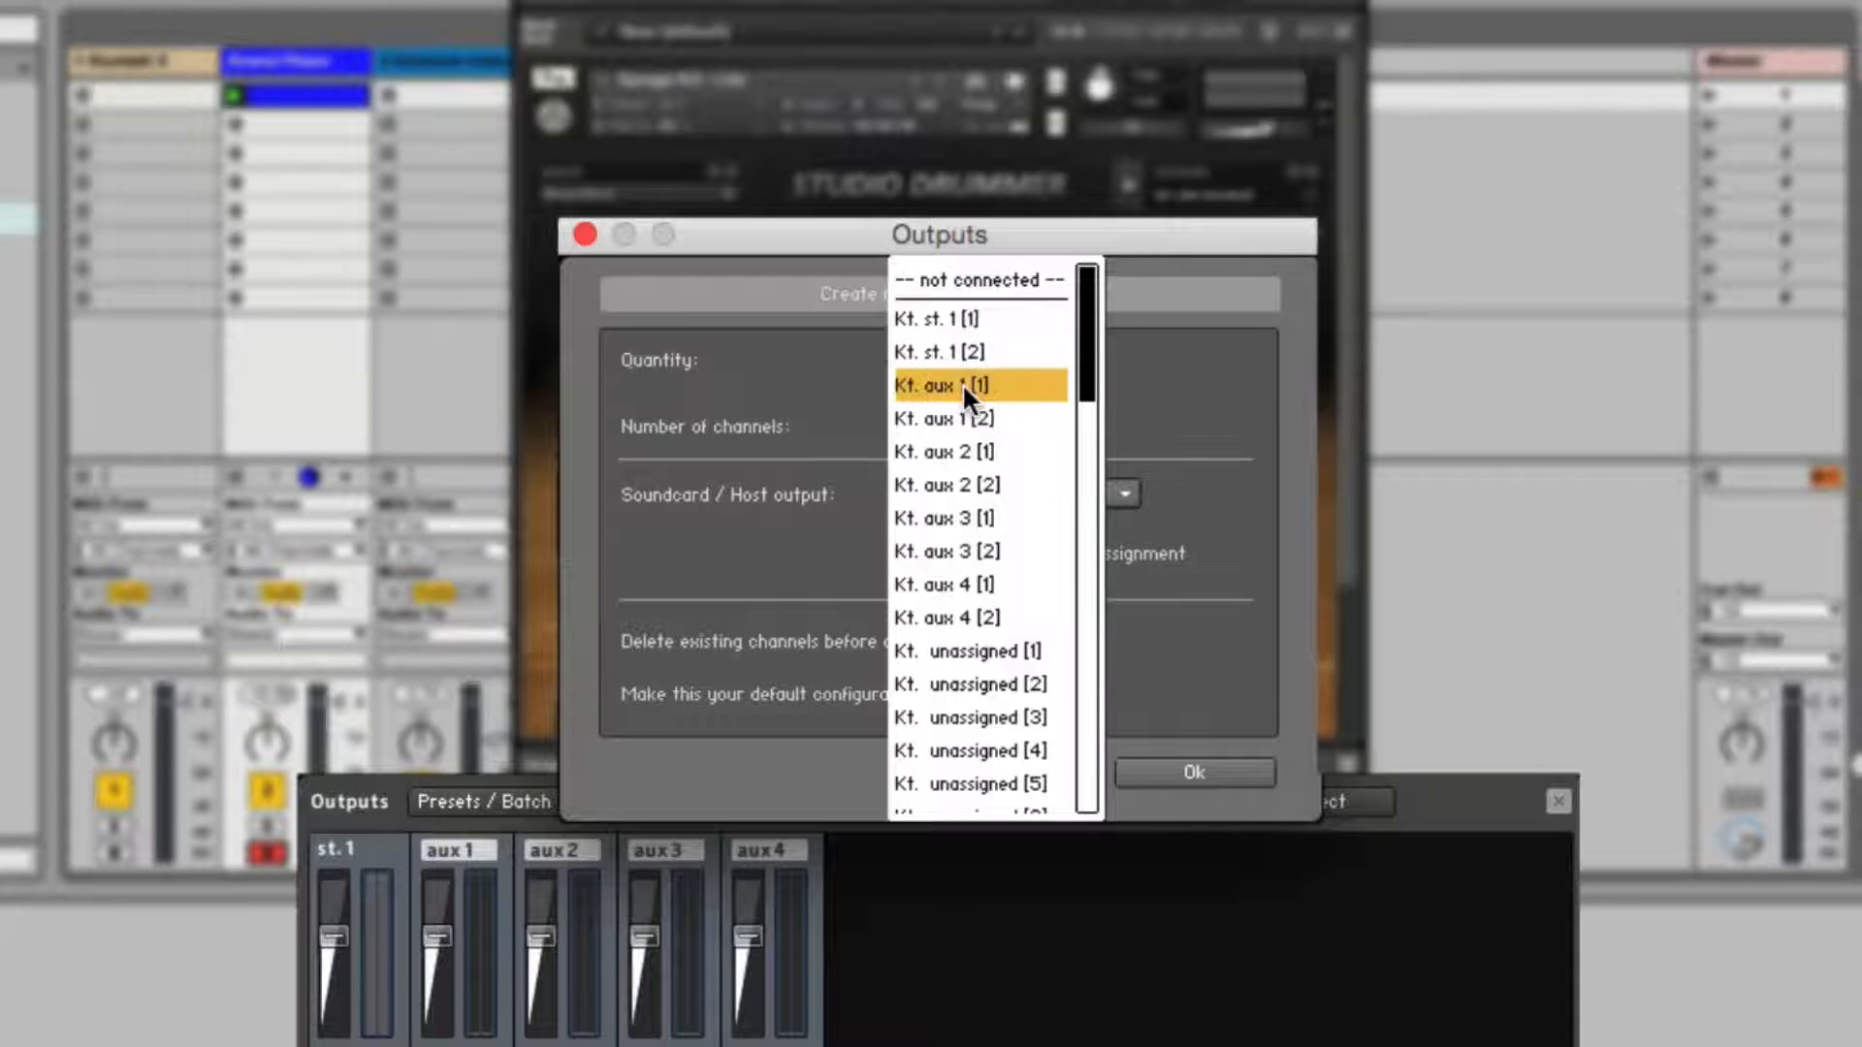
{"action": "left_click", "coordinate": [962, 384]}
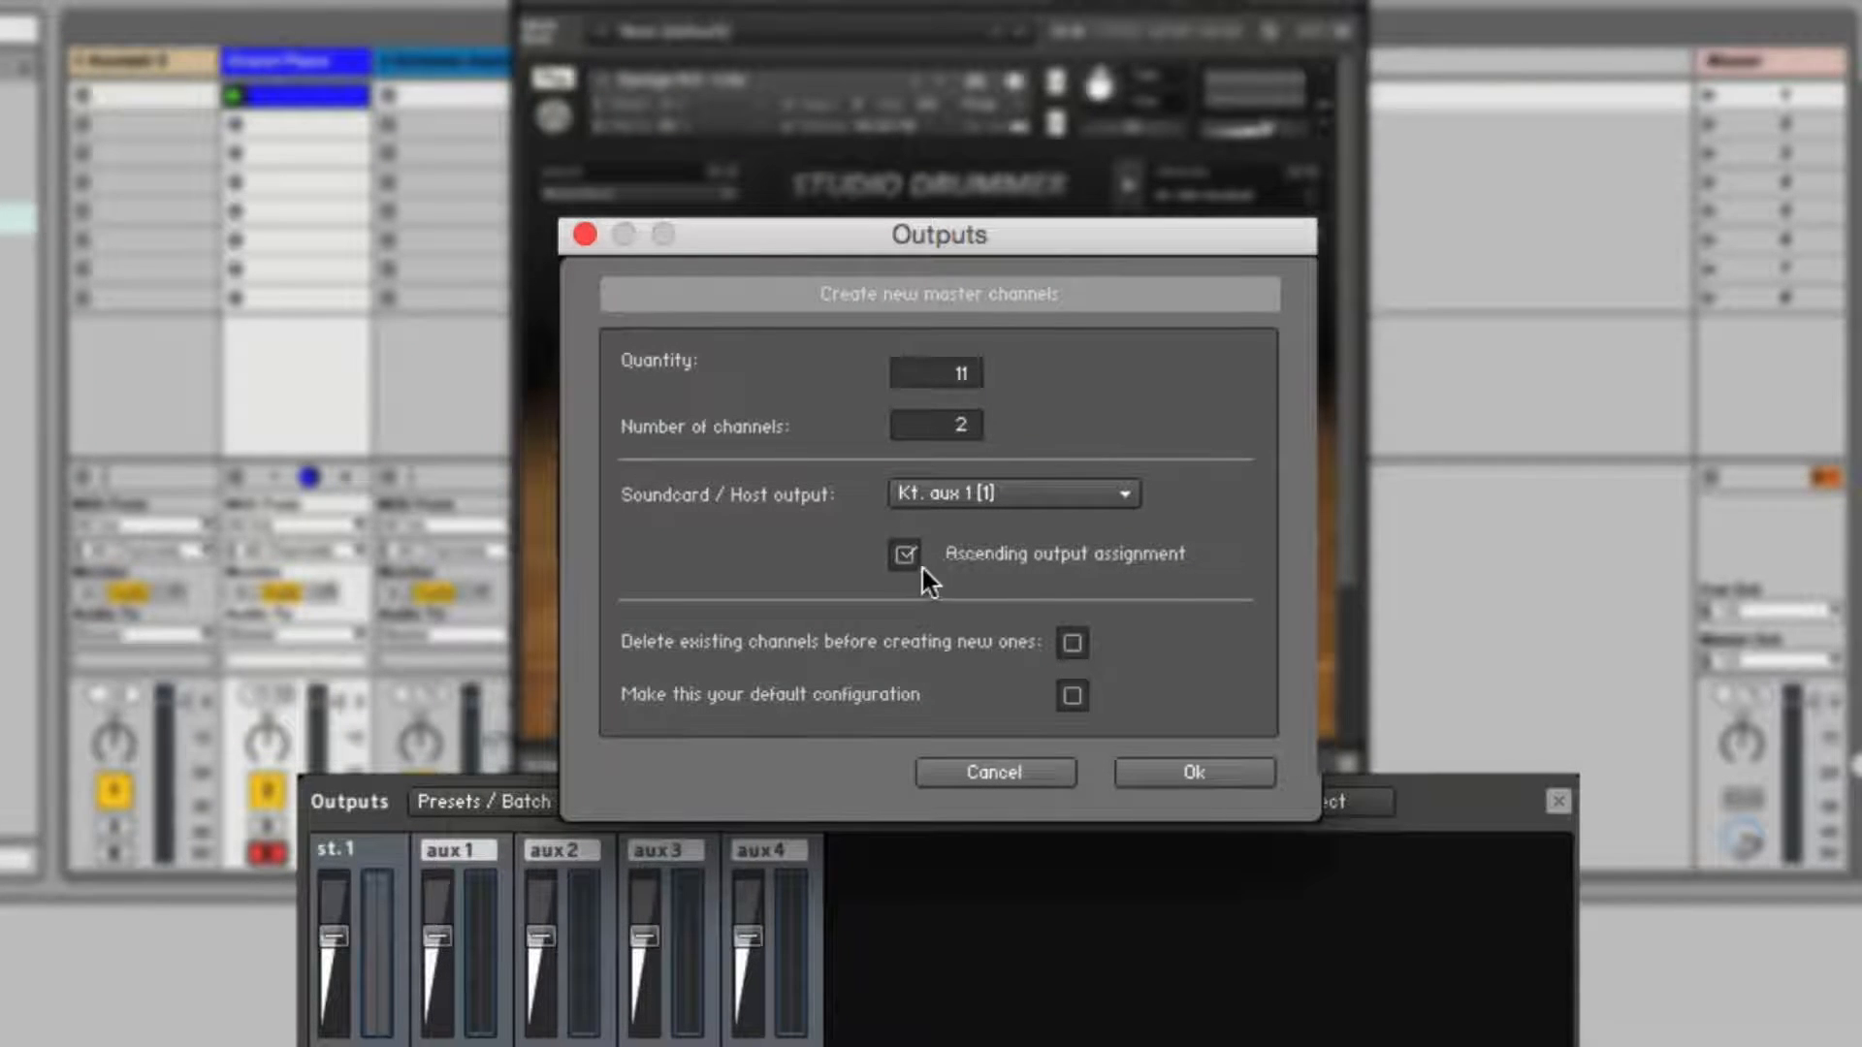
{"action": "left_click", "coordinate": [1193, 772]}
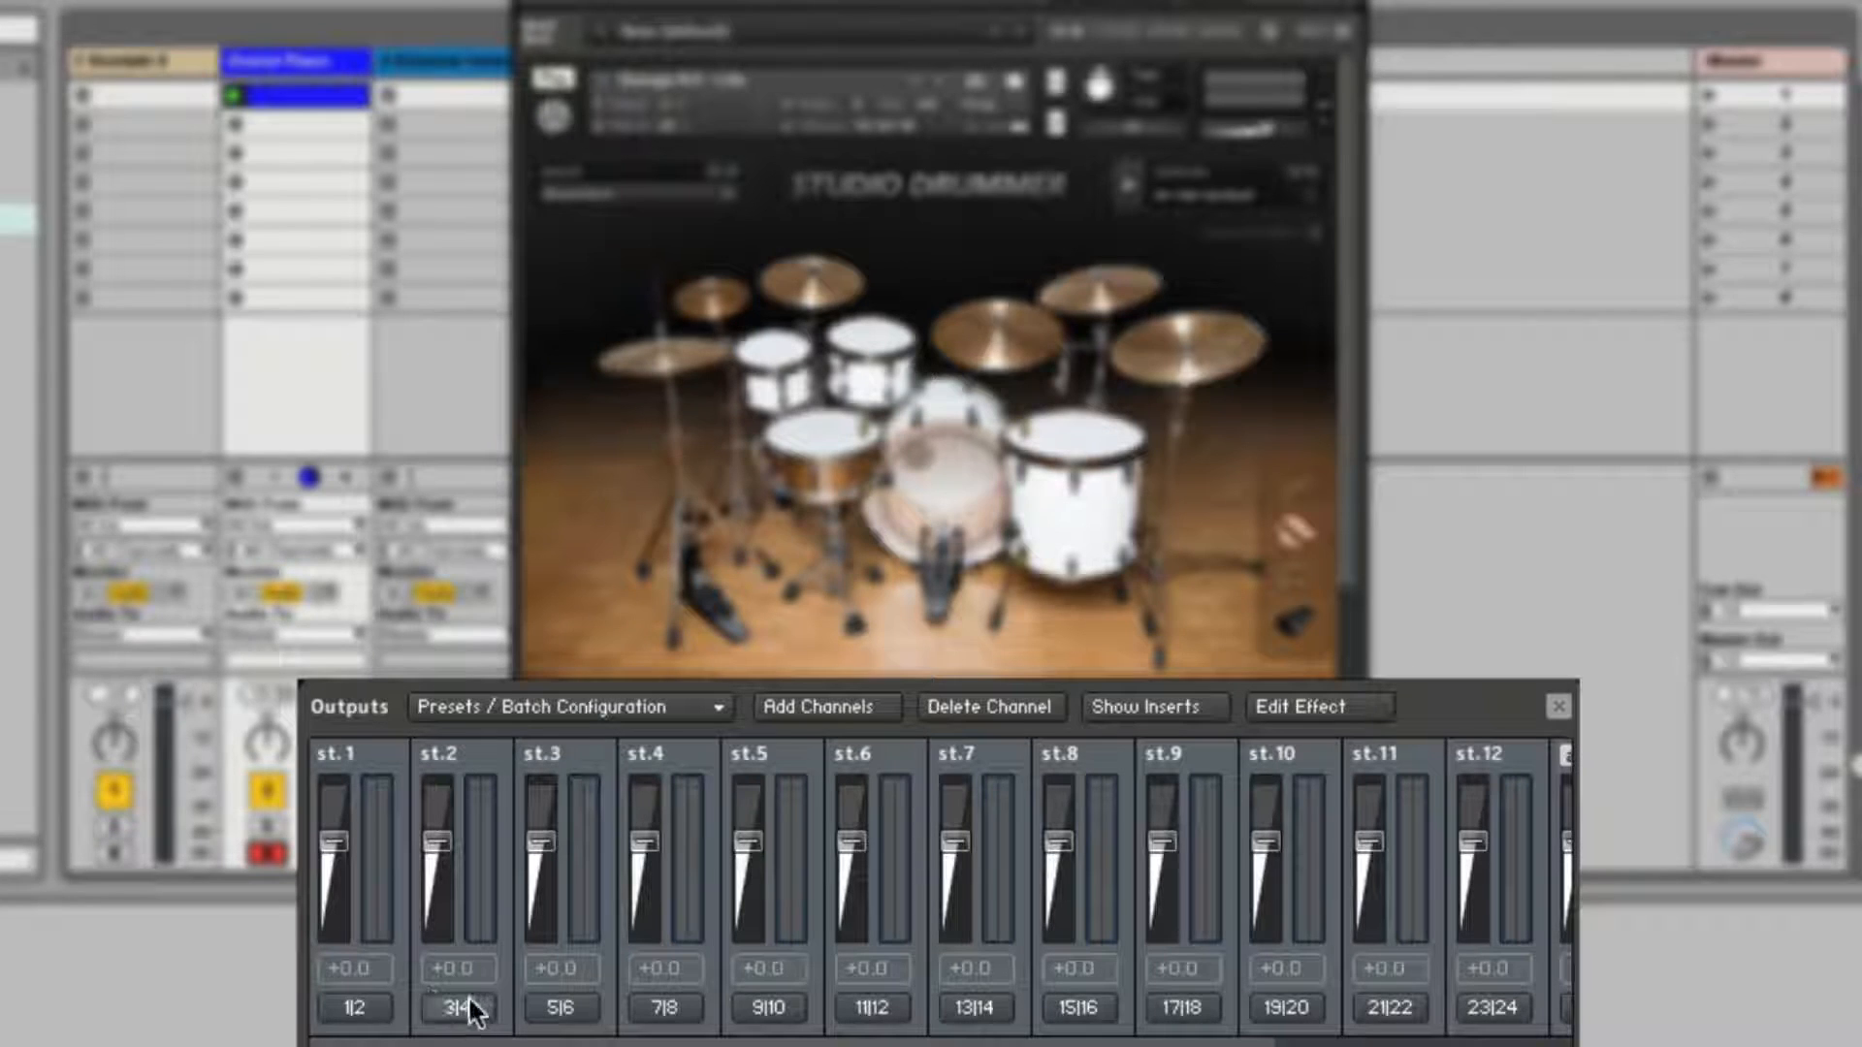
{"action": "mouse_move", "coordinate": [979, 1022]}
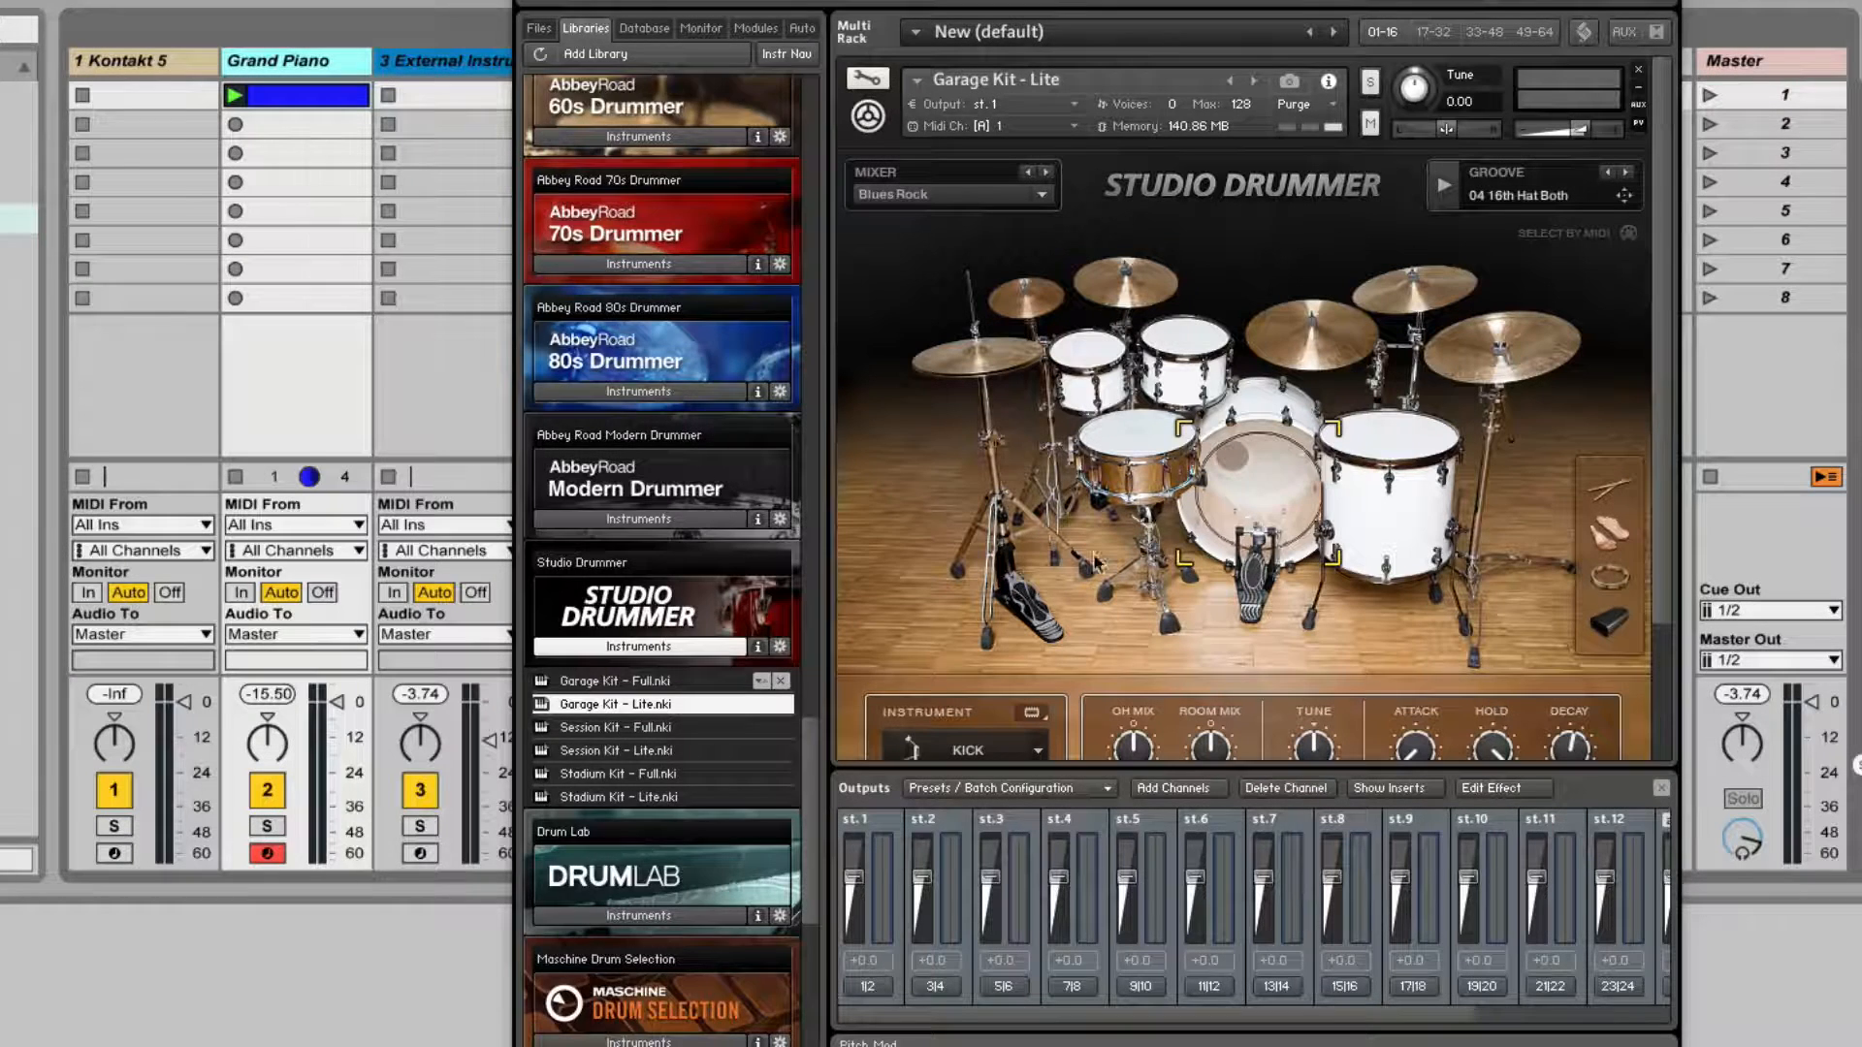
In Studio Drummer's Mixer, route the Kick channel to output st.2.
{"action": "scroll", "scroll_direction": "down", "scroll_amount": 3}
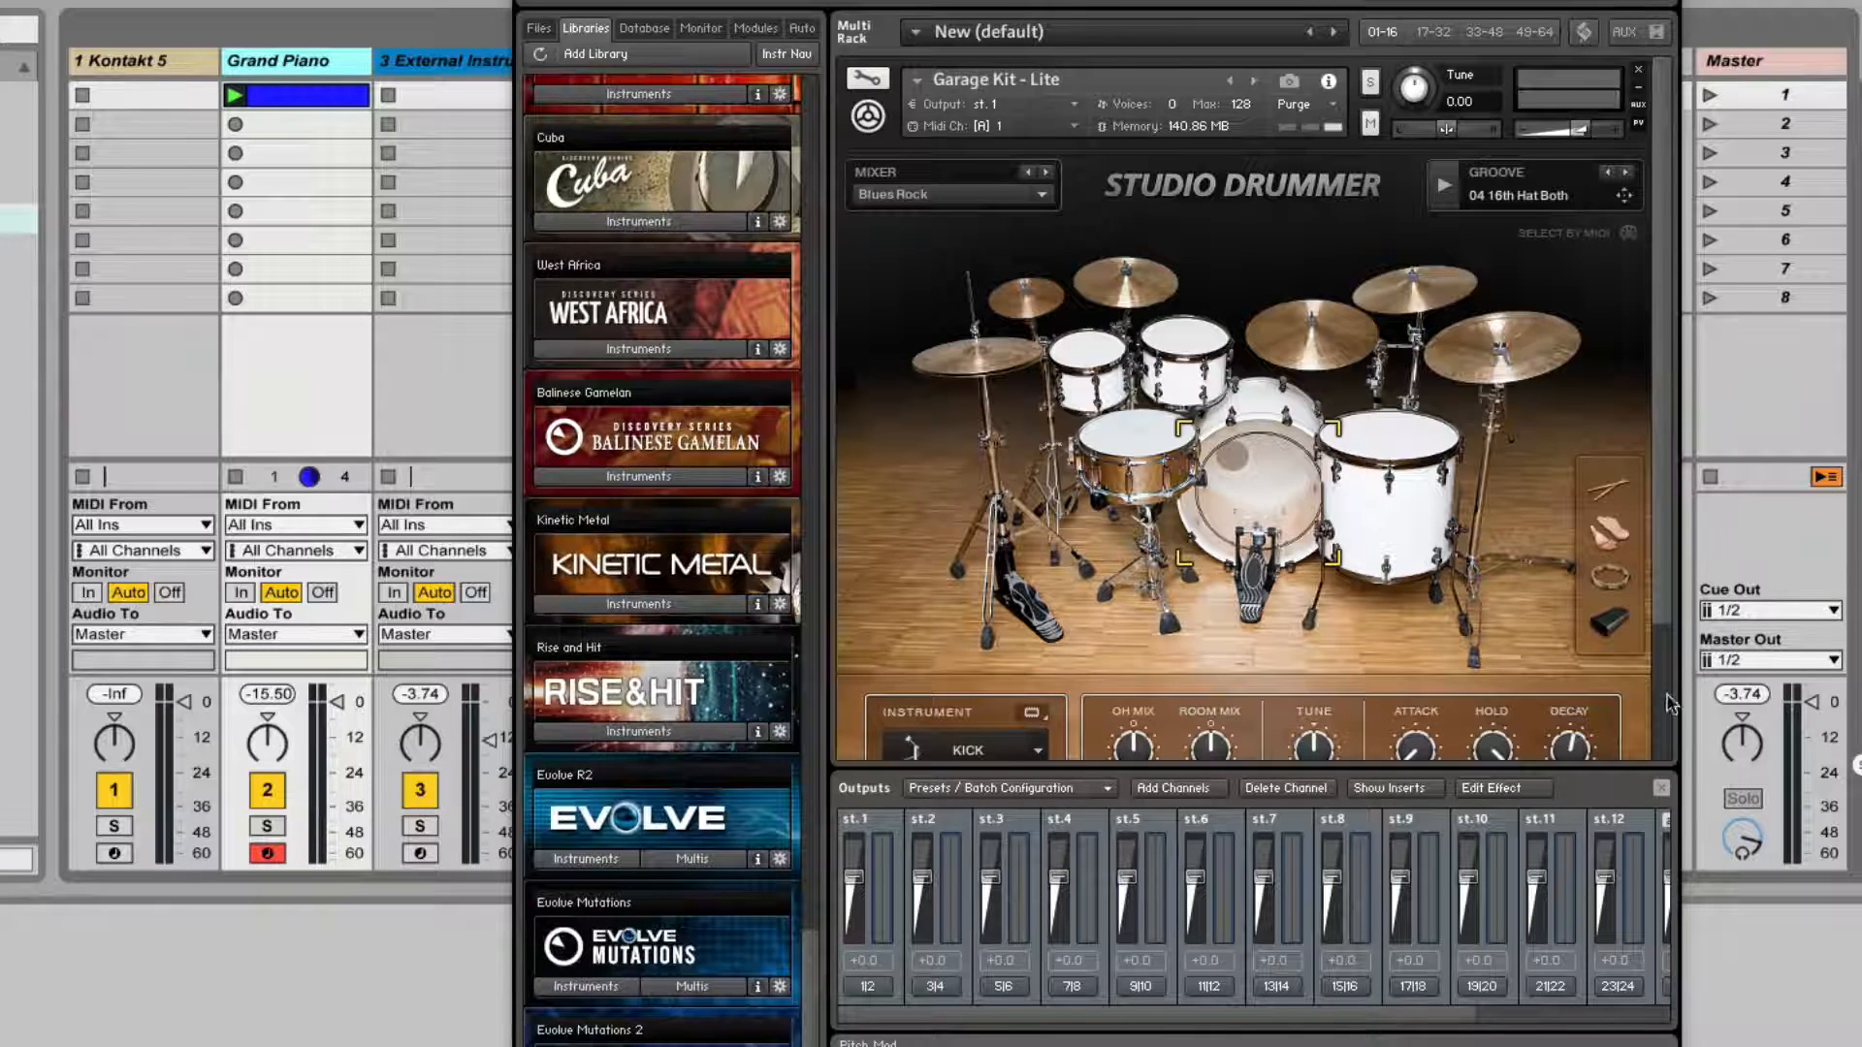
{"action": "left_click", "coordinate": [1406, 652]}
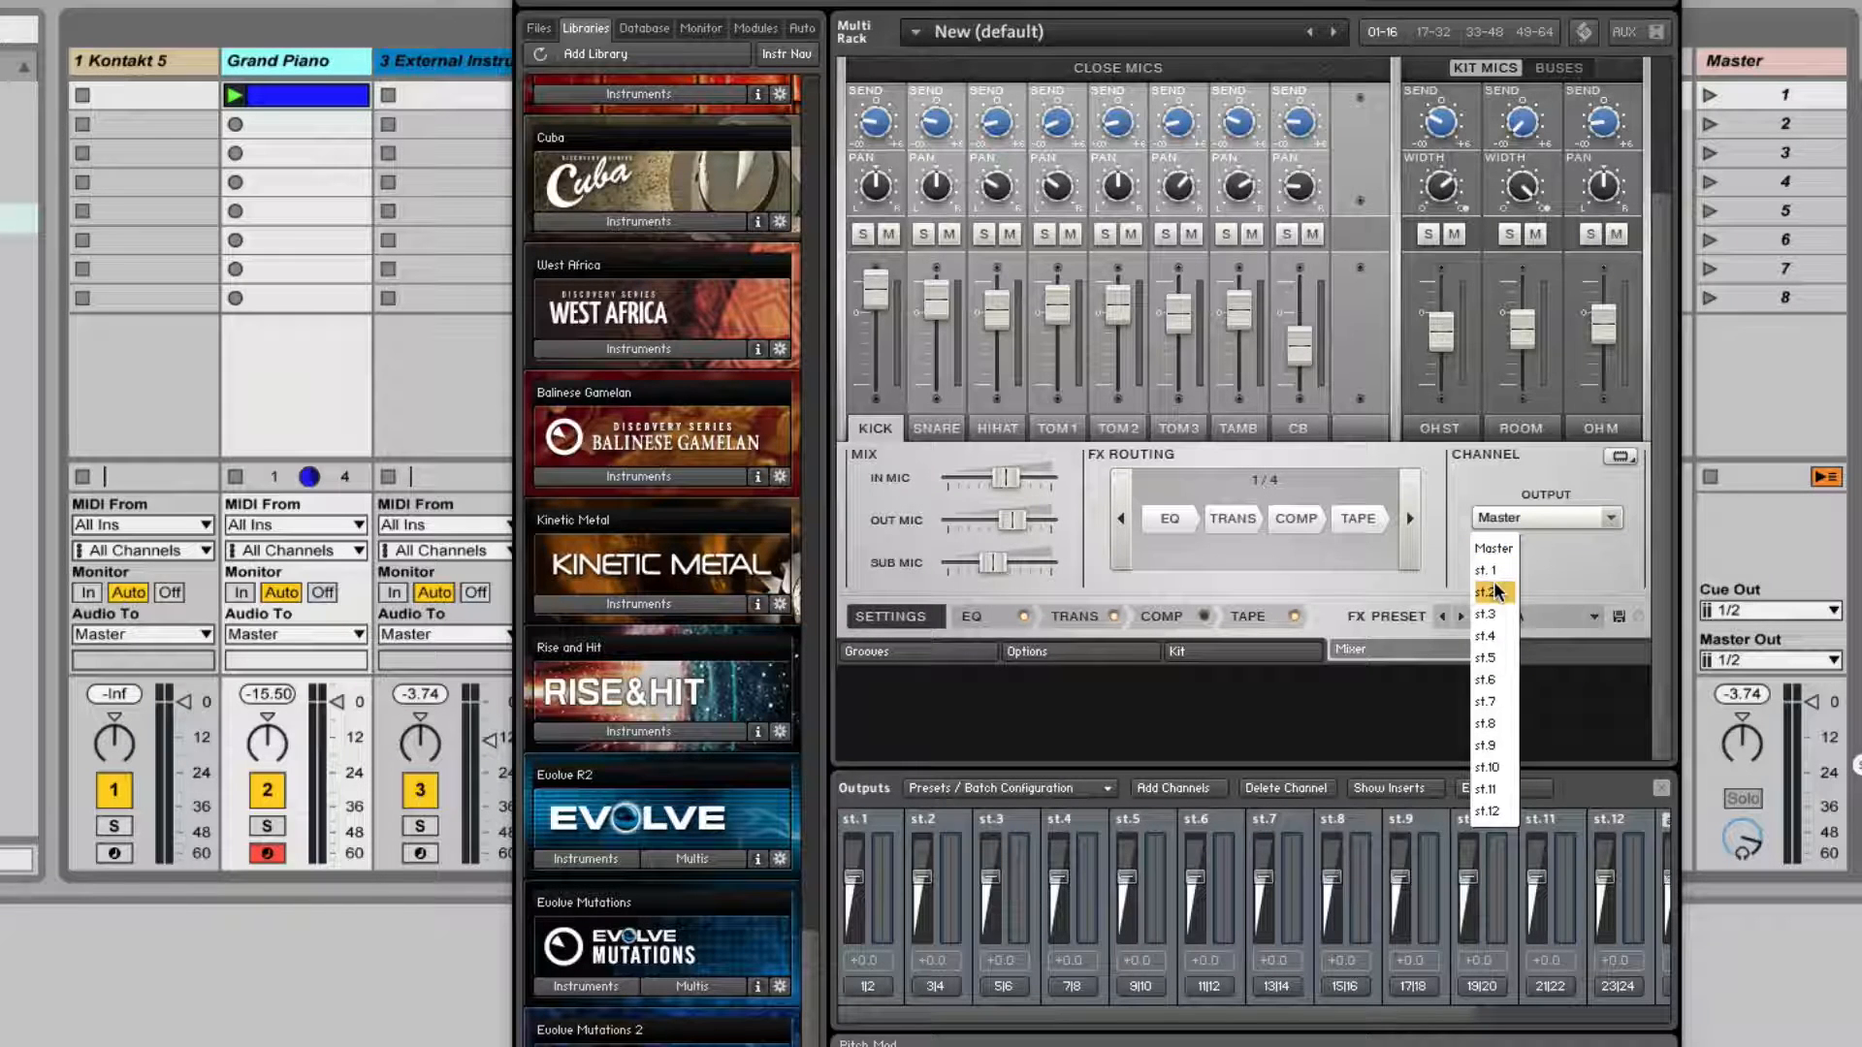
{"action": "left_click", "coordinate": [935, 428]}
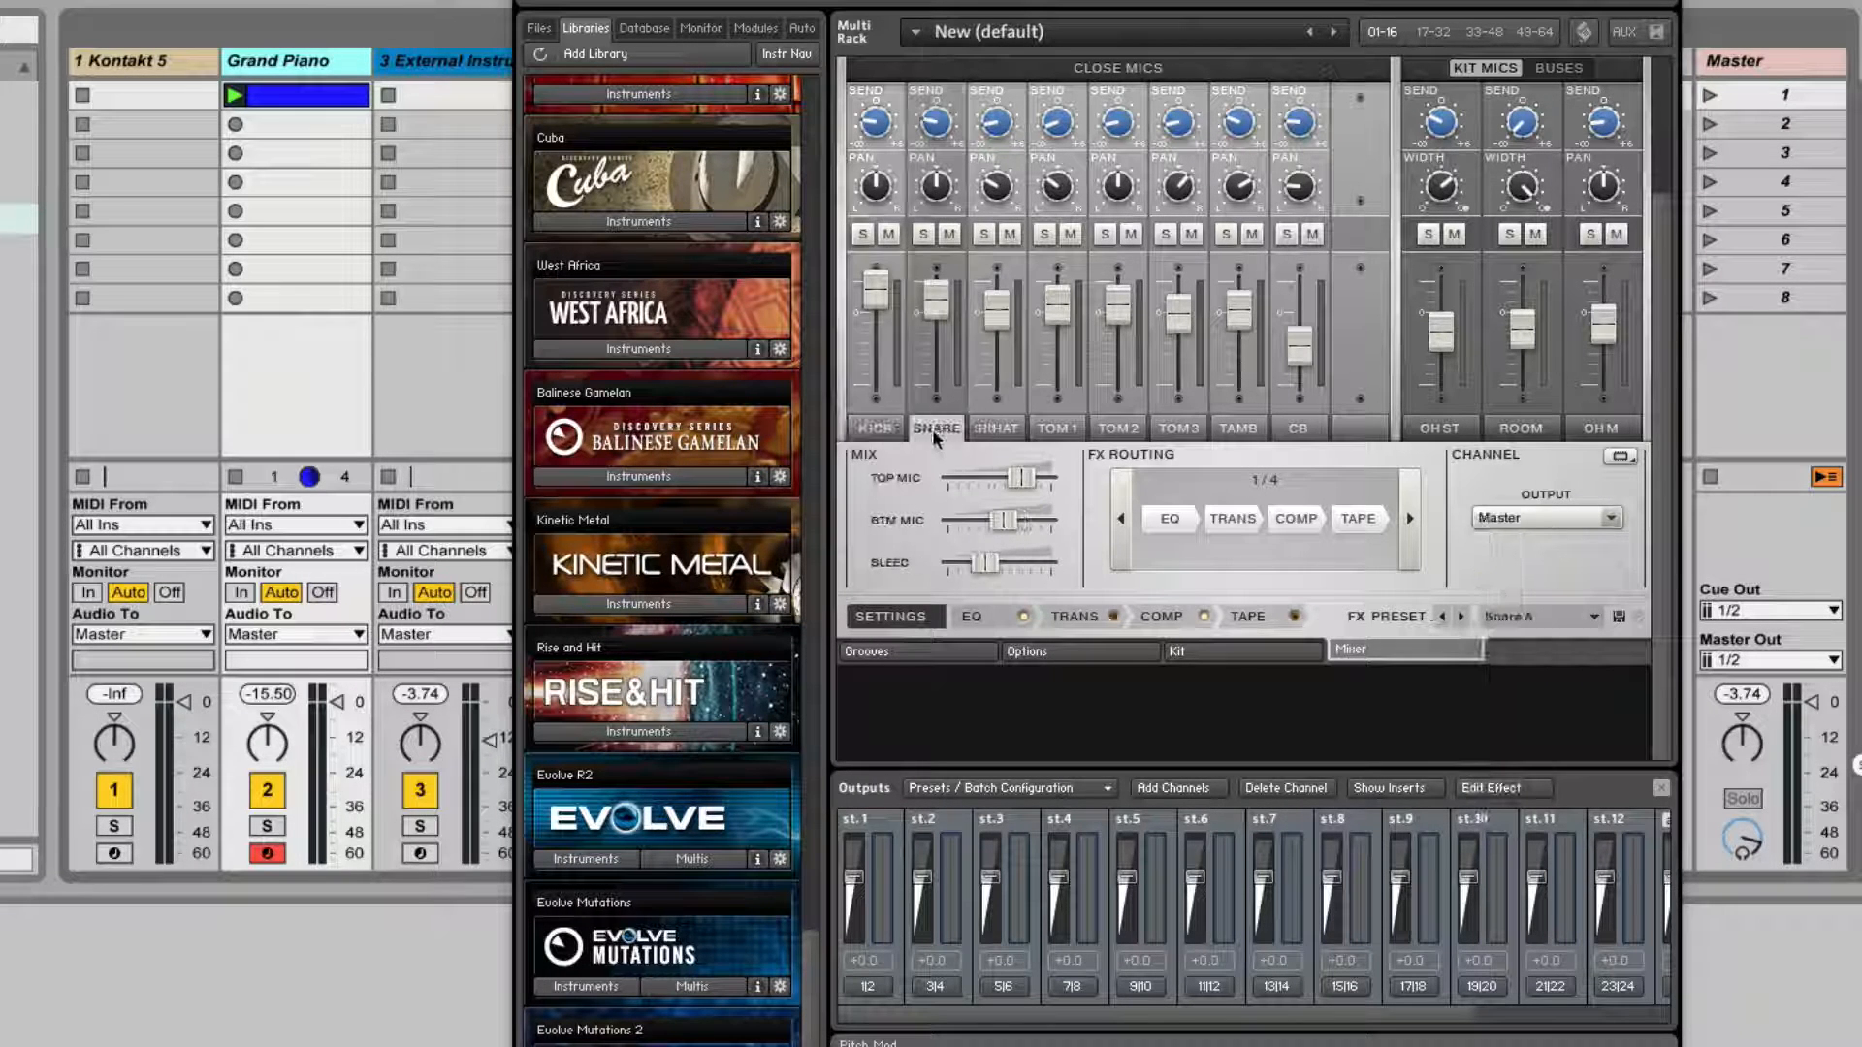